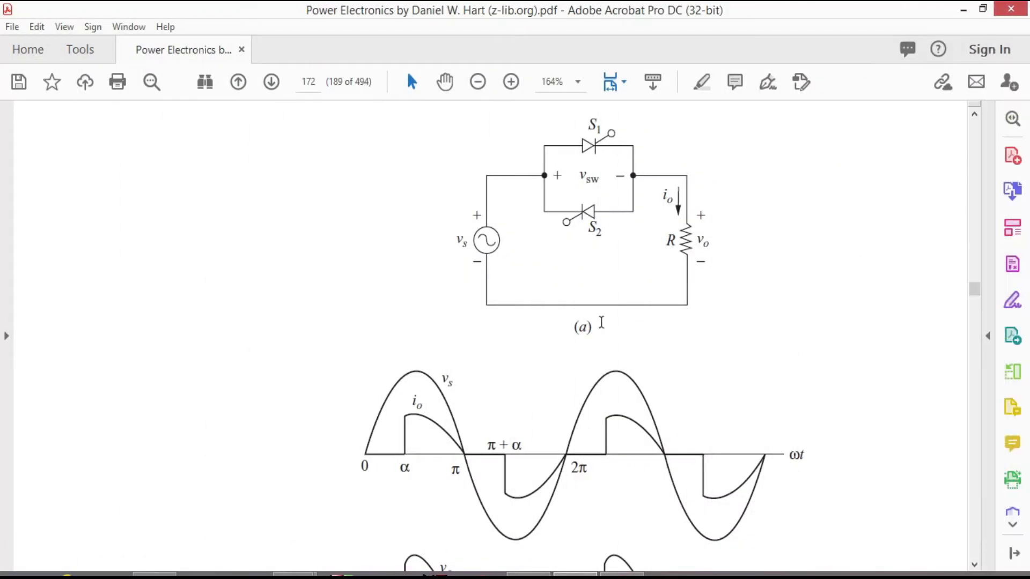
pyautogui.moveTo(722, 220)
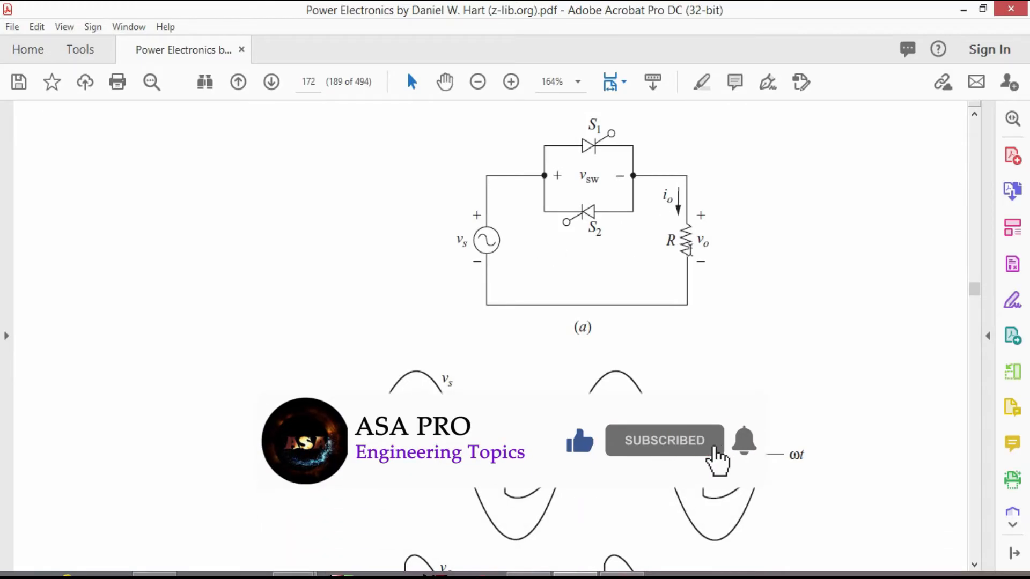
pyautogui.moveTo(660, 197)
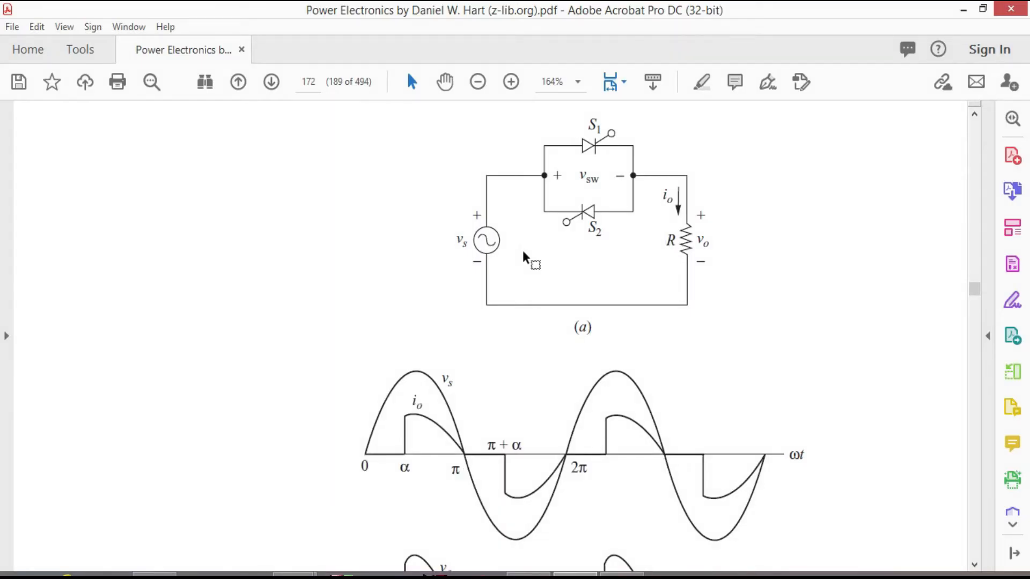
pyautogui.moveTo(583, 234)
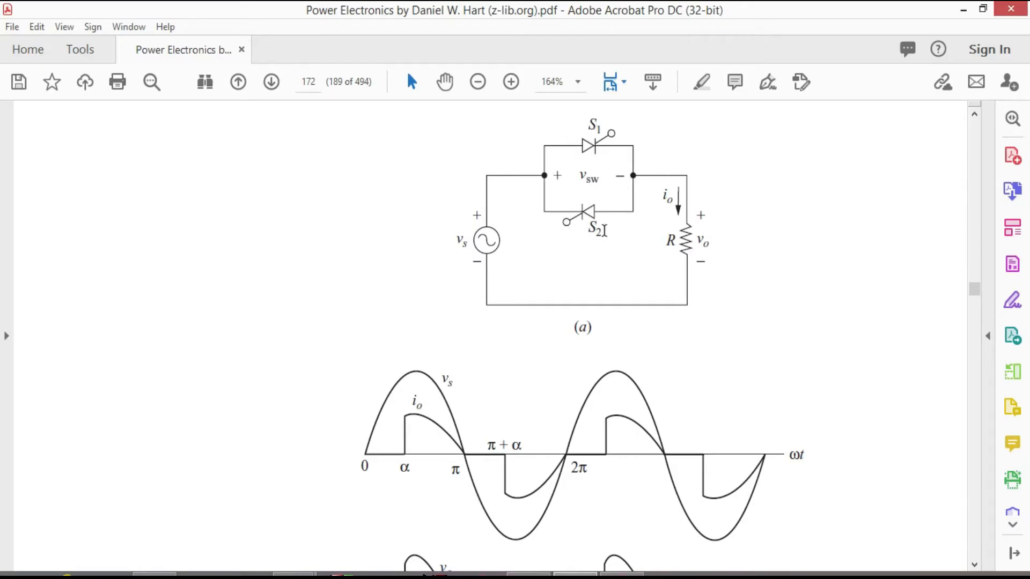
pyautogui.moveTo(595, 165)
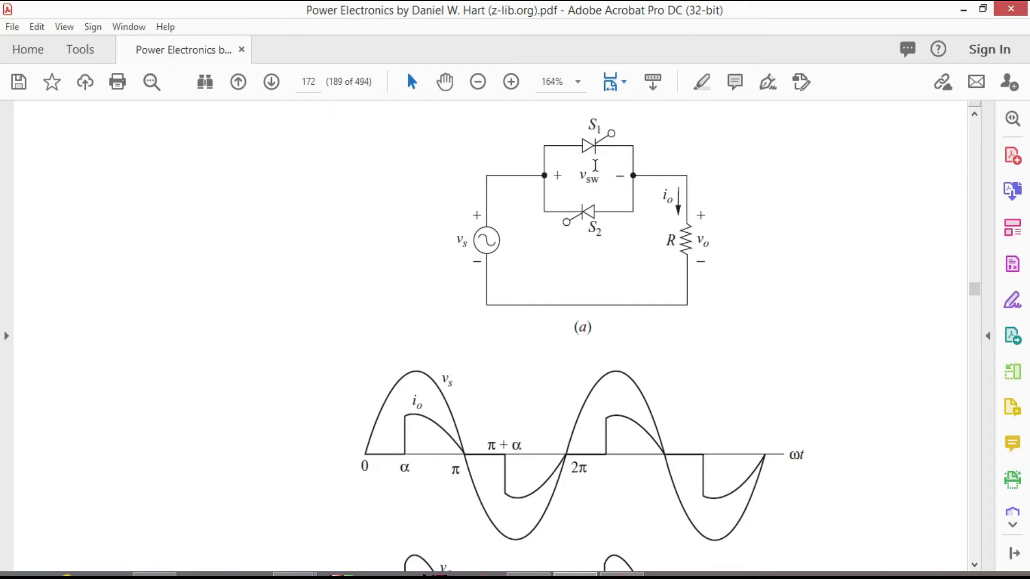
pyautogui.moveTo(427, 426)
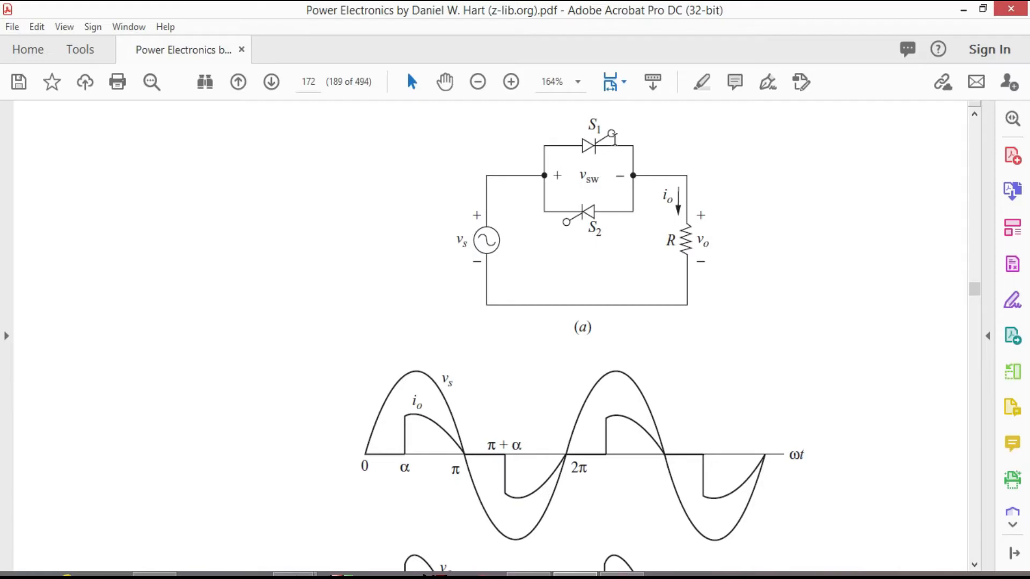
pyautogui.moveTo(636, 150)
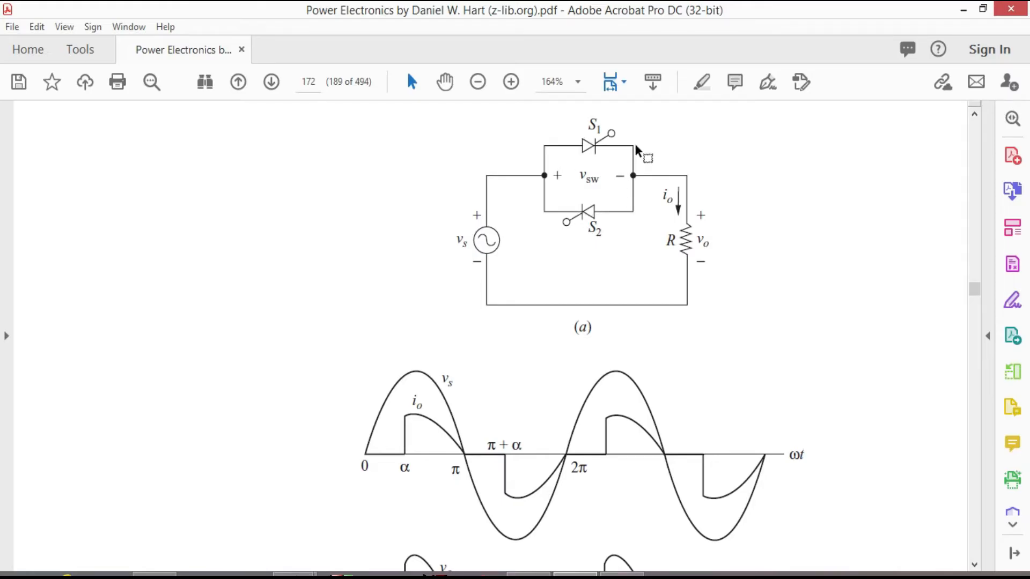
pyautogui.moveTo(617, 150)
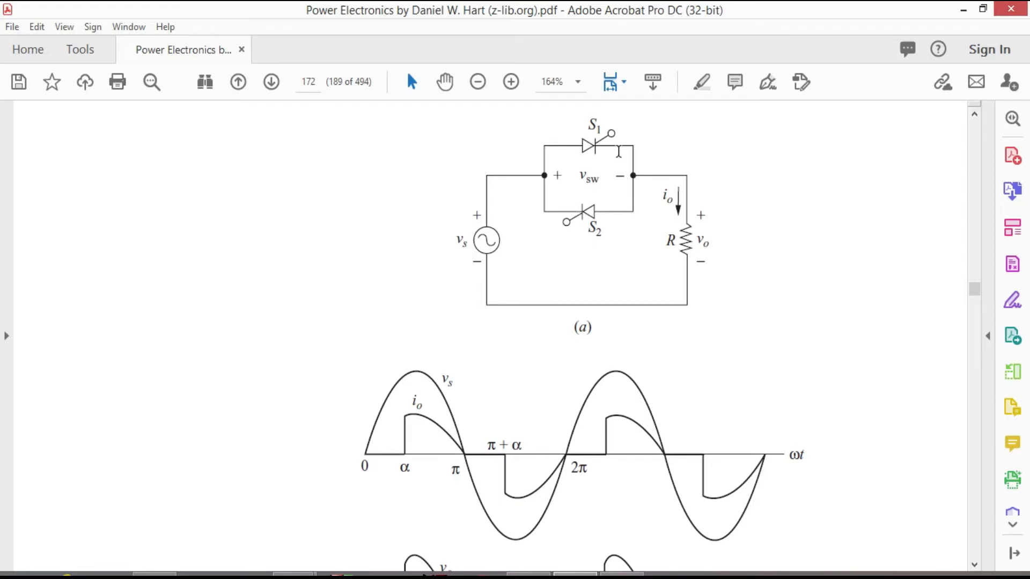
pyautogui.moveTo(644, 183)
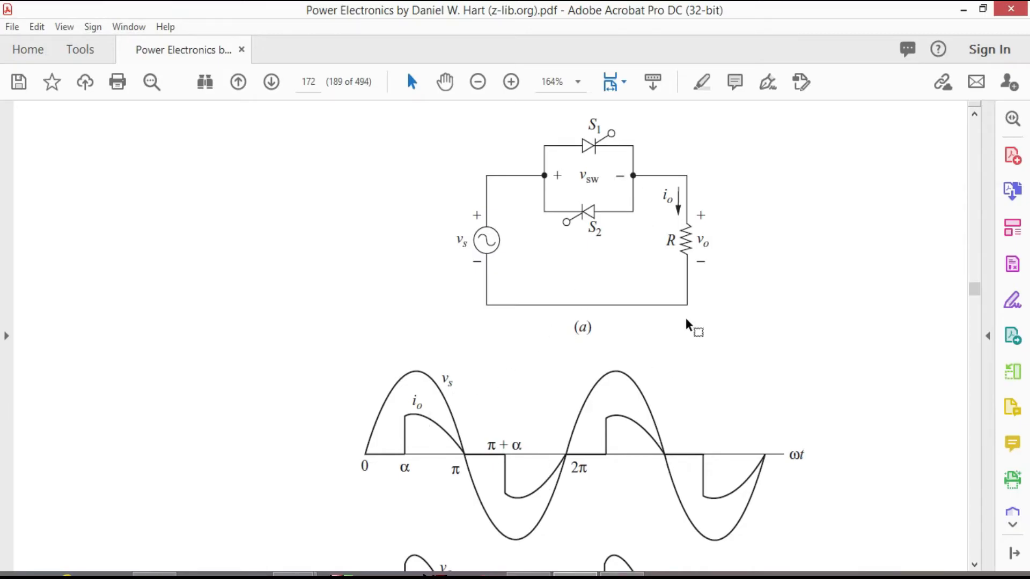
pyautogui.moveTo(600, 223)
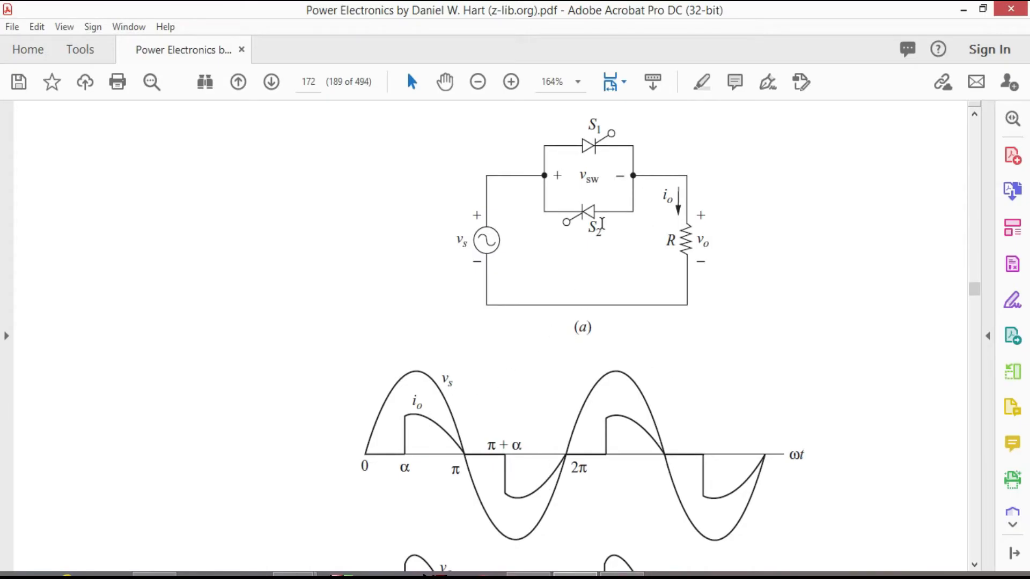
pyautogui.moveTo(594, 131)
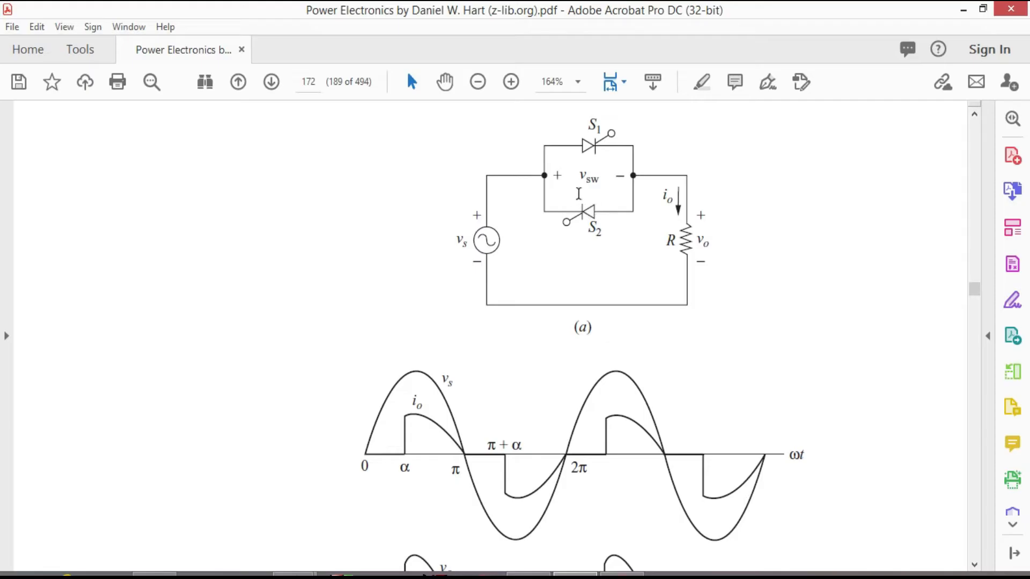
pyautogui.moveTo(569, 187)
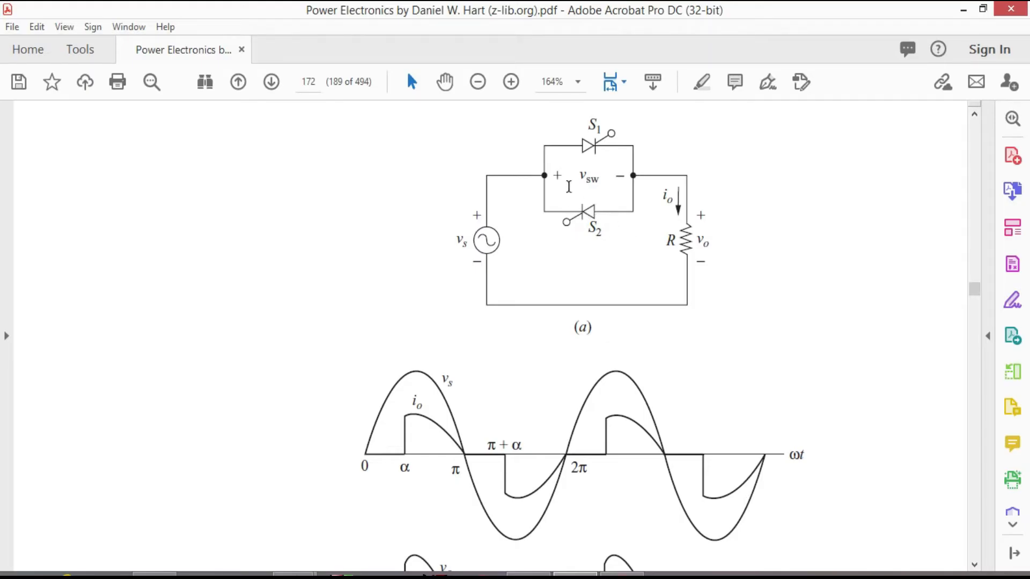
pyautogui.moveTo(589, 146)
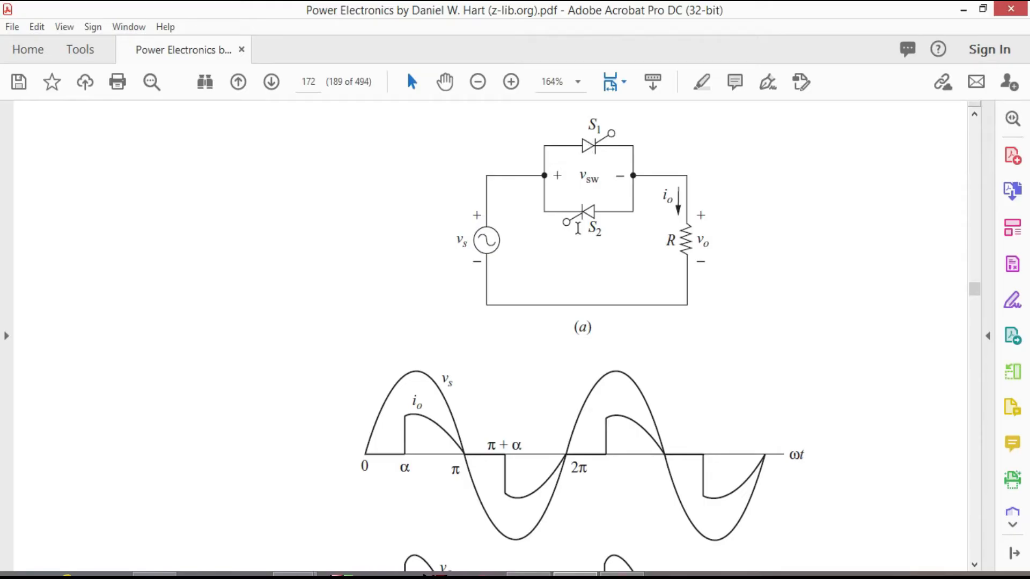
pyautogui.moveTo(577, 227)
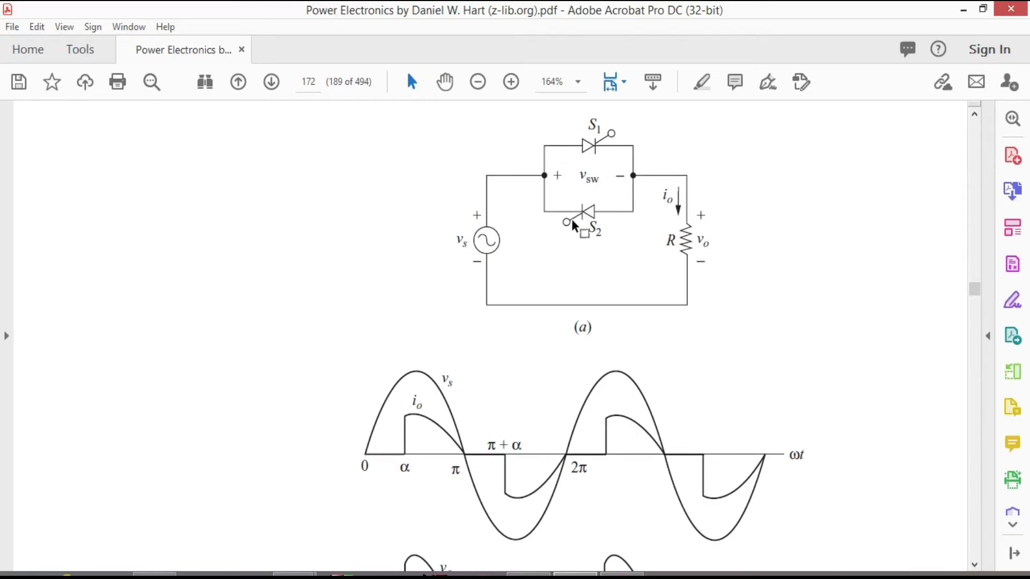
pyautogui.moveTo(652, 235)
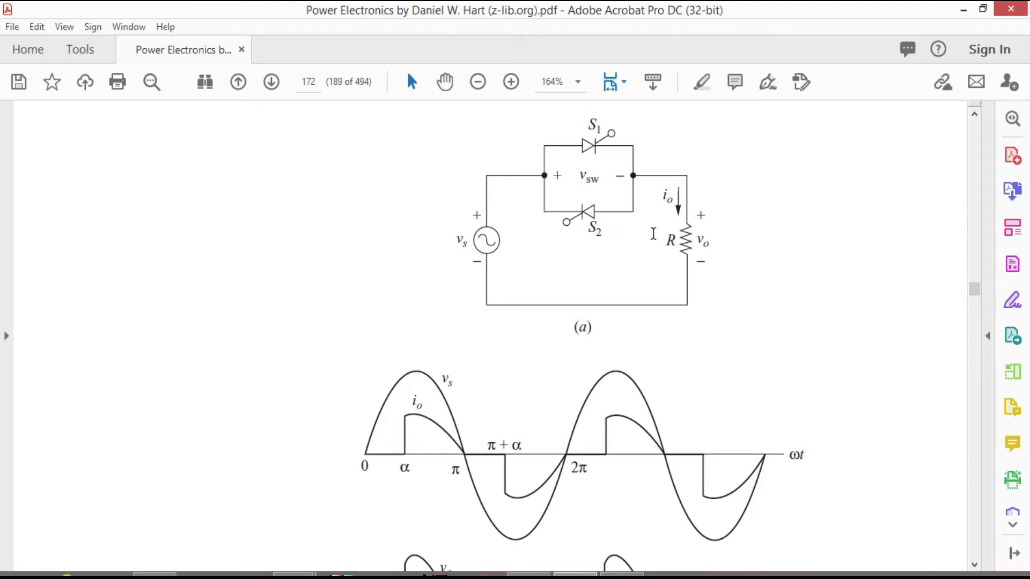
pyautogui.moveTo(610, 306)
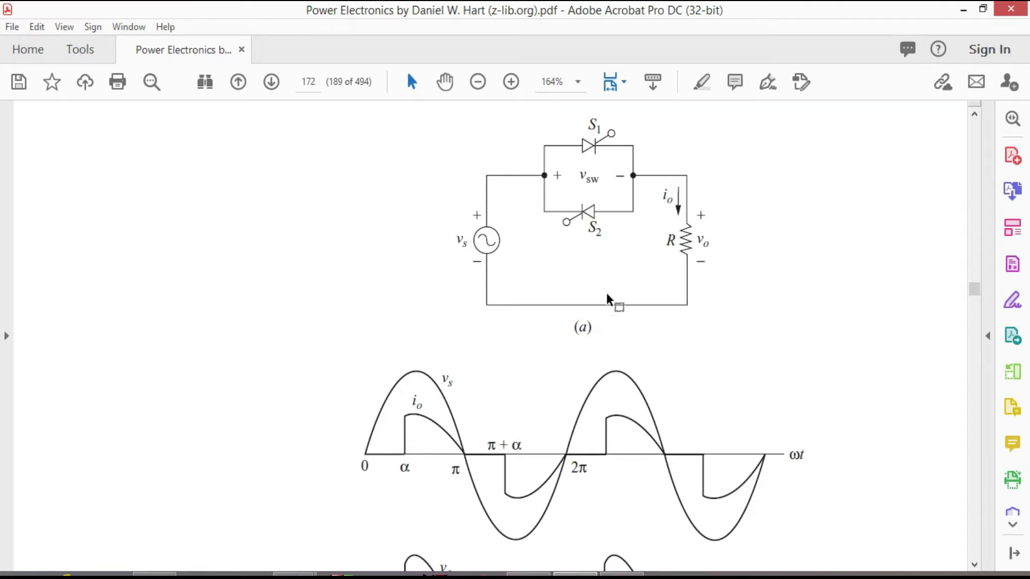
# Step: Scroll through the textbook page showing the AC voltage controller circuit and waveforms
pyautogui.scroll(-3)
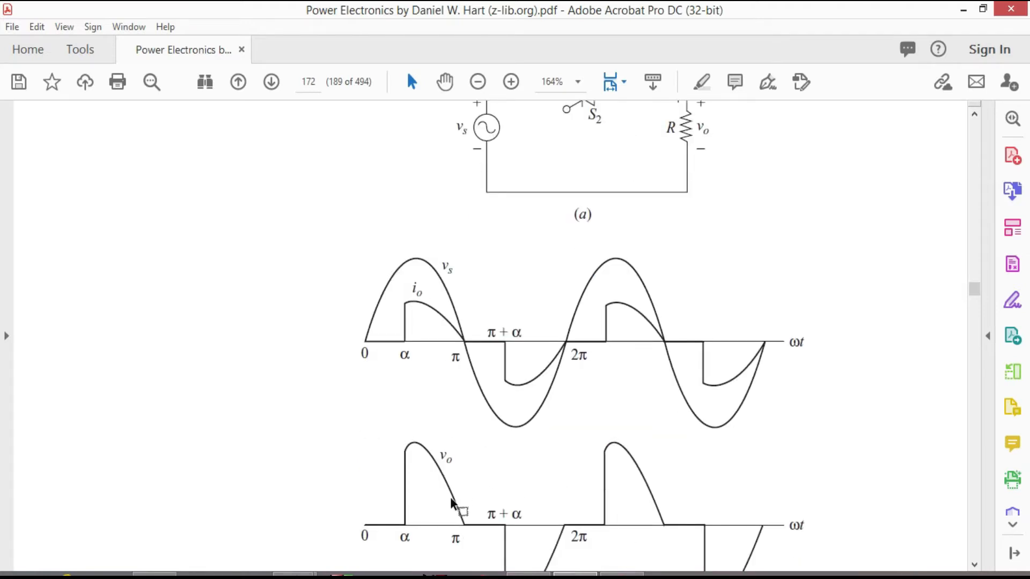
pyautogui.scroll(-3)
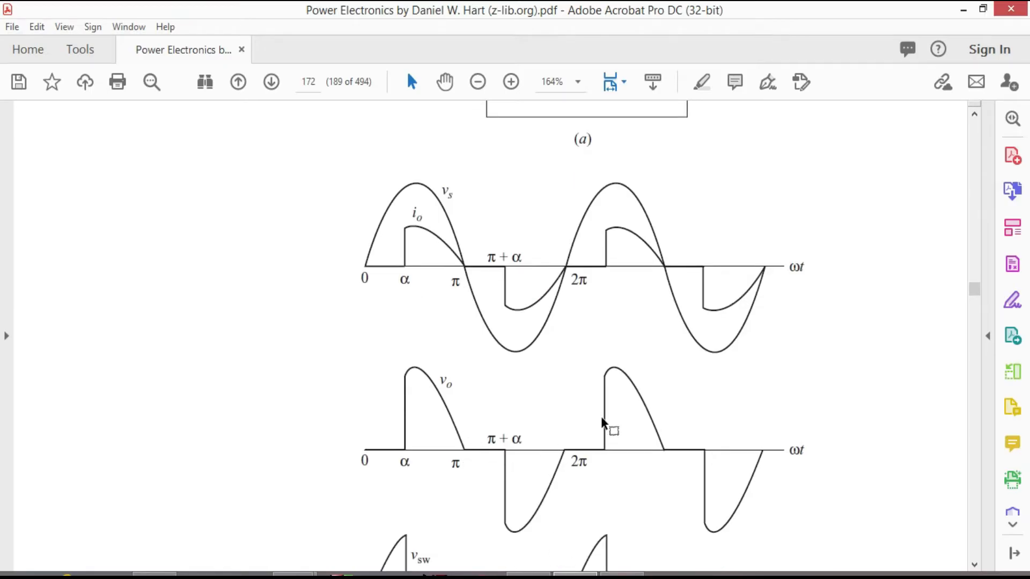
pyautogui.scroll(3)
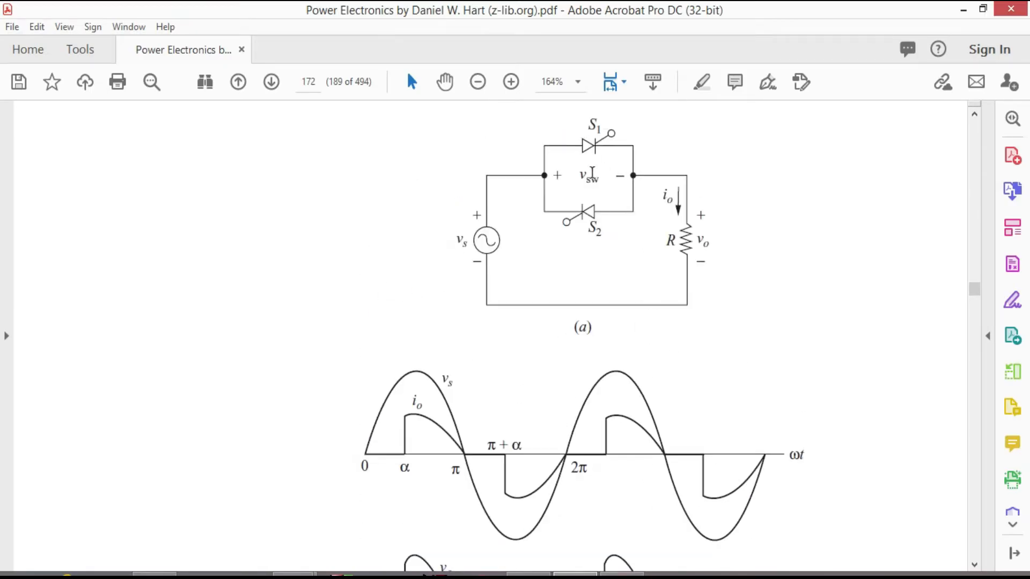
pyautogui.scroll(-3)
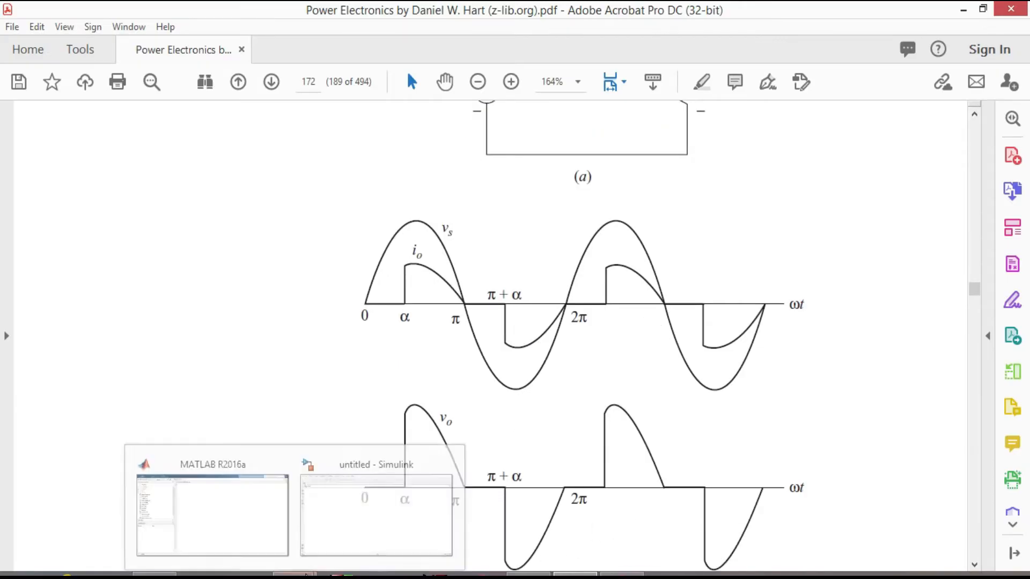
# Step: Switch to the untitled Simulink model, then review the page 172 source, current and output waveforms
pyautogui.click(375, 516)
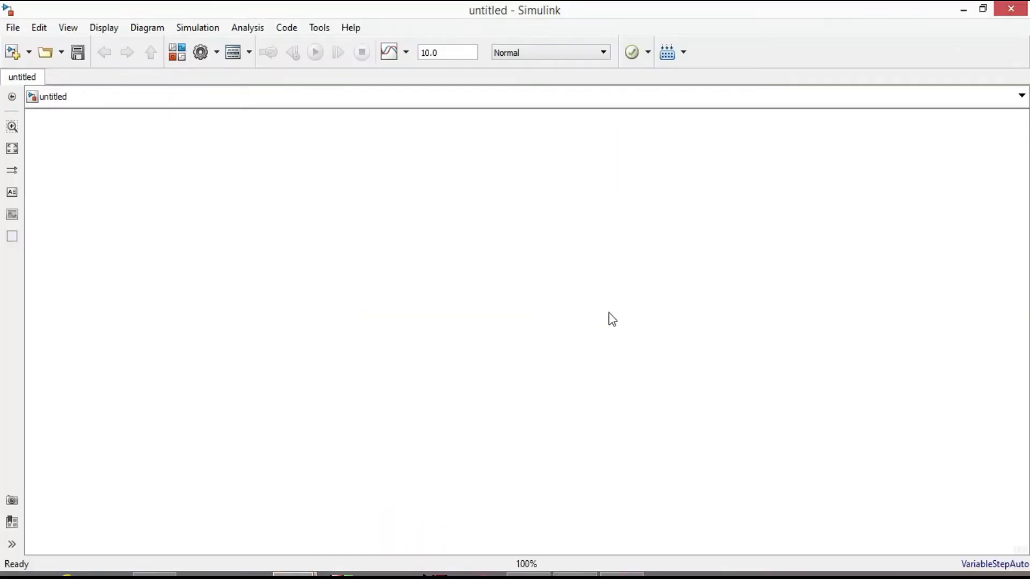
pyautogui.moveTo(256, 217)
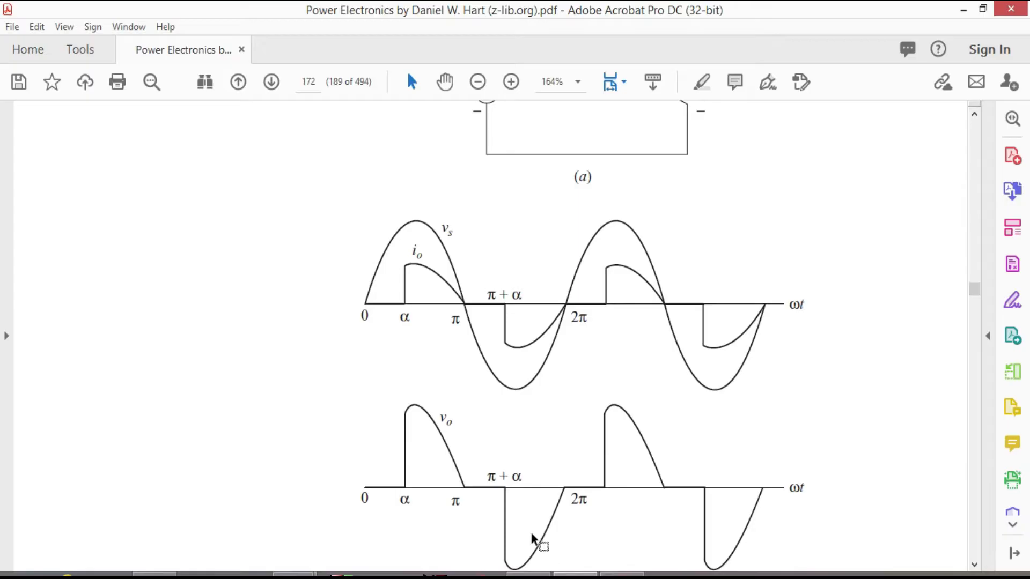
pyautogui.scroll(3)
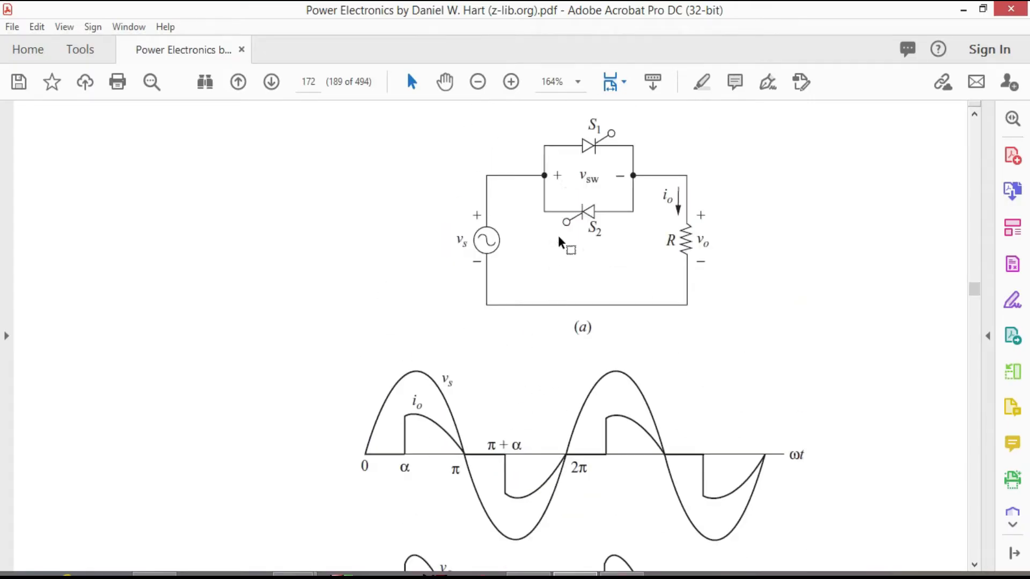
pyautogui.moveTo(441, 541)
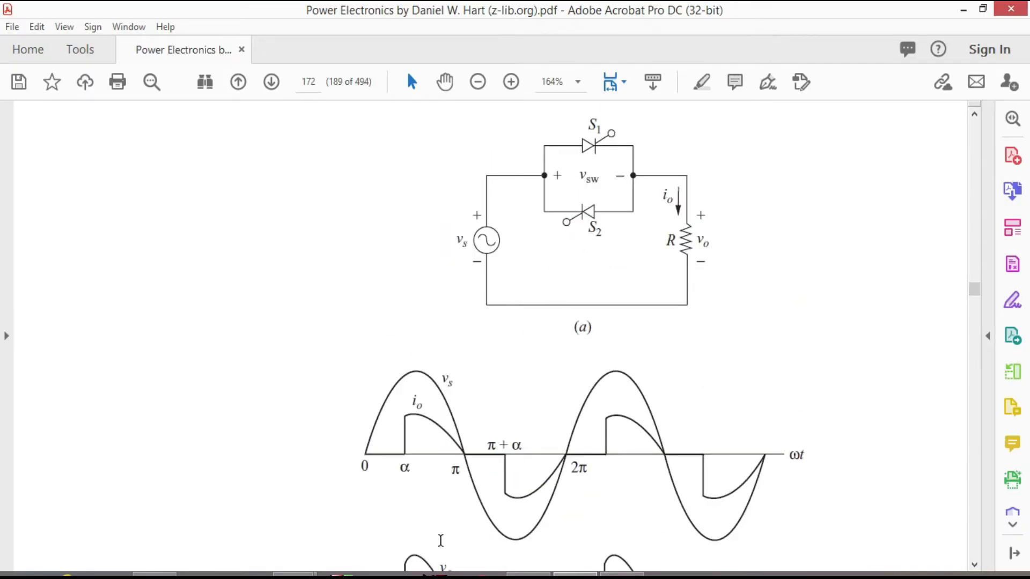
pyautogui.scroll(3)
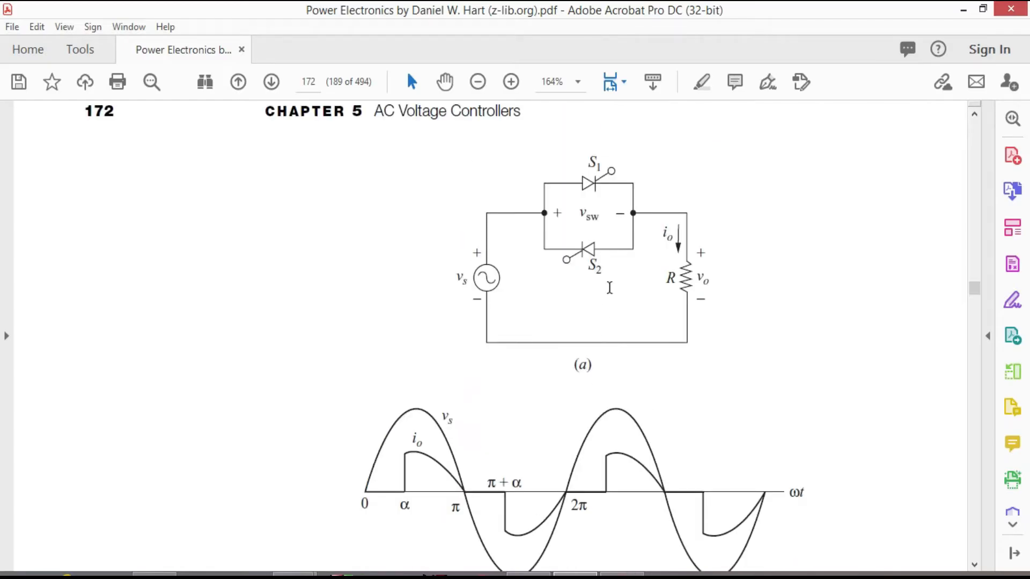
pyautogui.scroll(-3)
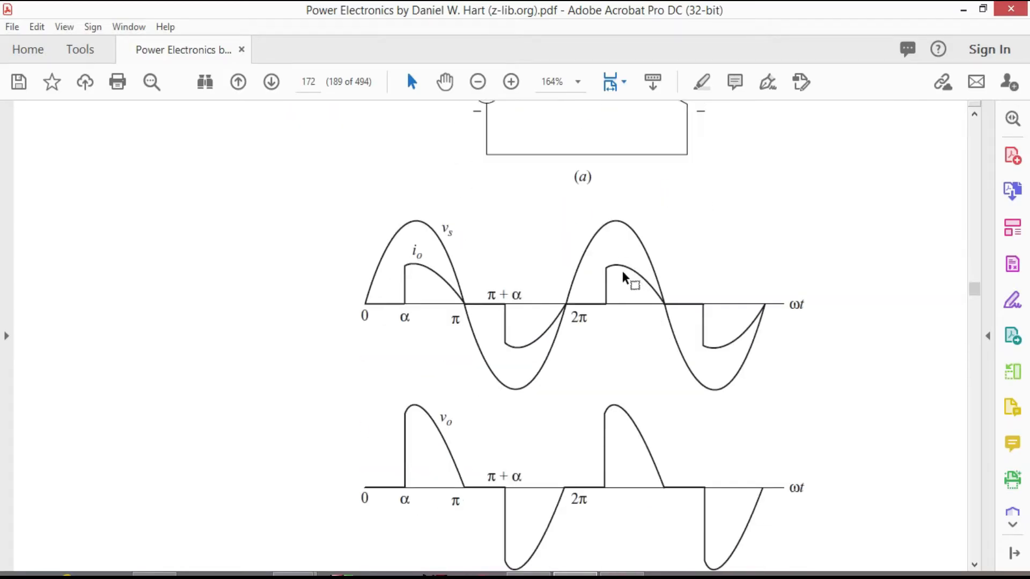
pyautogui.scroll(-3)
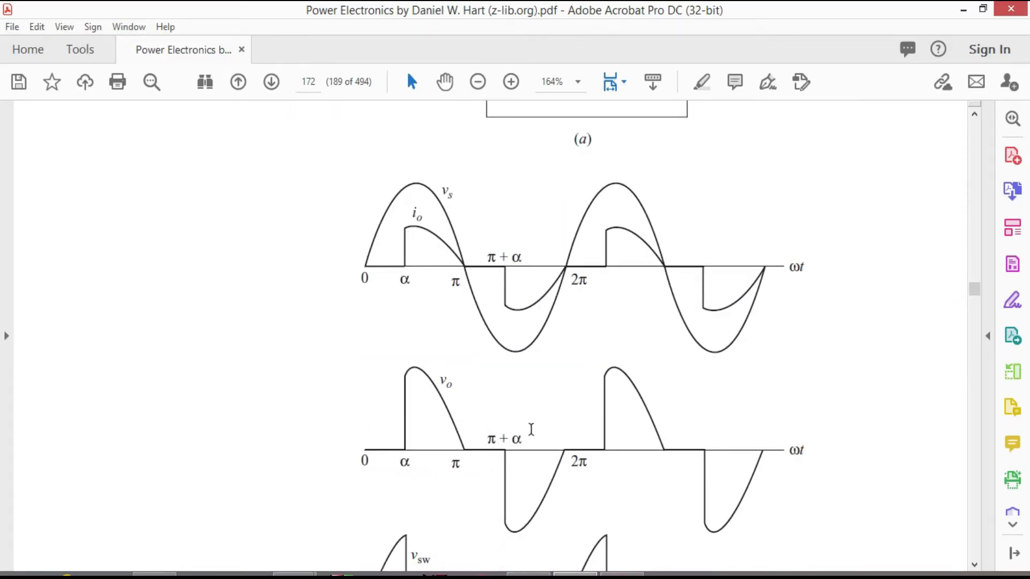
pyautogui.moveTo(492, 450)
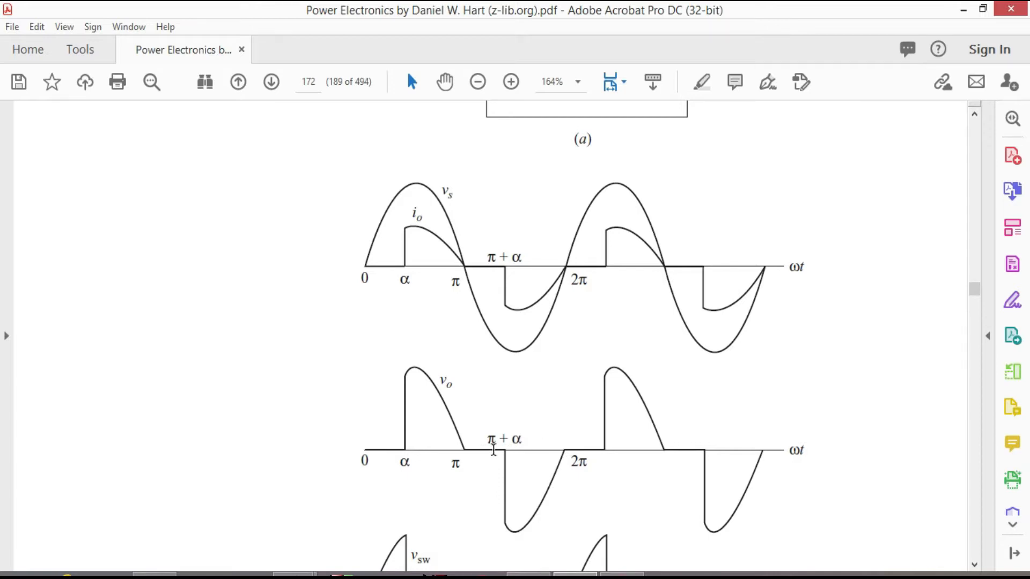
pyautogui.moveTo(587, 411)
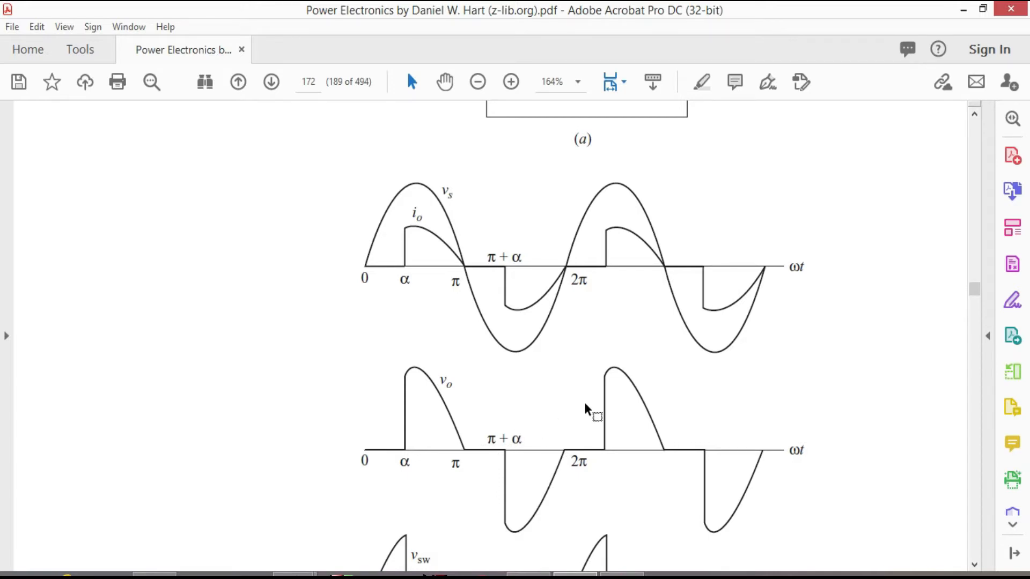
pyautogui.moveTo(424, 191)
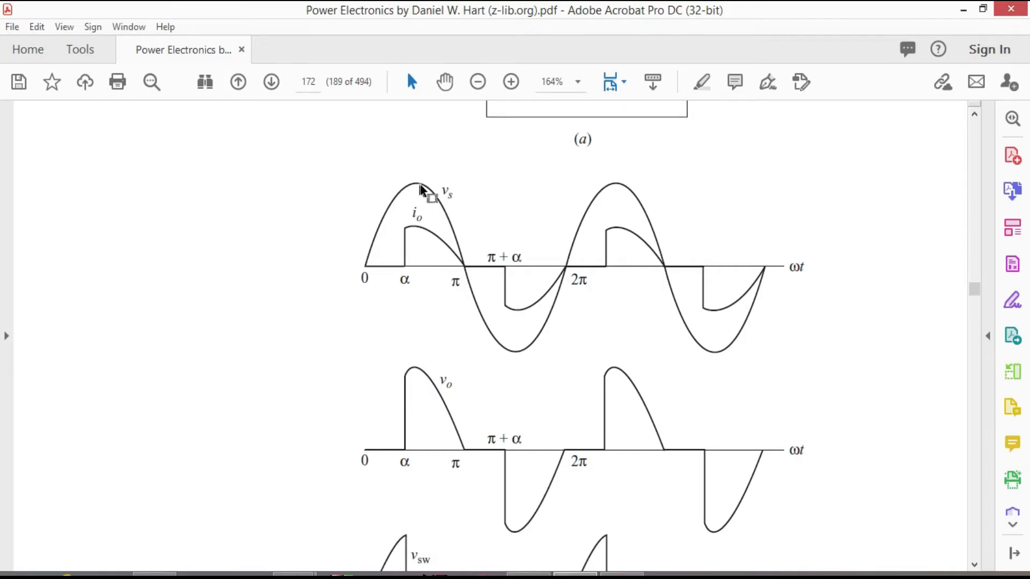
pyautogui.moveTo(399, 386)
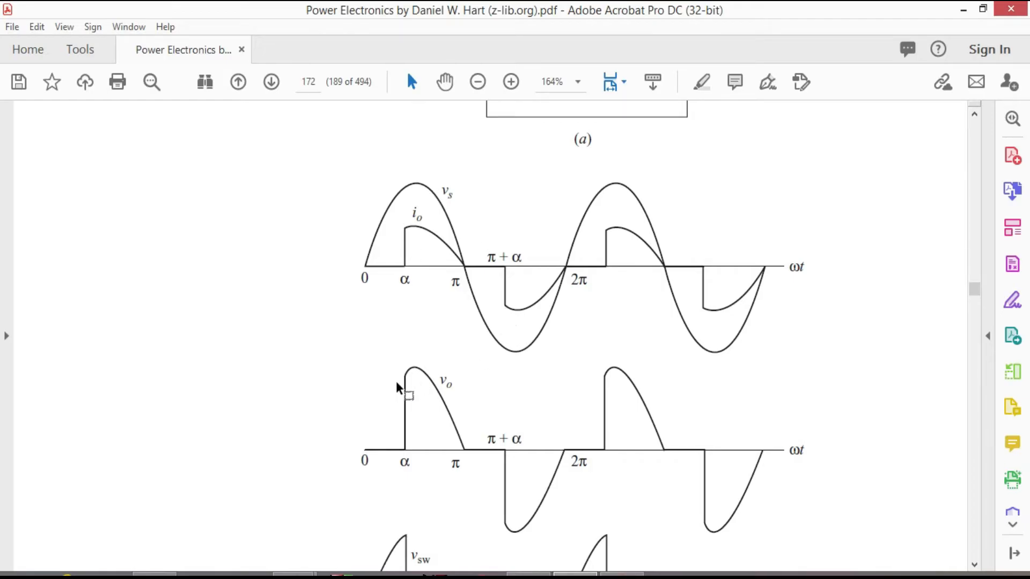
pyautogui.moveTo(656, 405)
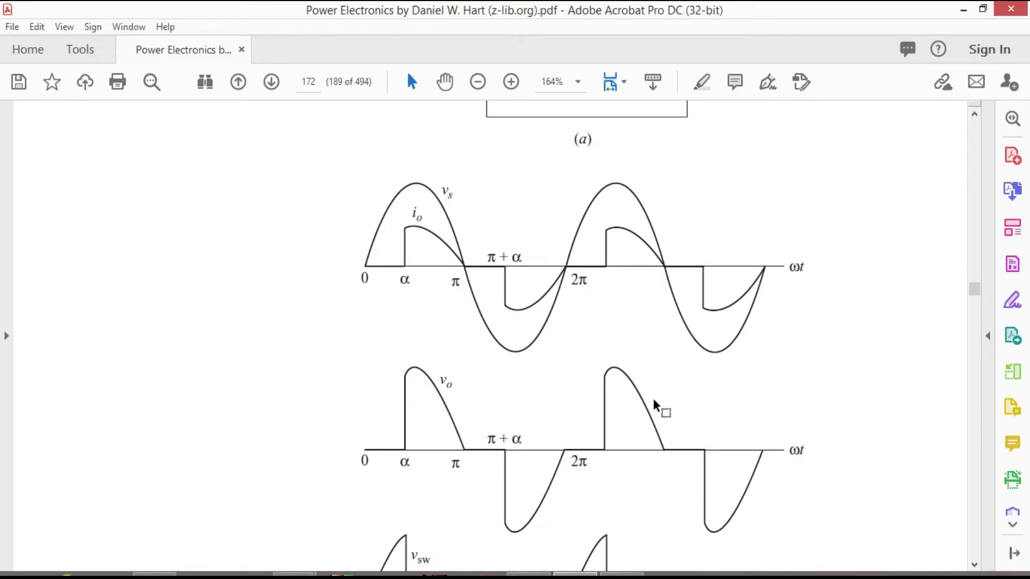
pyautogui.moveTo(545, 394)
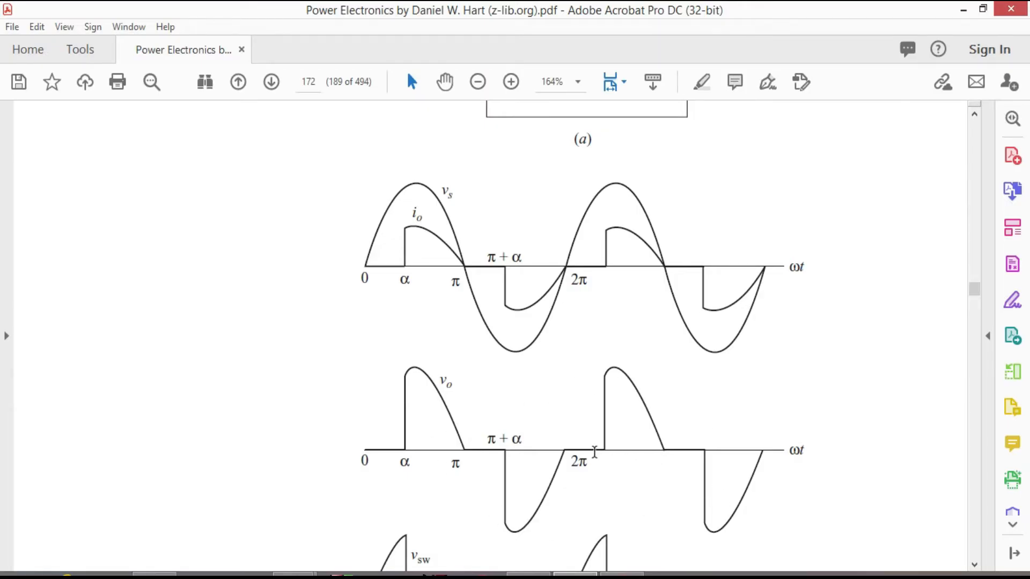
pyautogui.scroll(3)
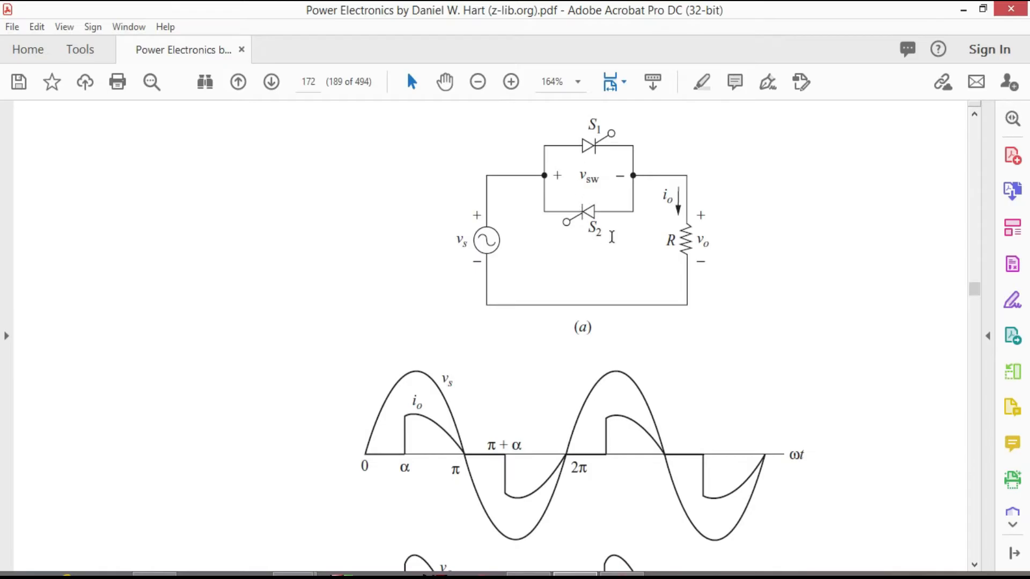
pyautogui.scroll(-3)
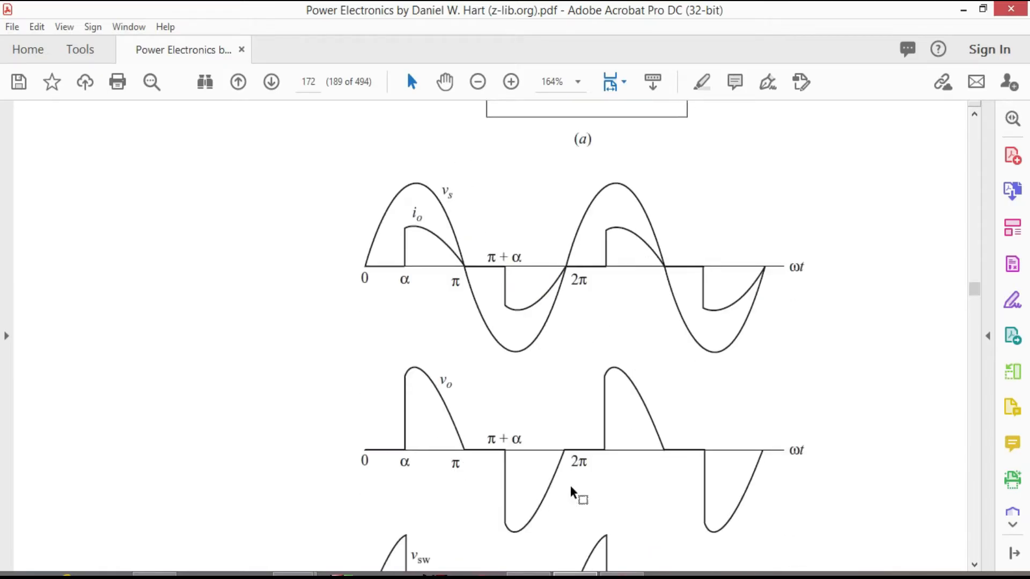
pyautogui.moveTo(489, 442)
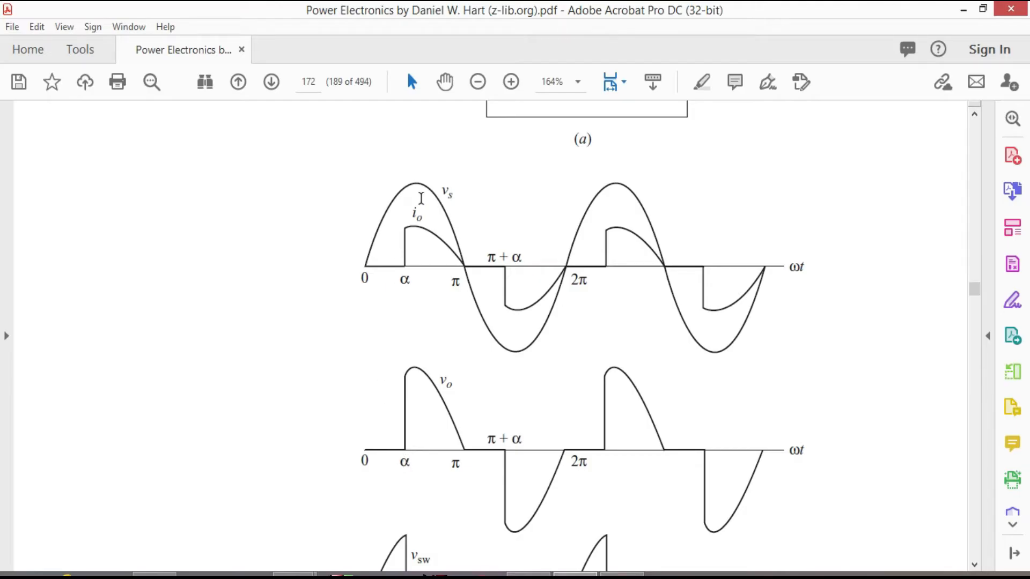
pyautogui.moveTo(449, 322)
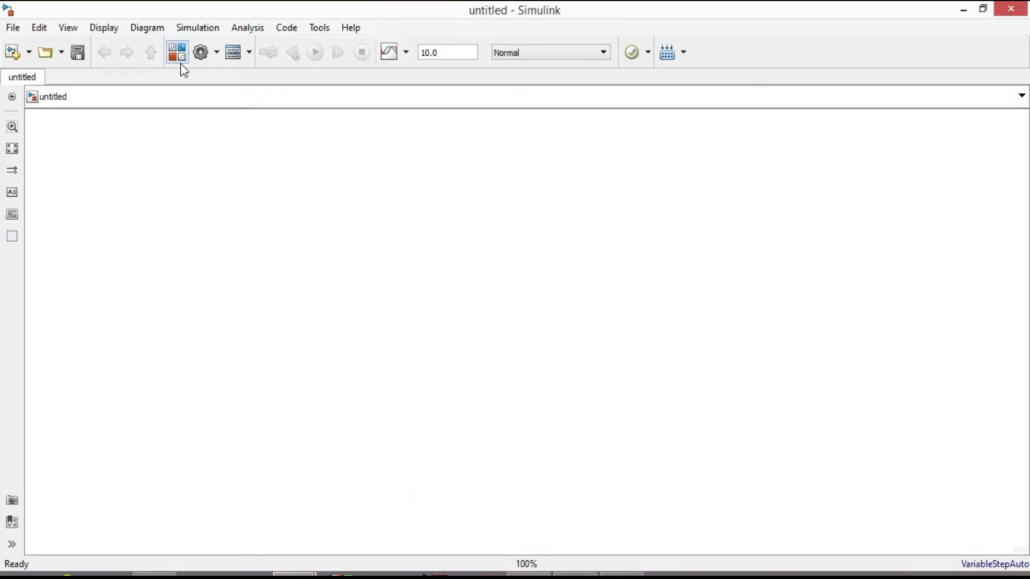
# Step: From the Library Browser, add an AC Voltage Source block to the untitled model
pyautogui.click(177, 51)
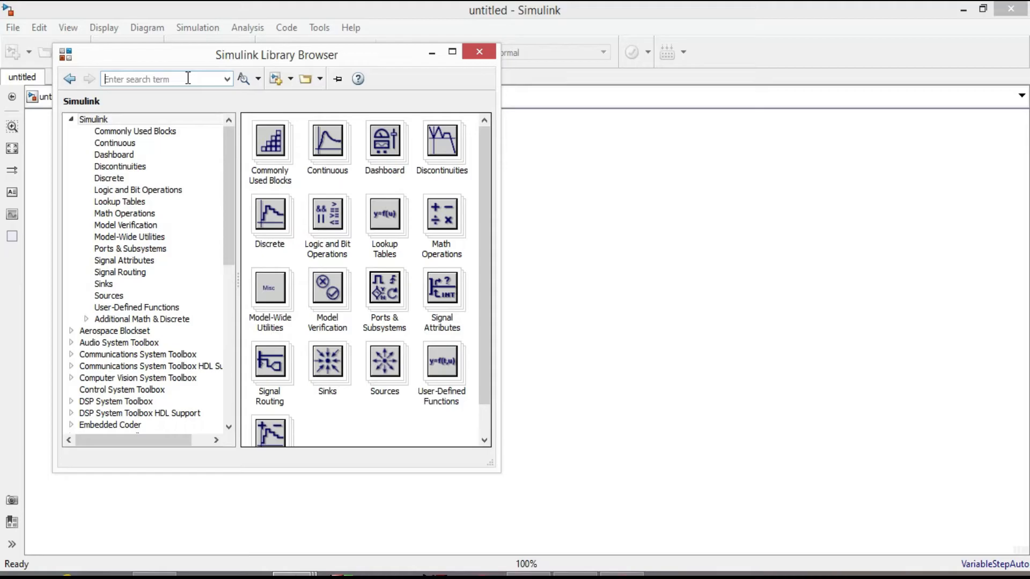
pyautogui.write('Ac voltage source')
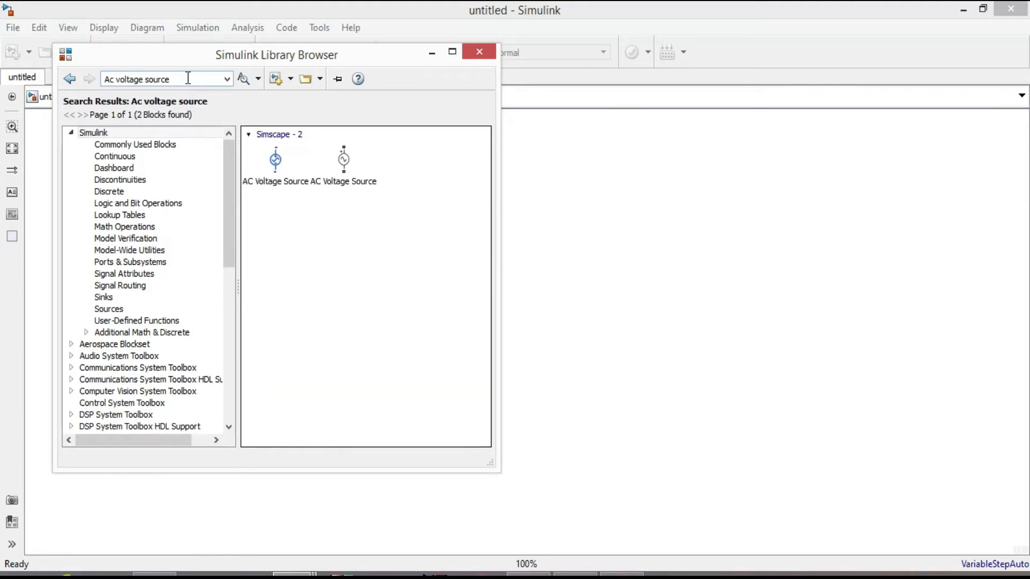
pyautogui.rightClick(343, 160)
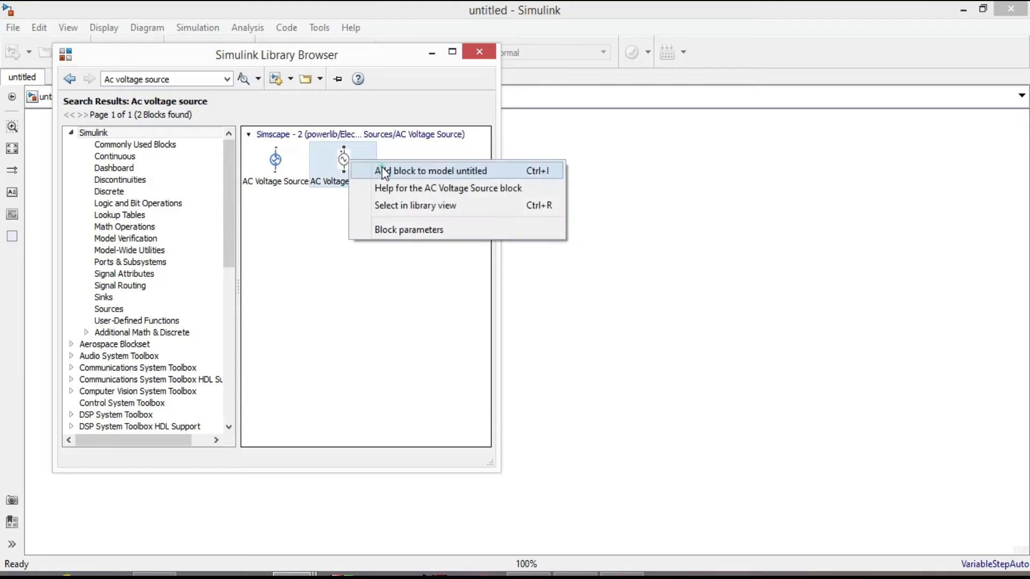
pyautogui.click(431, 171)
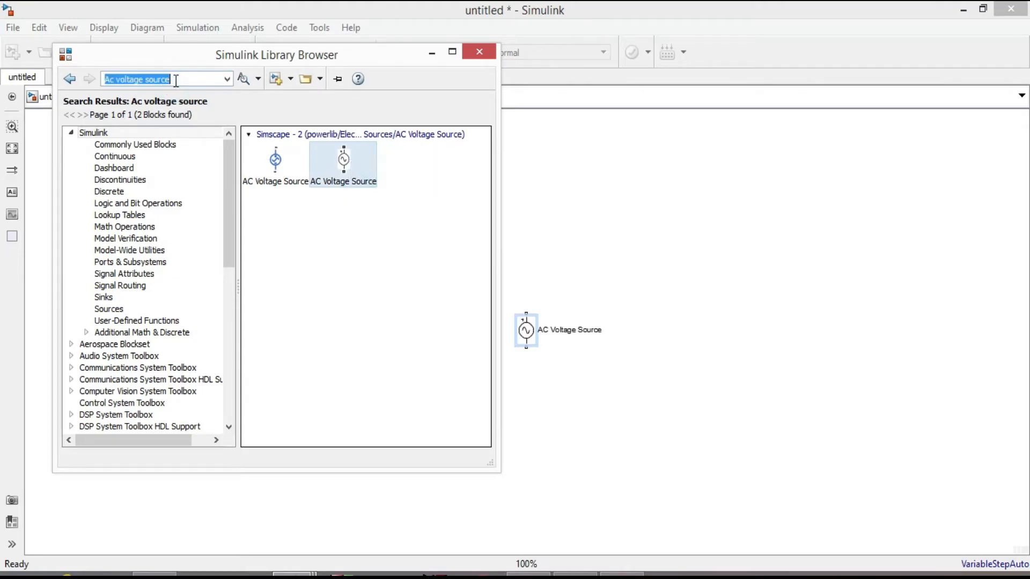
# Step: Add Thyristor and Series RLC Branch blocks to the model
pyautogui.write('thyristor')
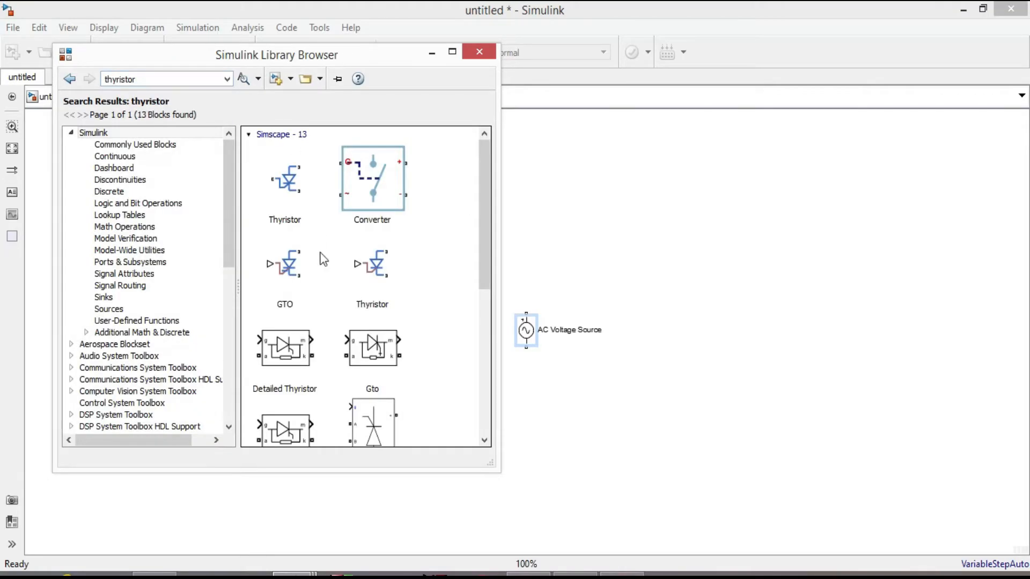
pyautogui.rightClick(284, 291)
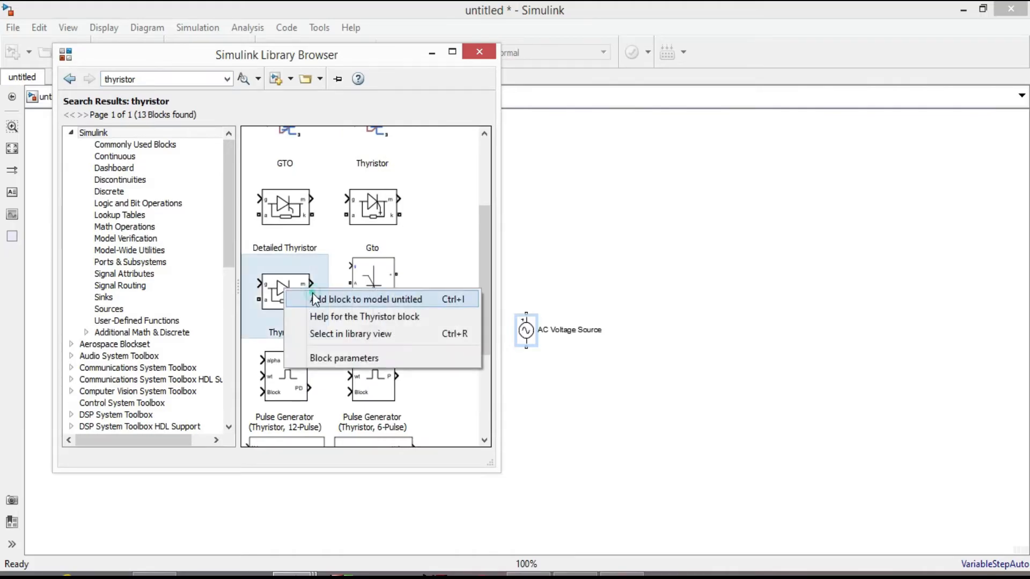
pyautogui.click(368, 299)
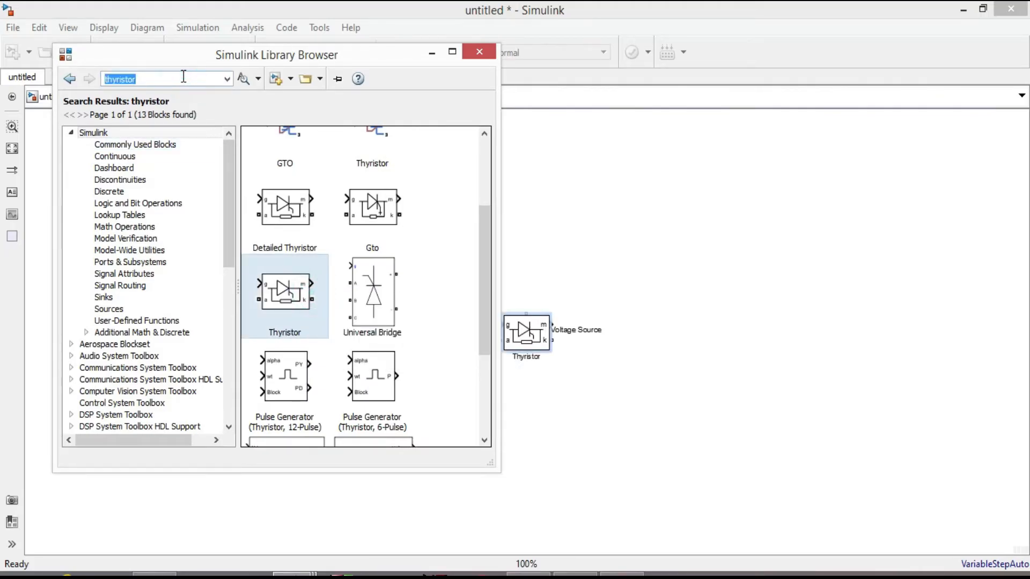
pyautogui.write('series rlc branch')
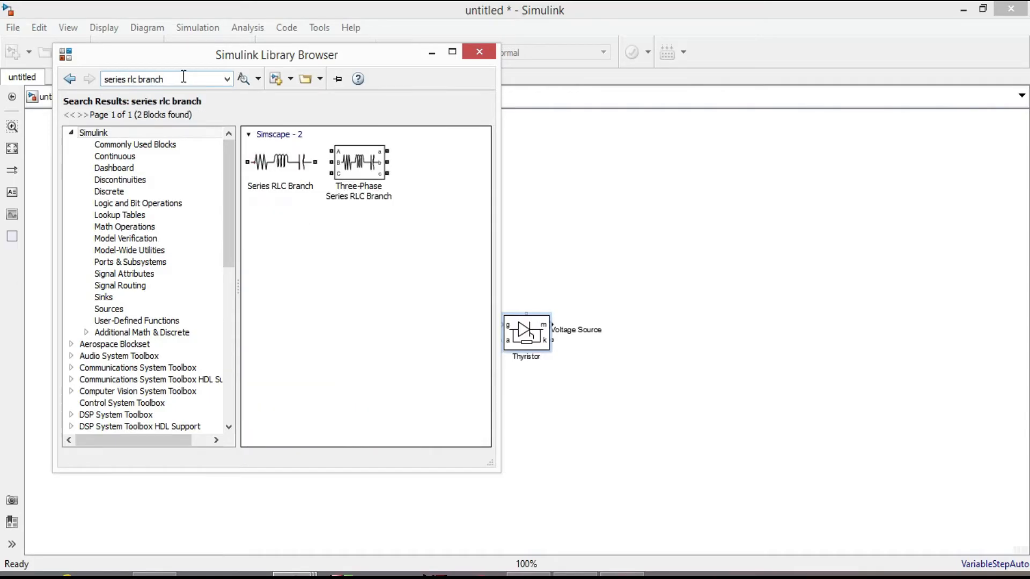
pyautogui.rightClick(280, 160)
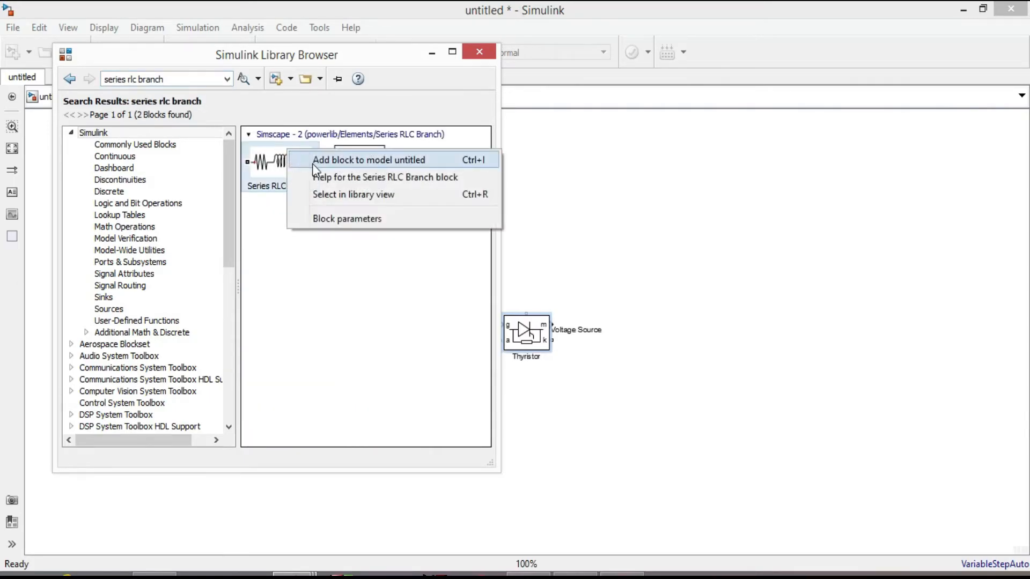
pyautogui.click(369, 160)
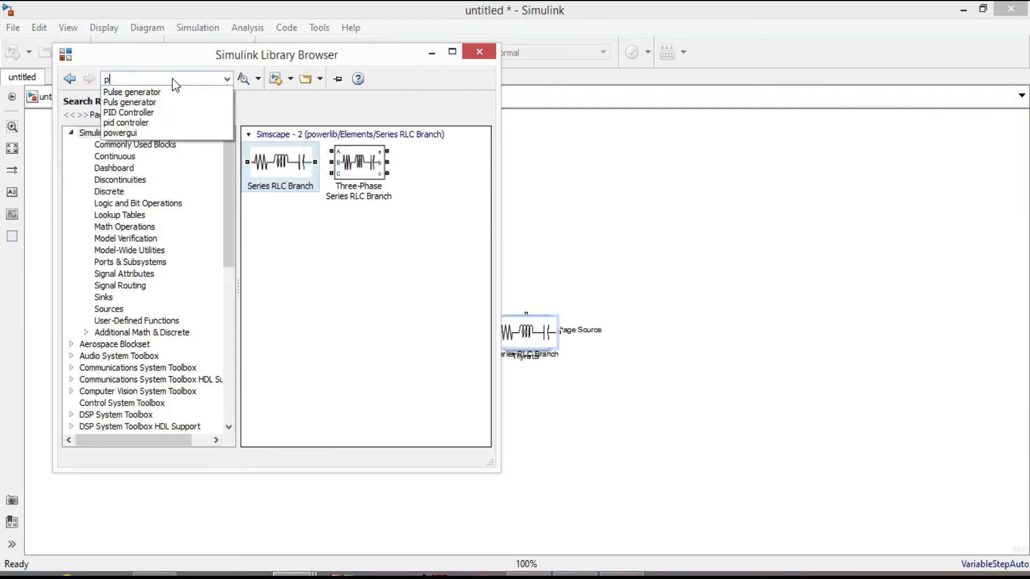
# Step: Add Pulse Generator, Voltage Measurement and Current Measurement blocks to the model
pyautogui.click(131, 91)
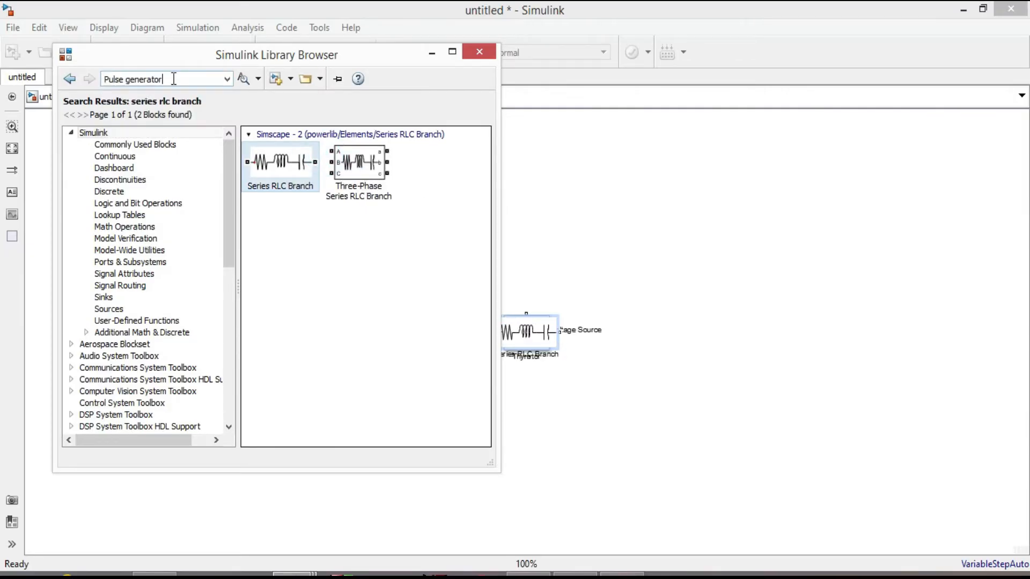
pyautogui.rightClick(276, 167)
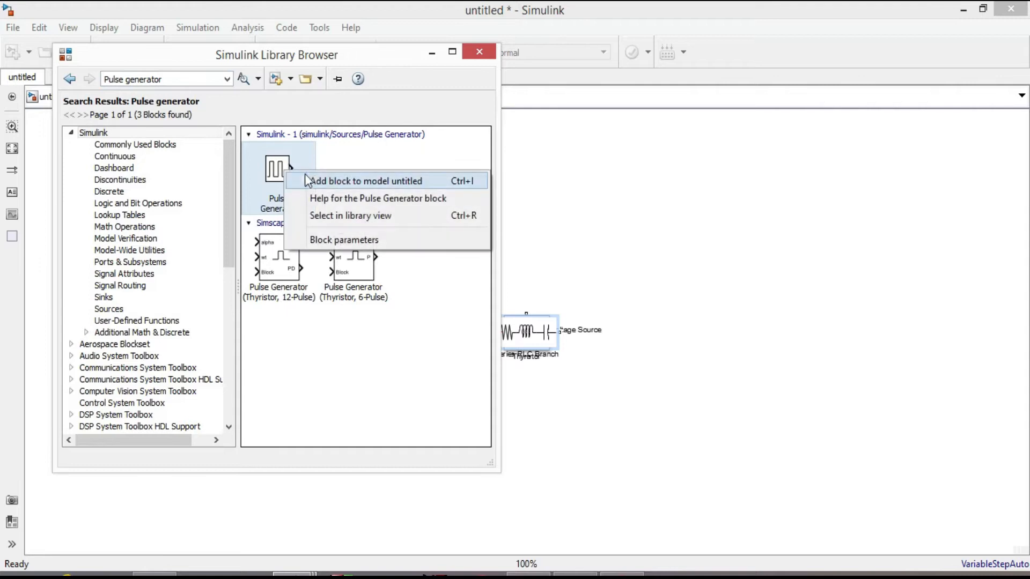
pyautogui.click(367, 180)
pyautogui.write('vo')
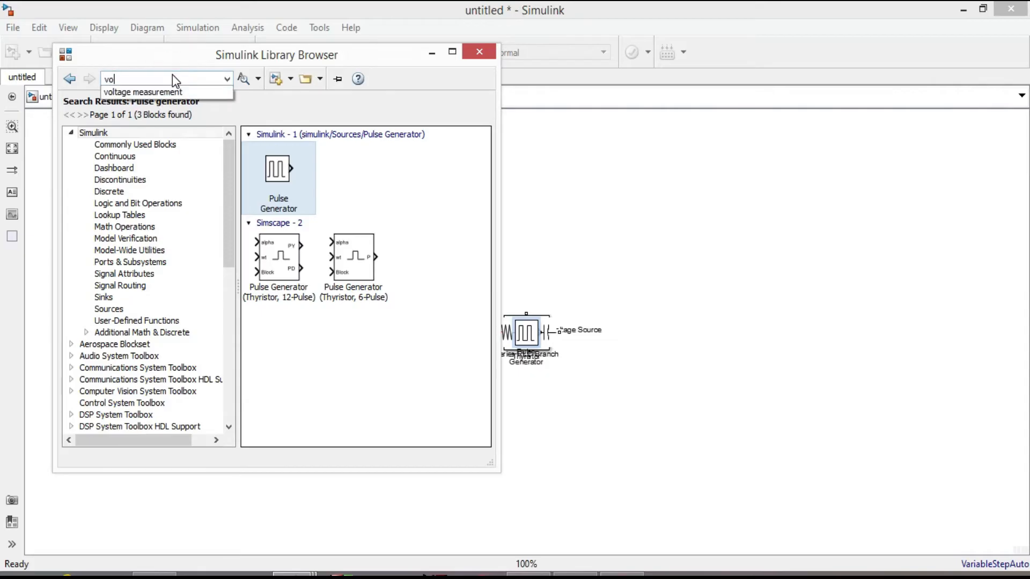
pyautogui.click(142, 92)
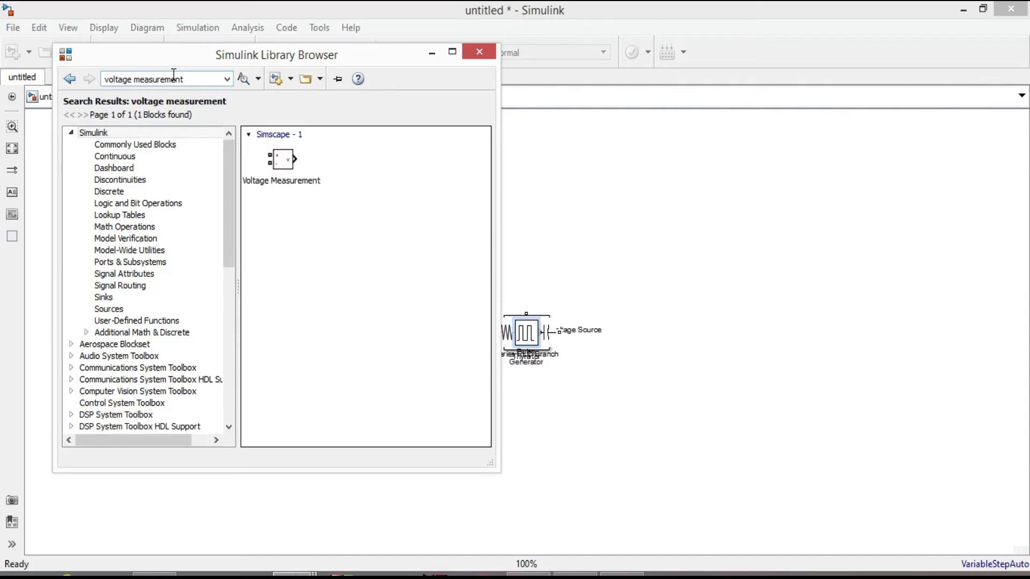
pyautogui.click(281, 160)
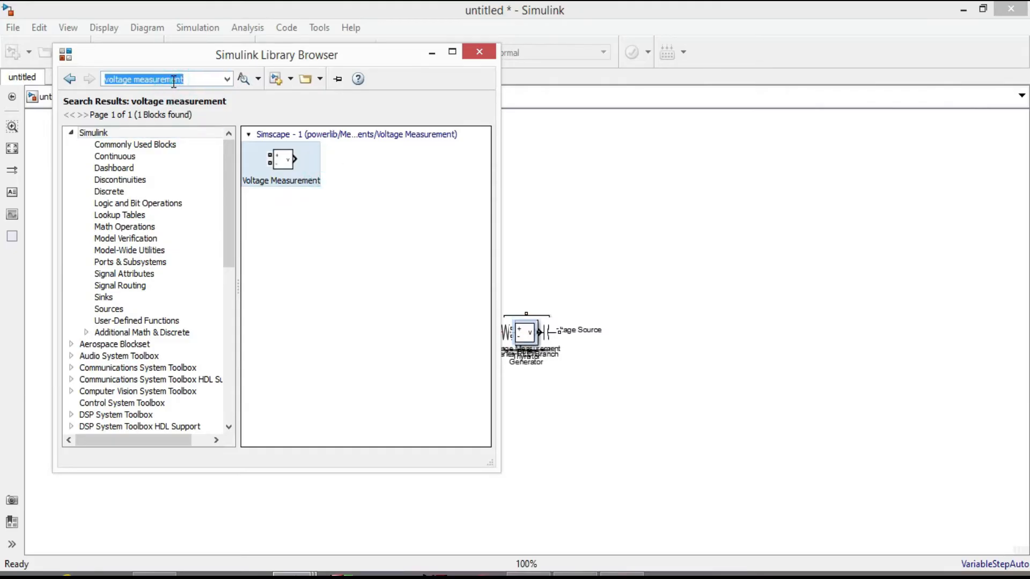
pyautogui.write('current measurement')
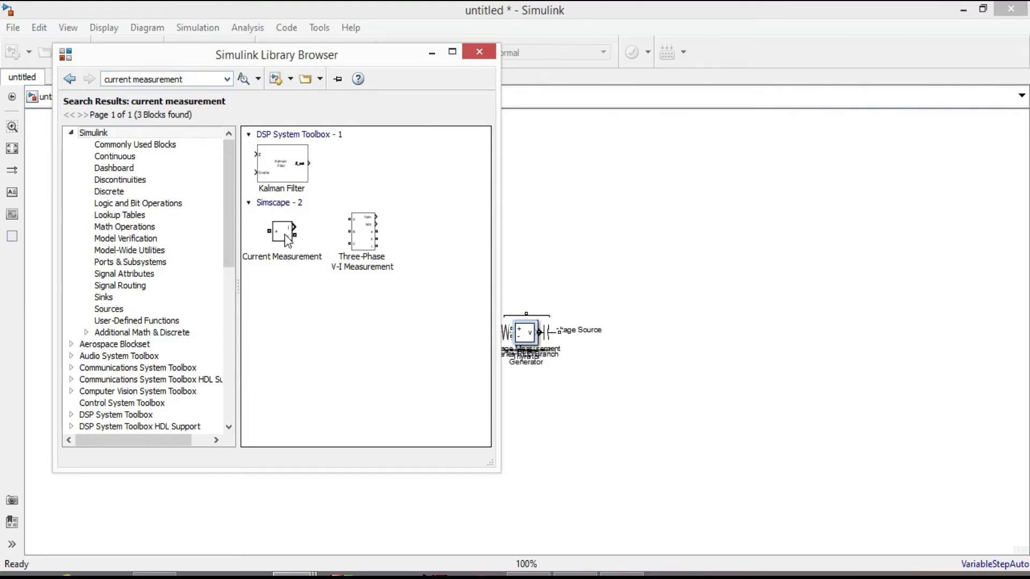
pyautogui.click(281, 231)
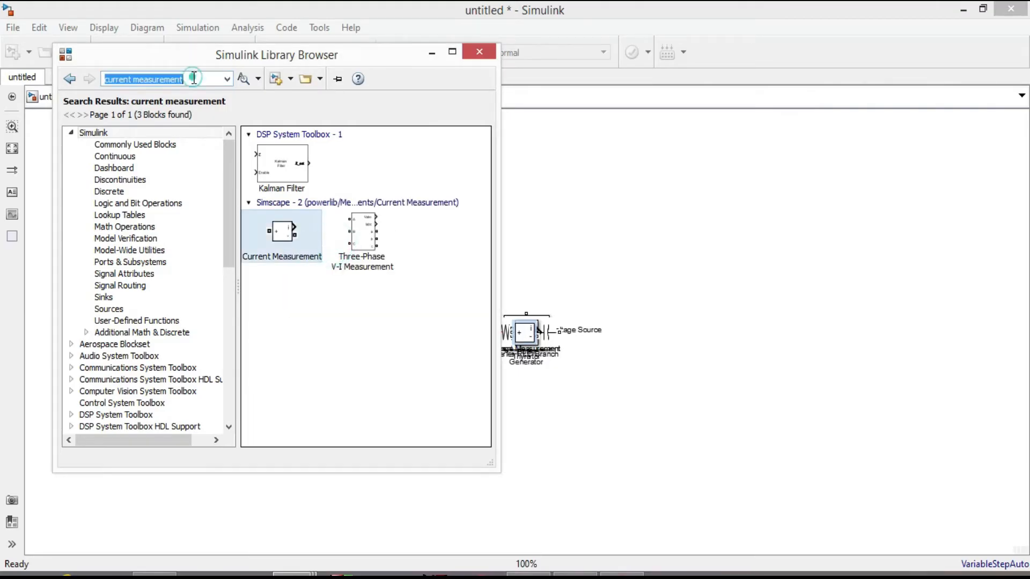
# Step: Add a Scope block to the model and close the library
pyautogui.write('s')
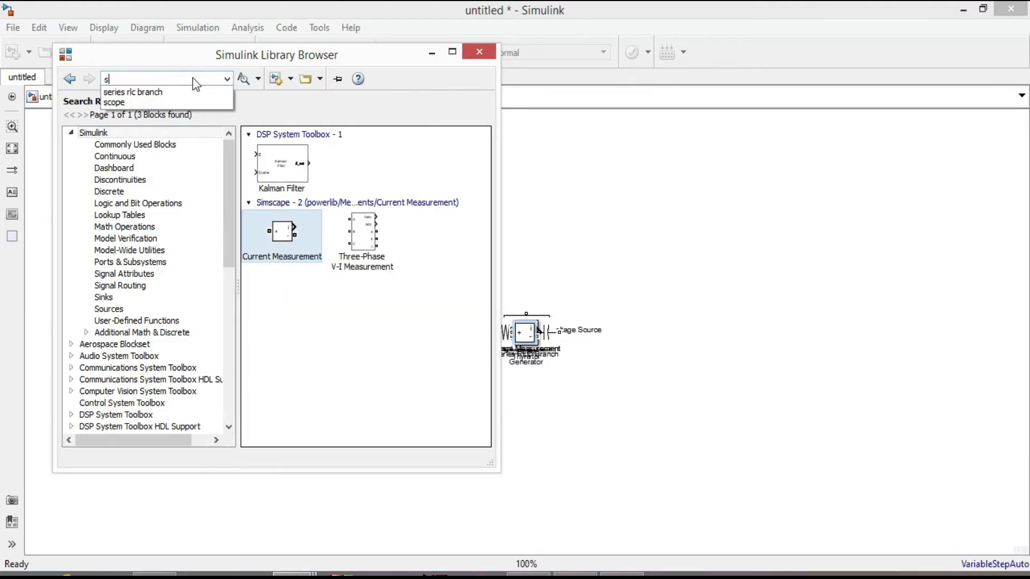
pyautogui.click(114, 102)
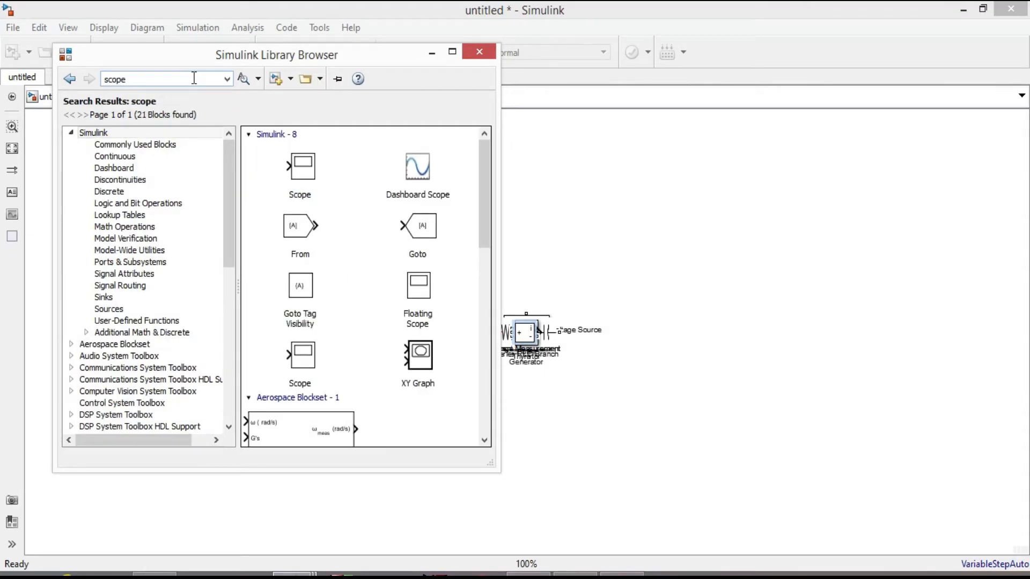
pyautogui.click(299, 165)
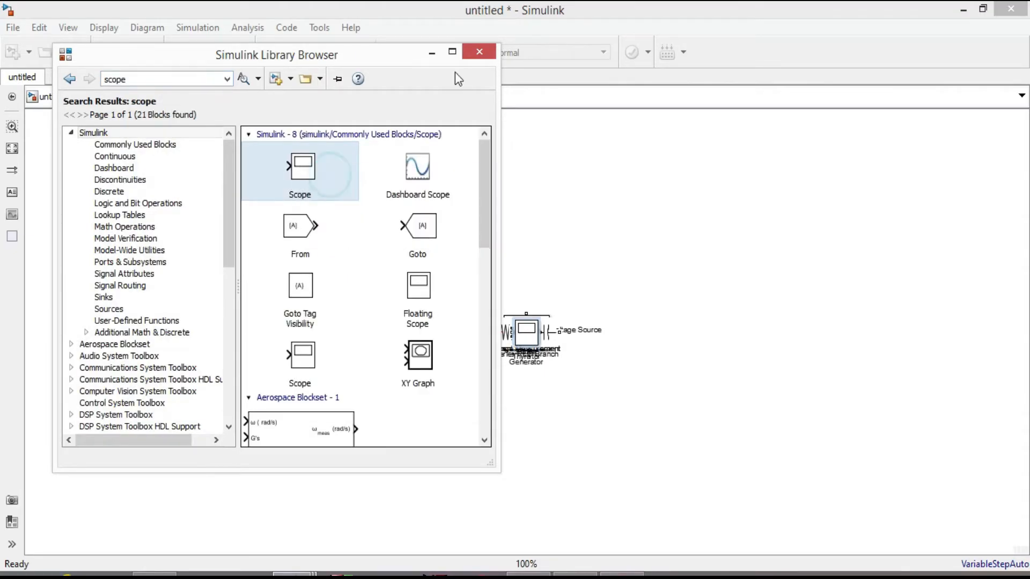
pyautogui.click(479, 51)
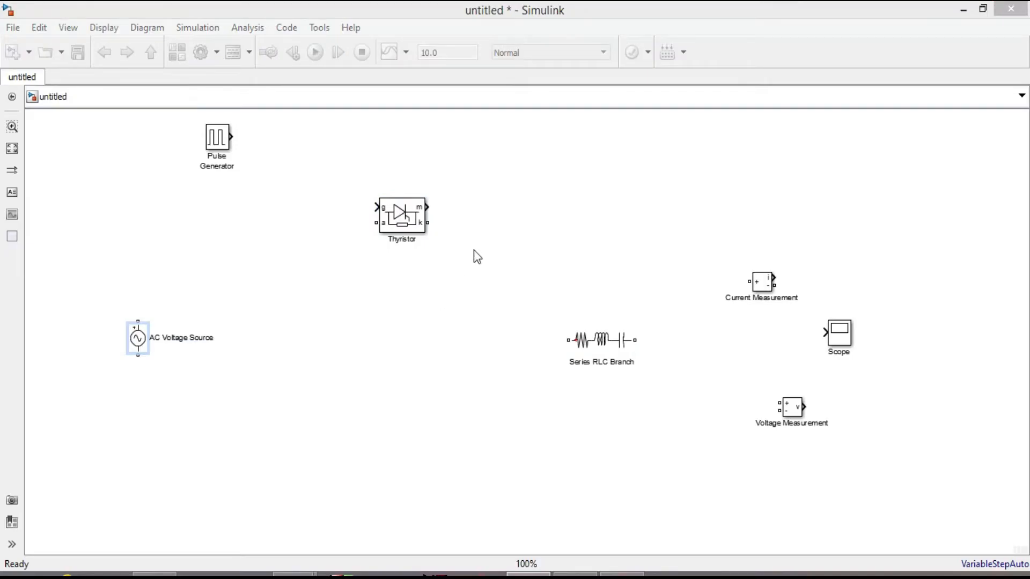
pyautogui.moveTo(420, 174)
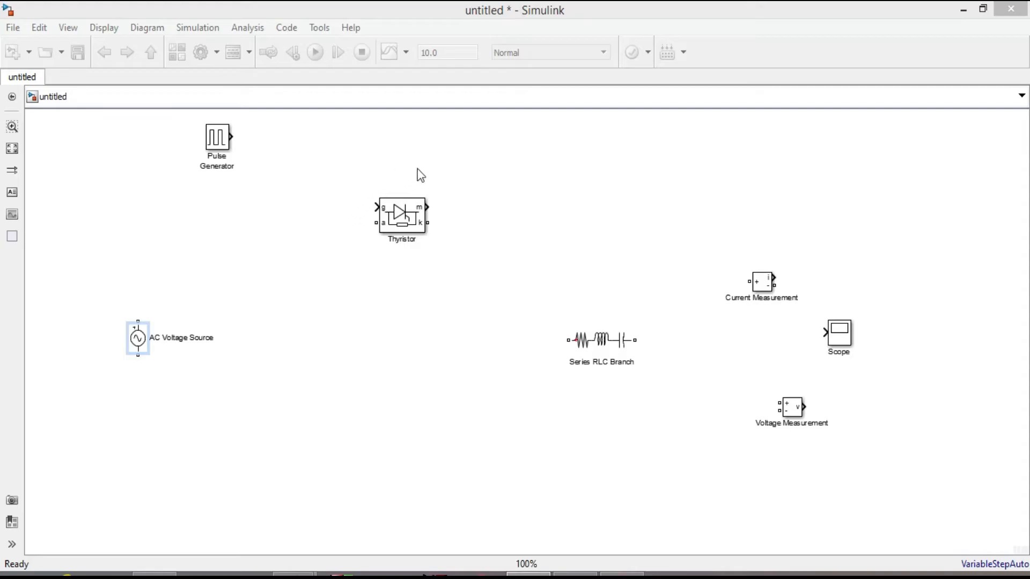
pyautogui.moveTo(272, 118)
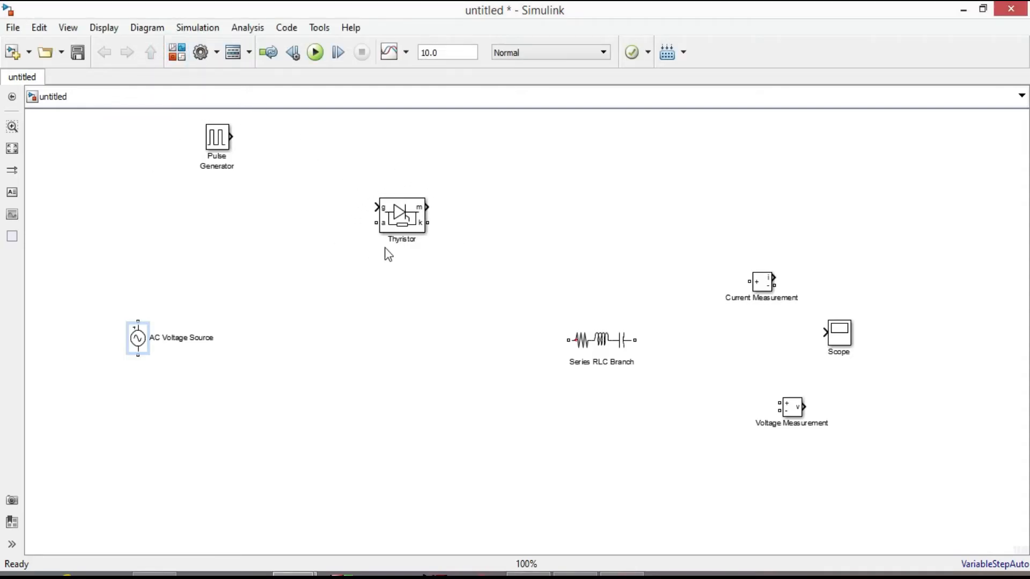
# Step: Copy the thyristor as antiparallel T2 and wire source, thyristors, current meter, RLC branch and voltage measurements
pyautogui.click(401, 216)
pyautogui.write('T1')
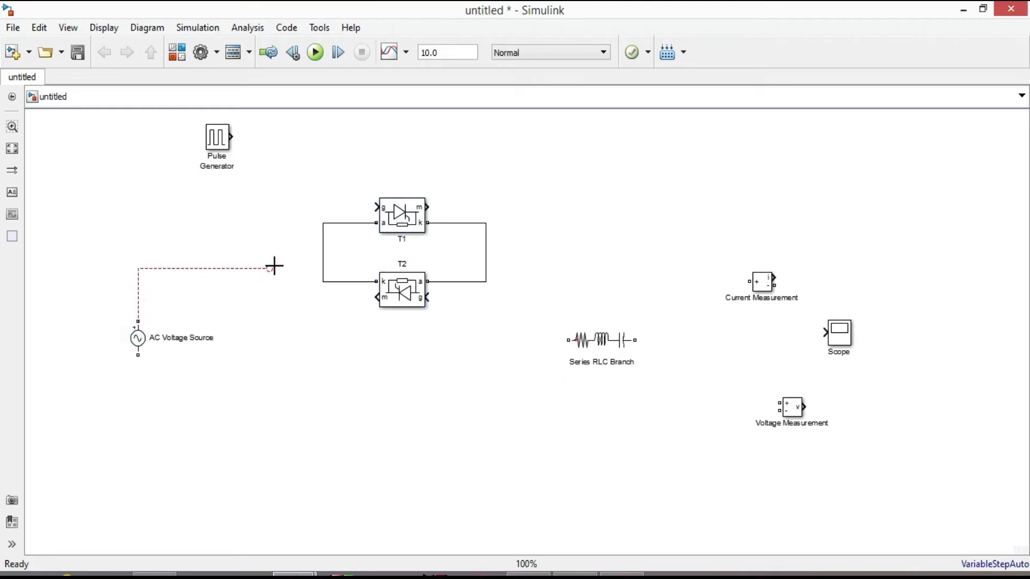
pyautogui.click(601, 340)
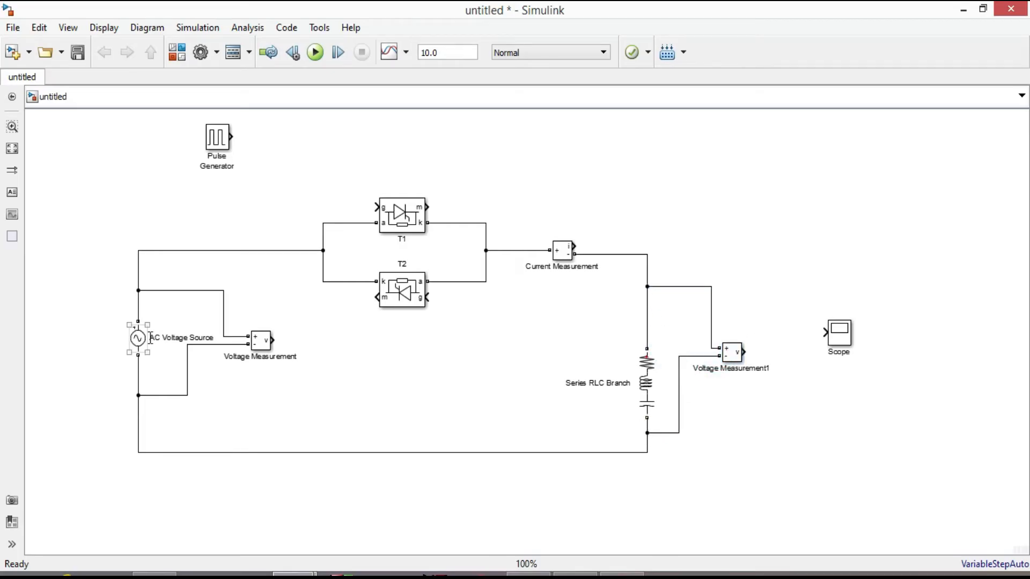
# Step: Set the AC Voltage Source to peak amplitude 120*sqrt(2) V and frequency 50 Hz
pyautogui.doubleClick(139, 338)
pyautogui.write('120')
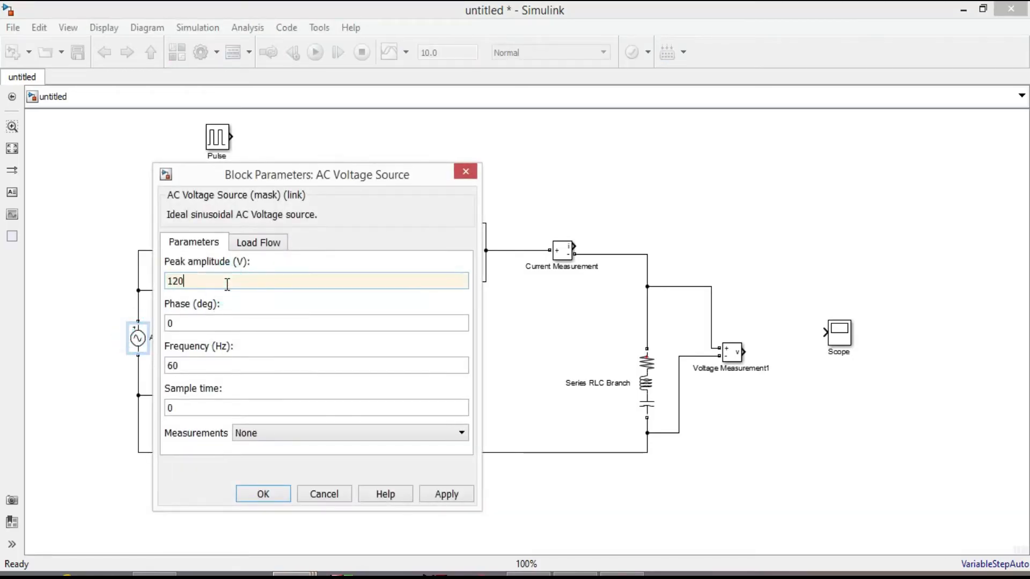
pyautogui.write('*sqrt')
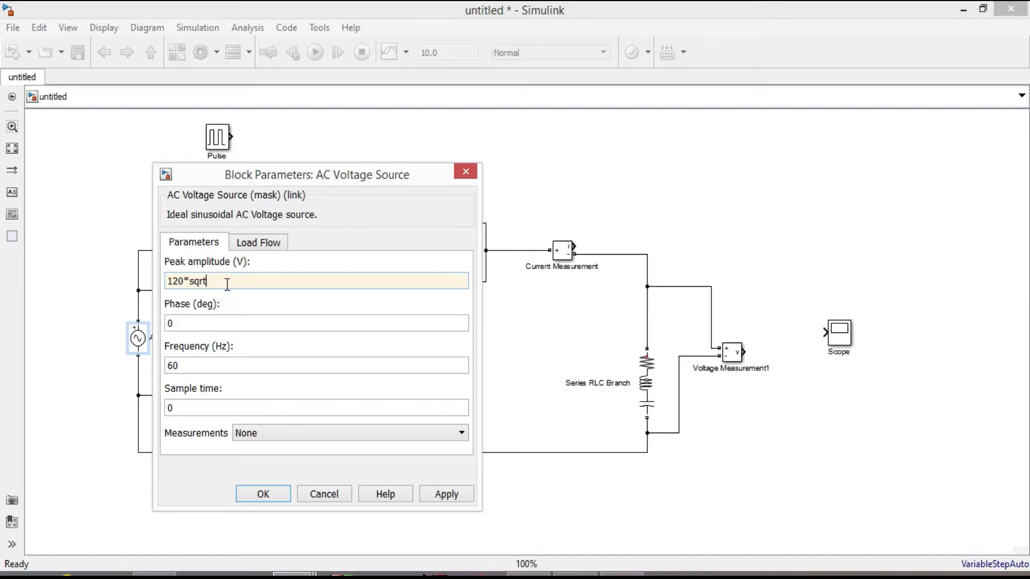
pyautogui.write('()')
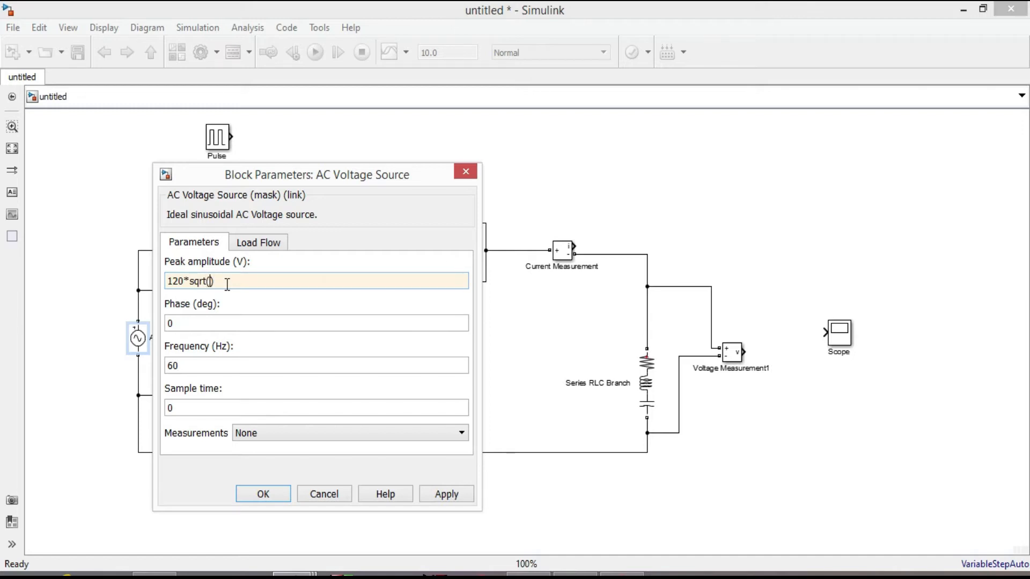
pyautogui.write('2')
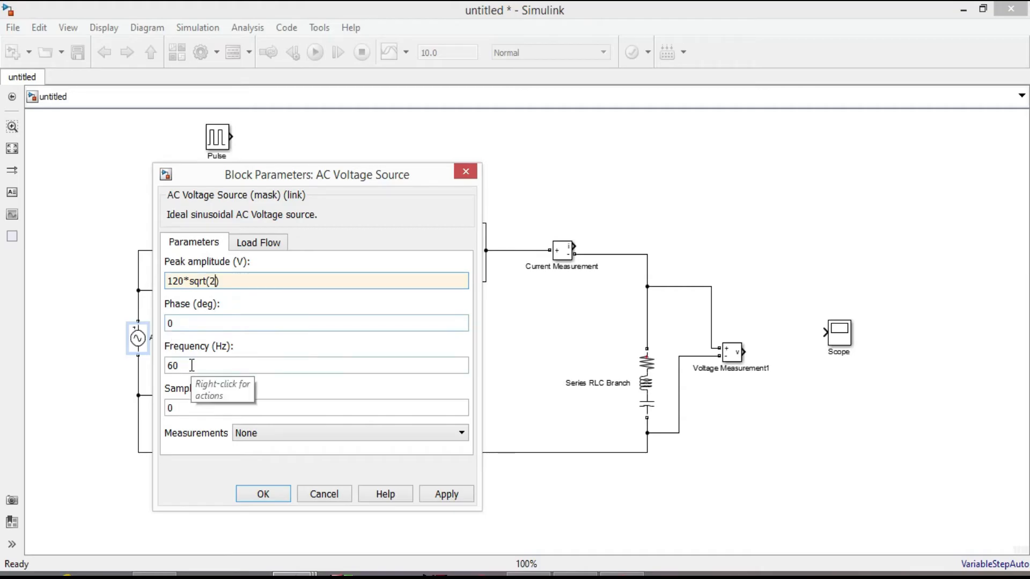
pyautogui.write('5')
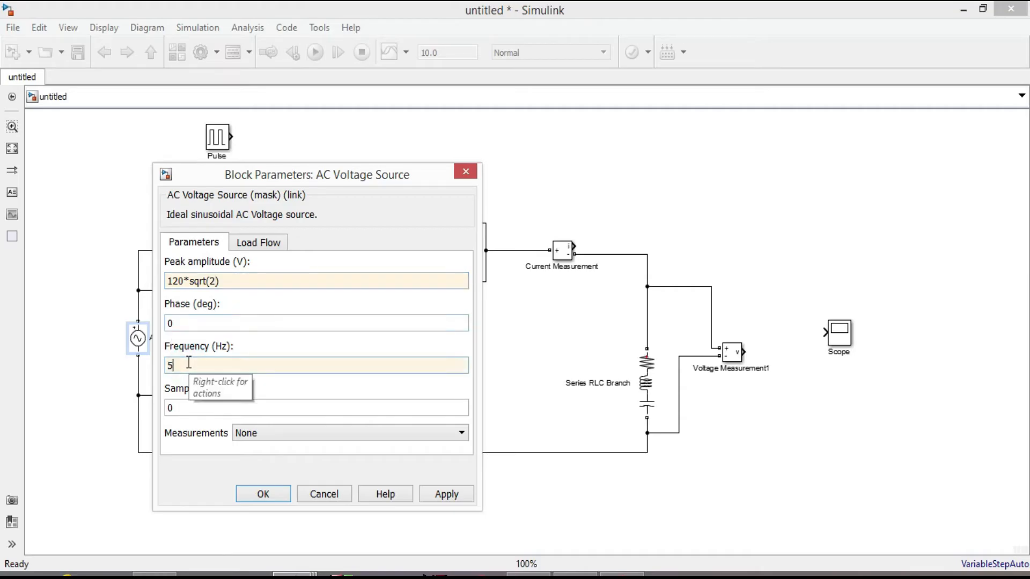
pyautogui.write('0')
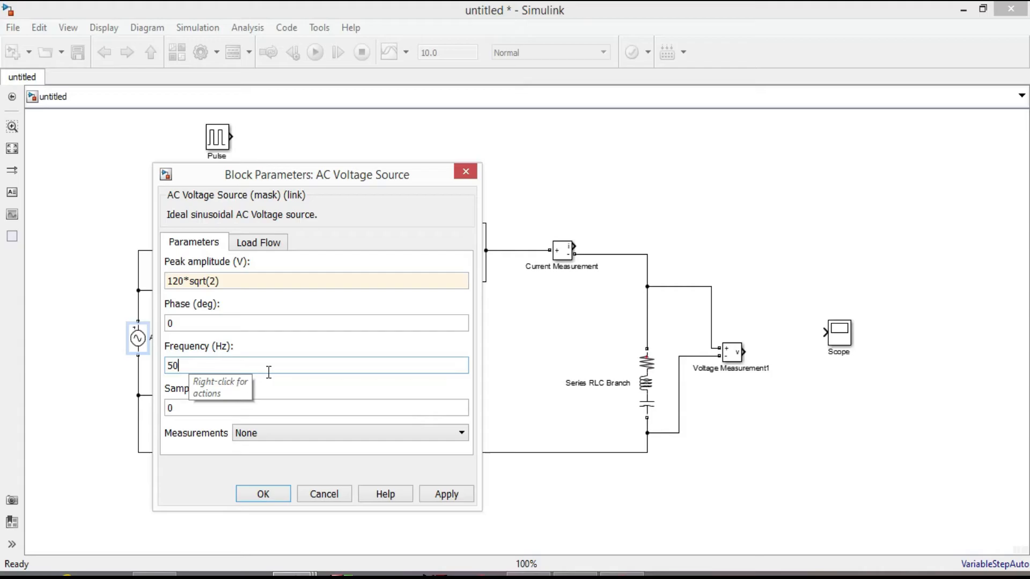
pyautogui.click(195, 407)
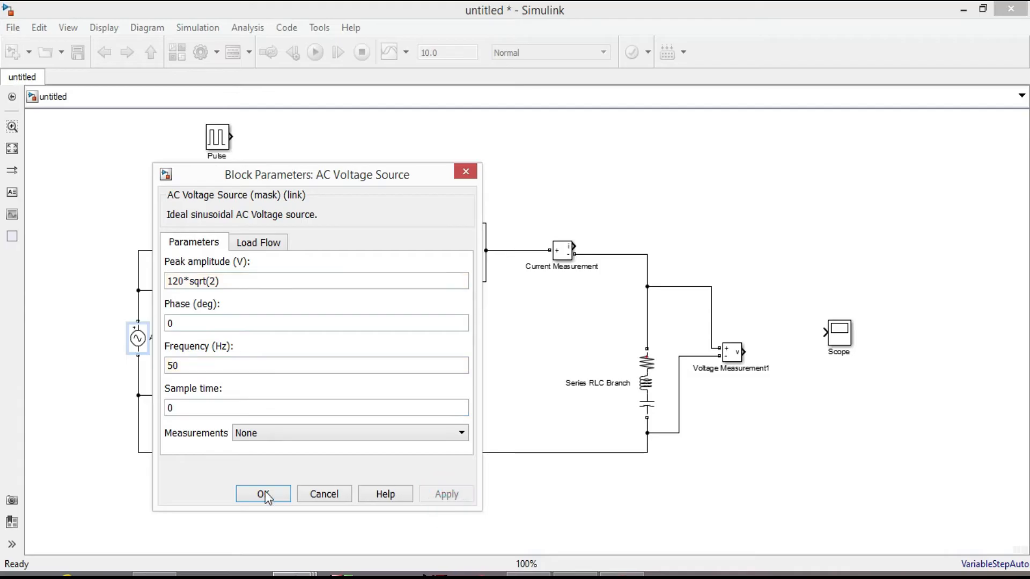
pyautogui.click(263, 493)
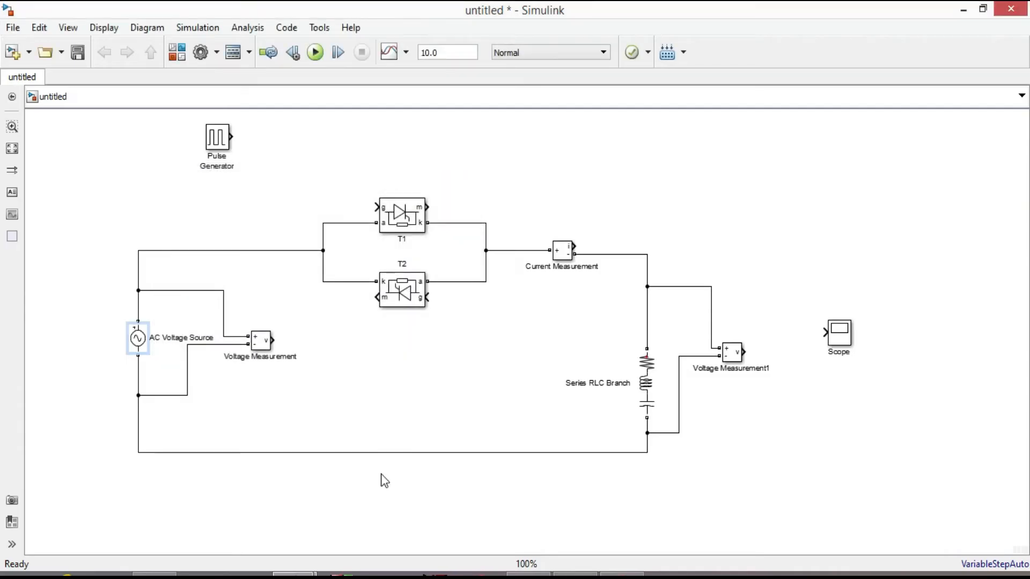
# Step: Set the Series RLC Branch to branch type R with a 15-ohm resistance
pyautogui.click(646, 382)
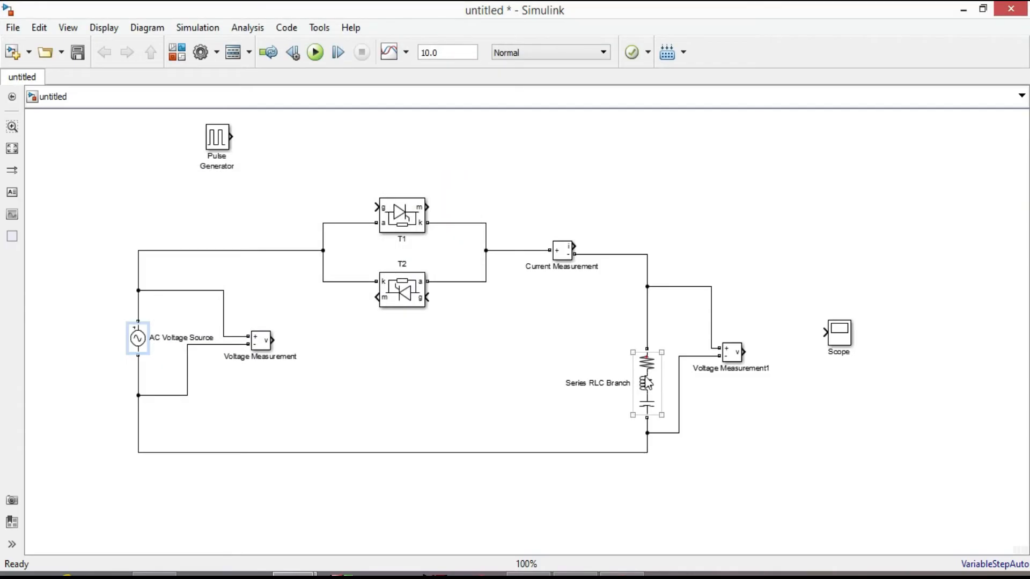
pyautogui.doubleClick(646, 382)
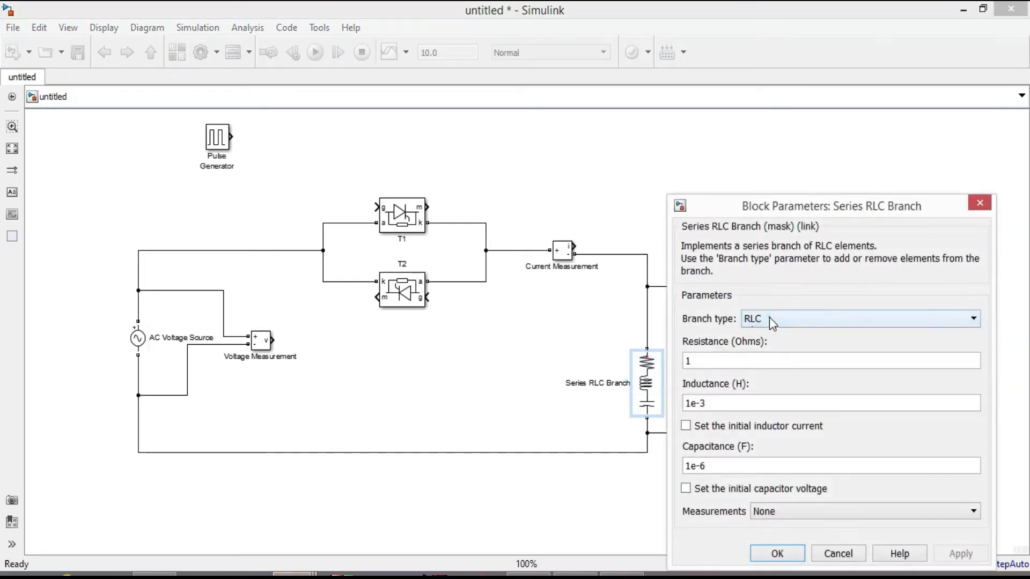
pyautogui.click(860, 319)
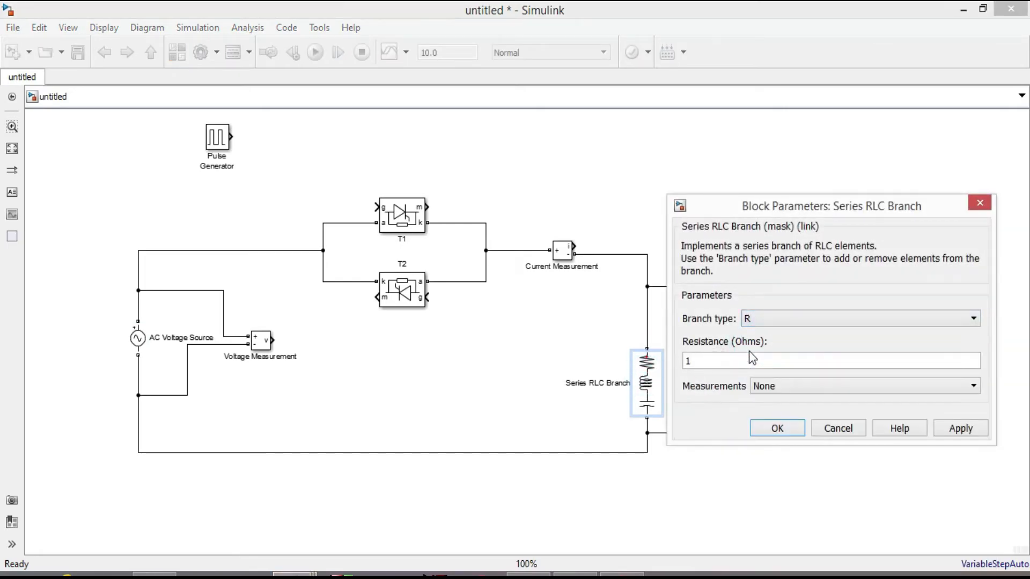
pyautogui.moveTo(740, 368)
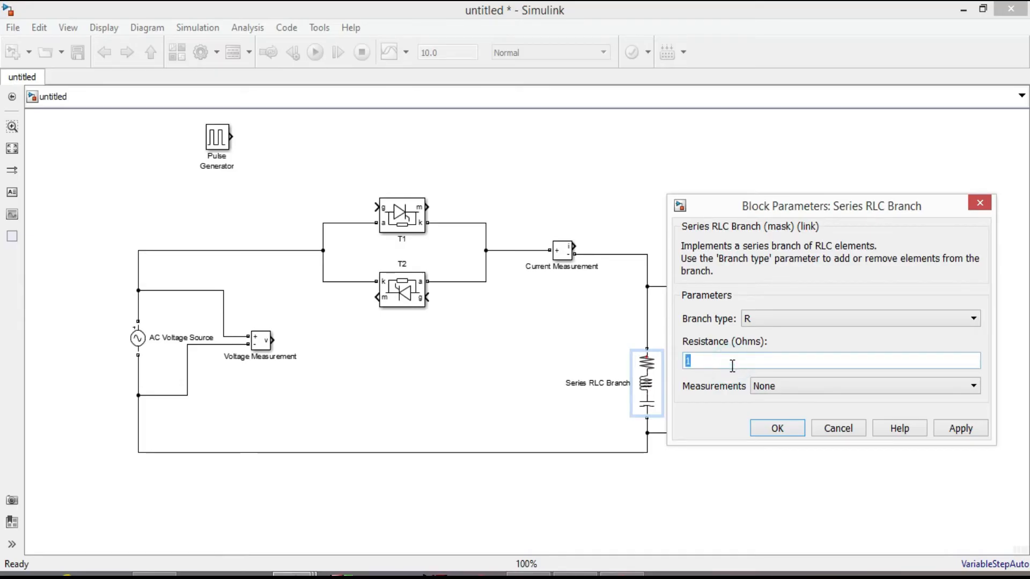
pyautogui.write('15')
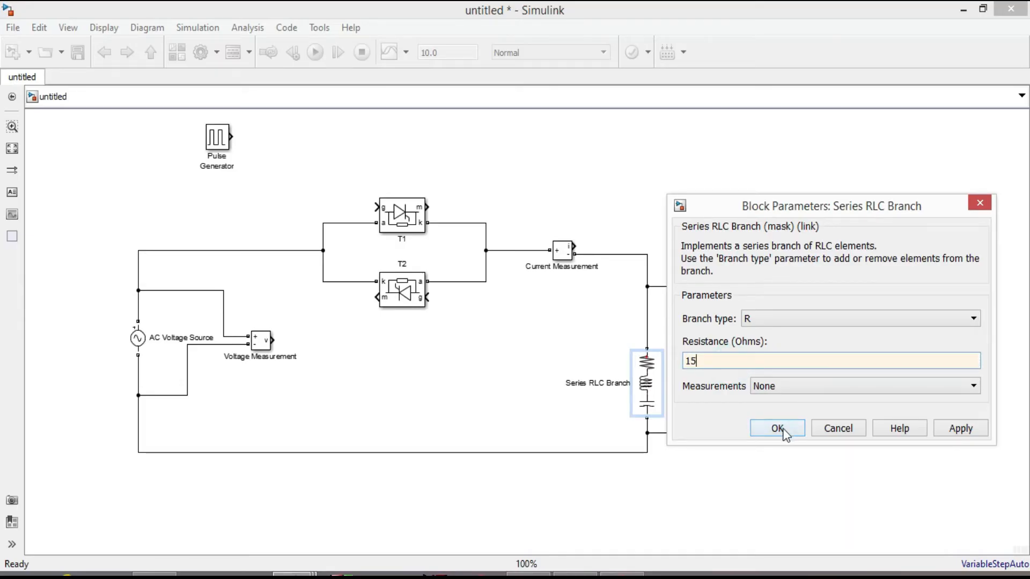
pyautogui.click(777, 428)
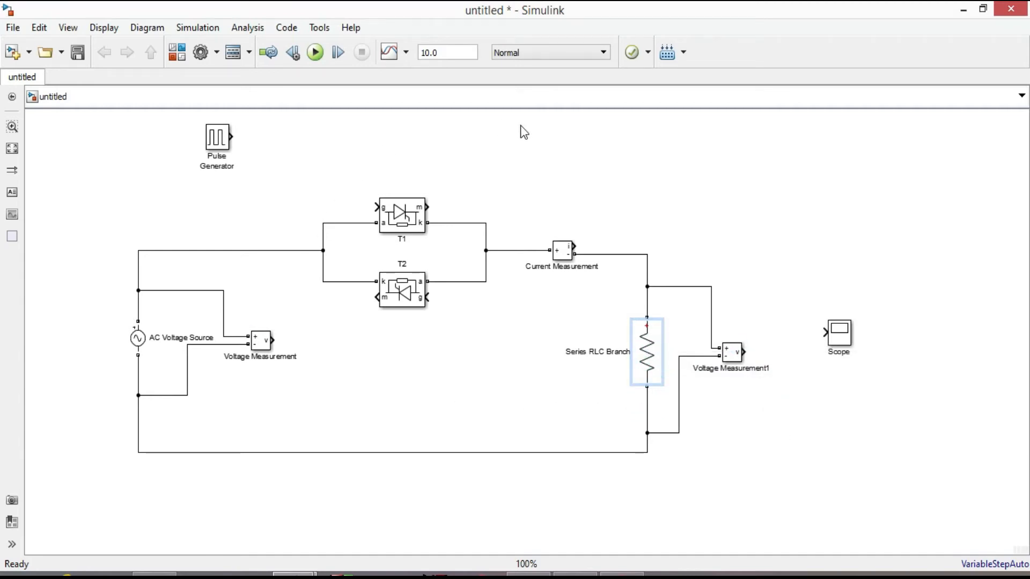
# Step: Rename the pulse generator Gate1 and add a copied second generator named Gate2
pyautogui.click(216, 139)
pyautogui.write('Gate1')
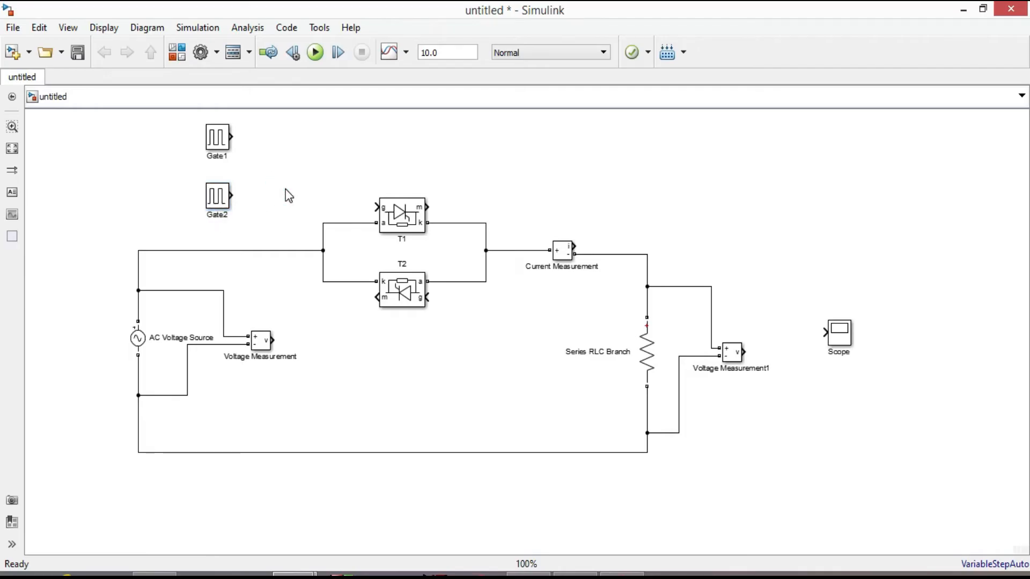
# Step: Give Gate1 a 0.02 s period and a phase delay of 0.02*(80/360)
pyautogui.doubleClick(215, 139)
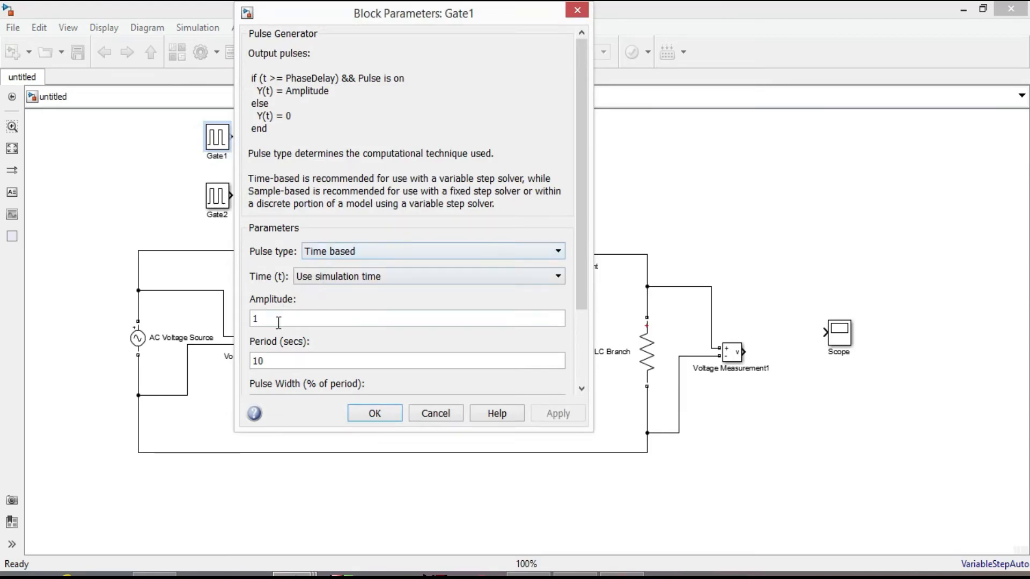
pyautogui.scroll(-3)
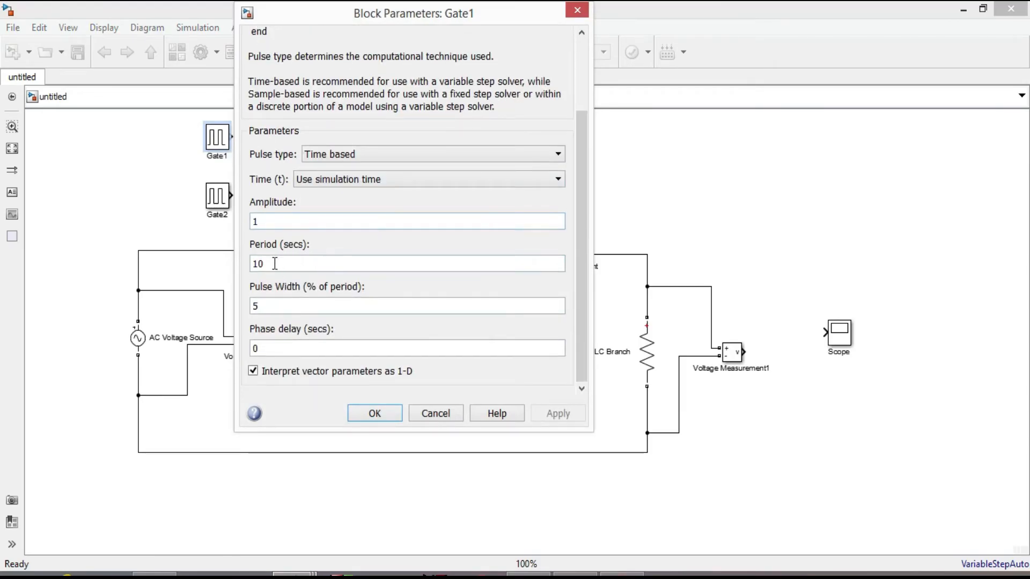
pyautogui.tripleClick(407, 263)
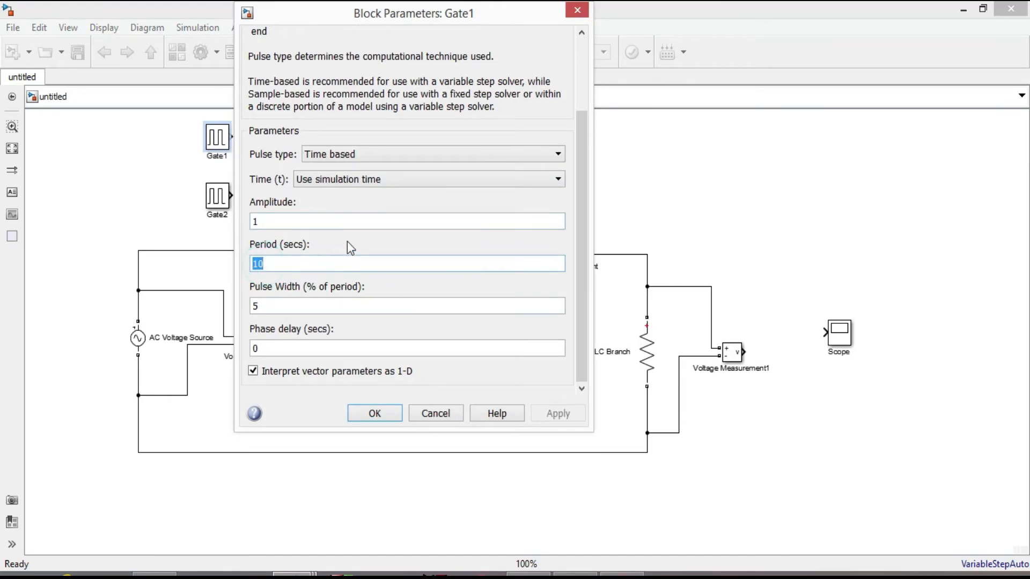
pyautogui.moveTo(347, 246)
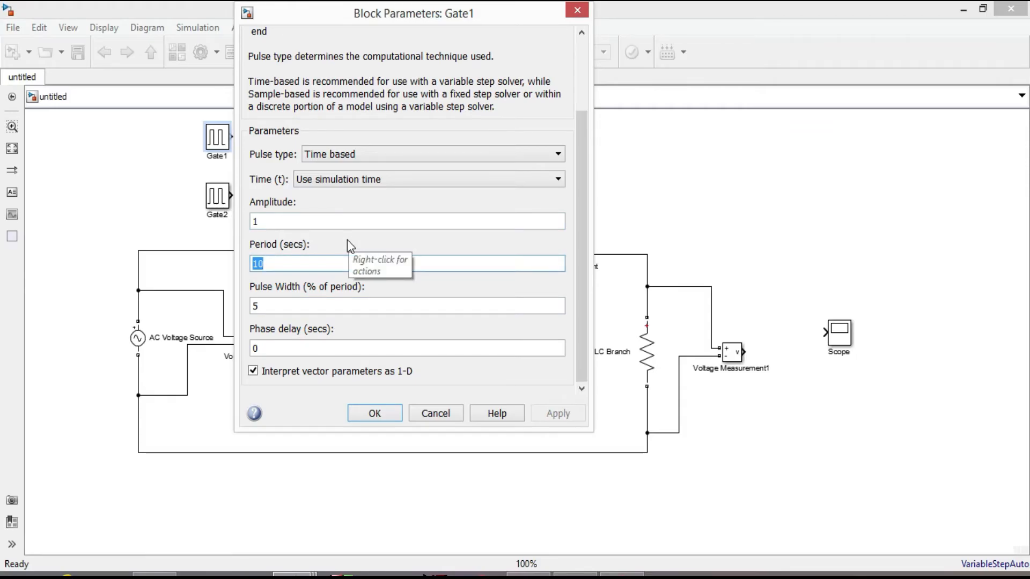
pyautogui.moveTo(396, 191)
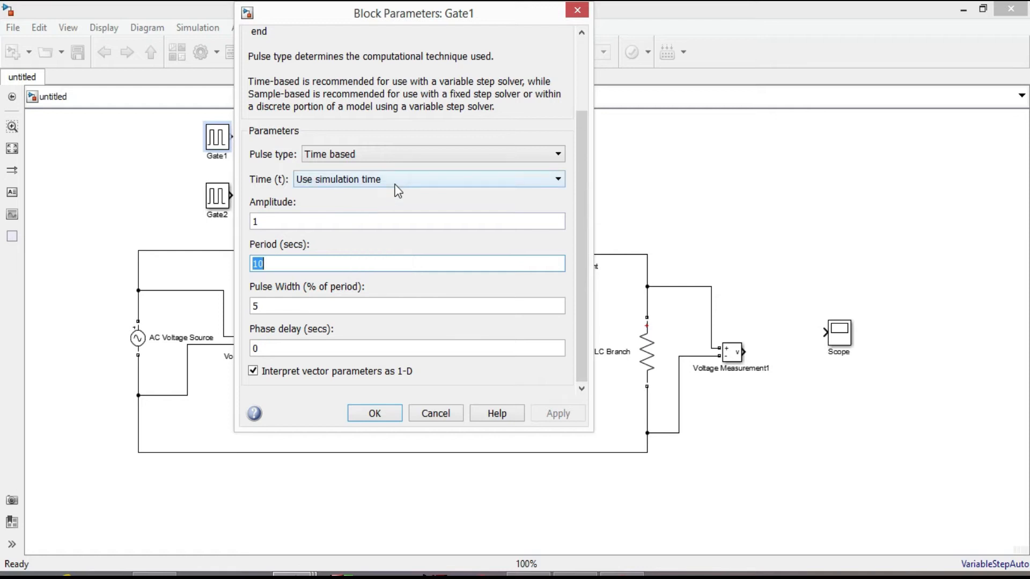
pyautogui.write('0.02')
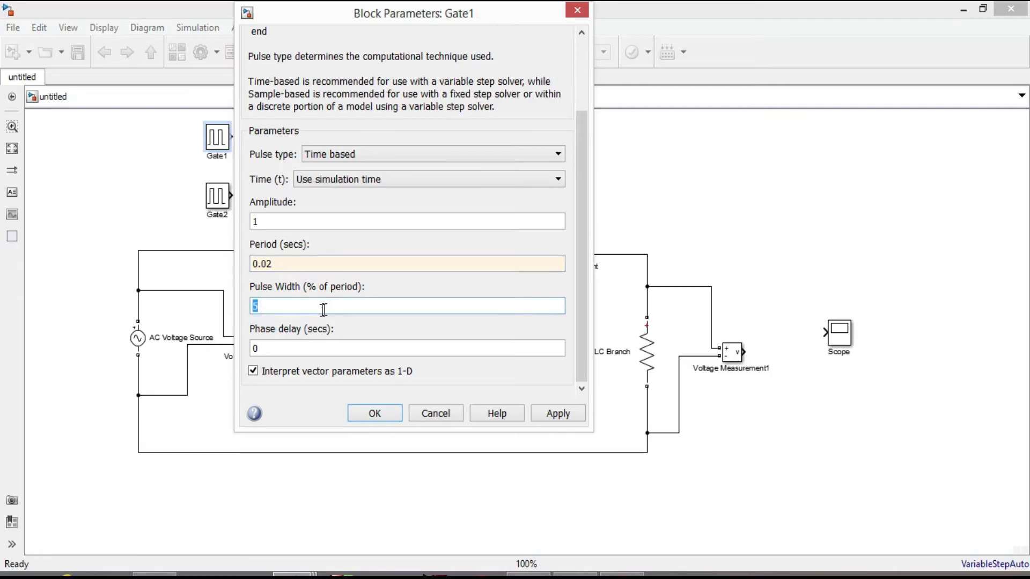
pyautogui.moveTo(276, 356)
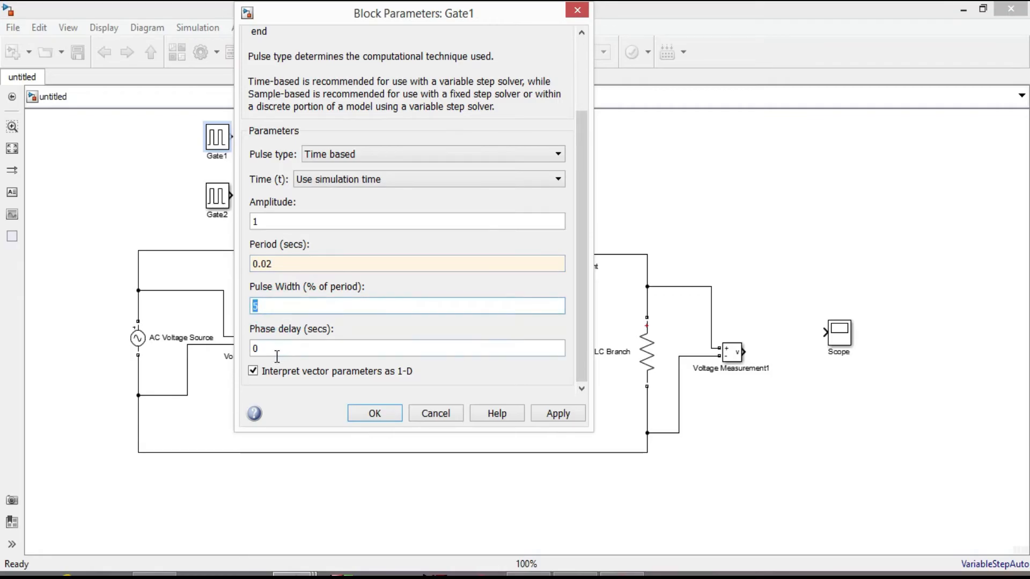
pyautogui.click(407, 348)
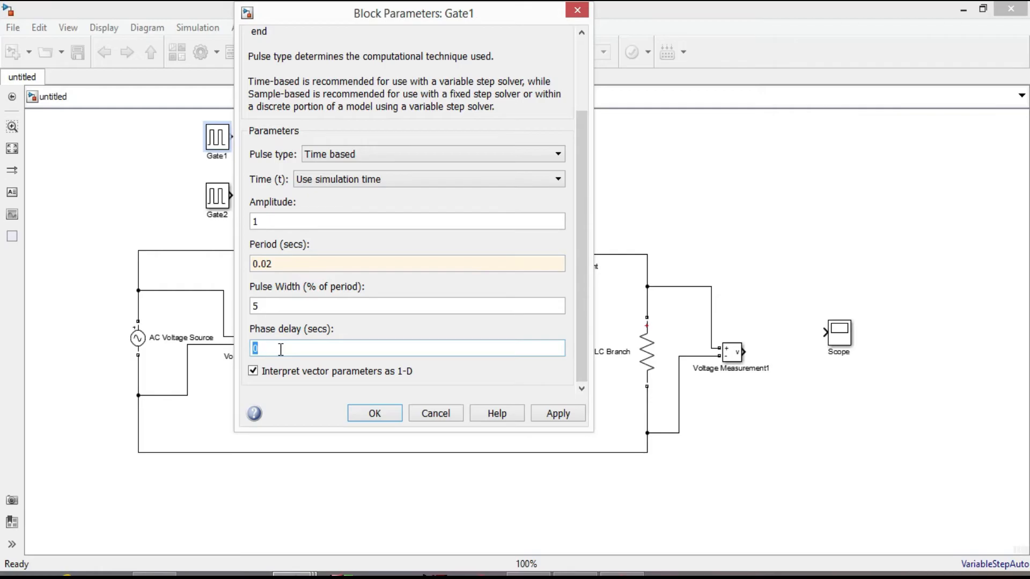
pyautogui.write('.02*')
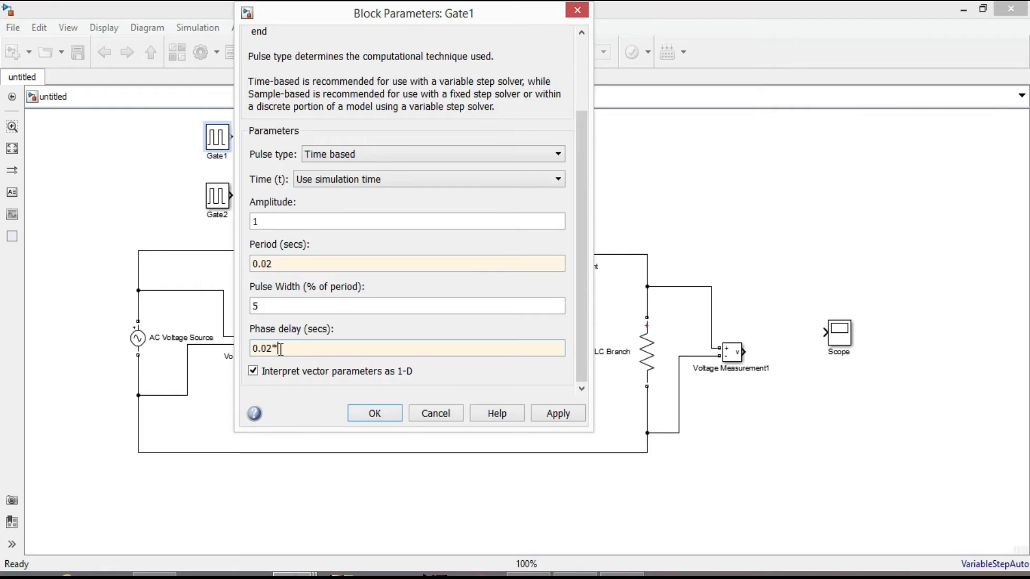
pyautogui.write('()')
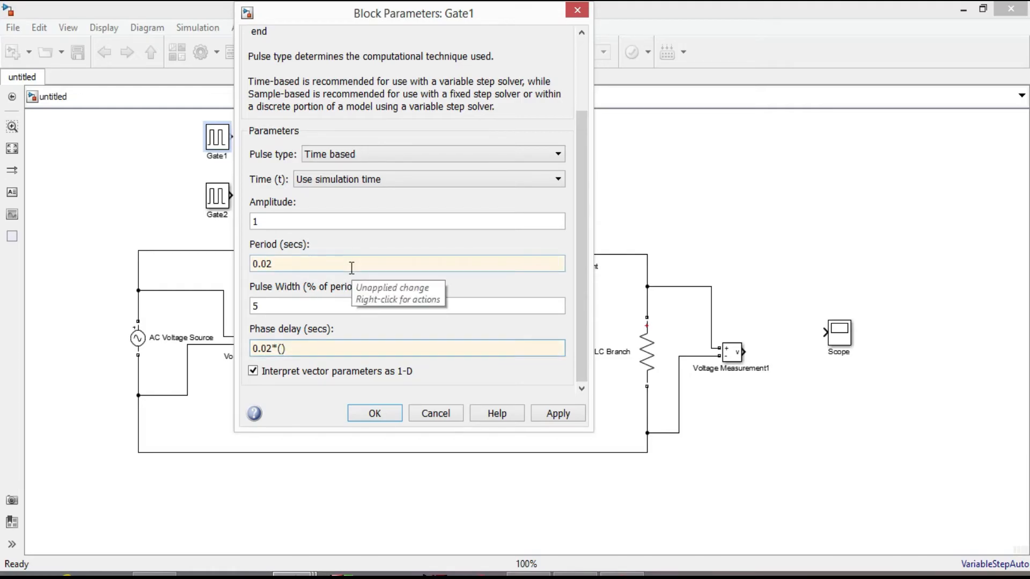
pyautogui.write('8')
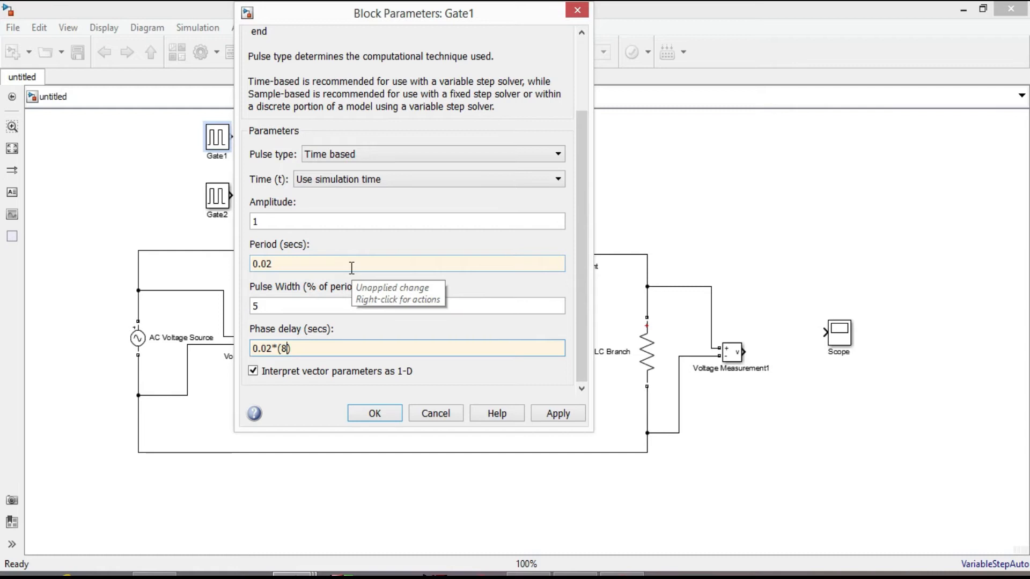
pyautogui.write('0/360)')
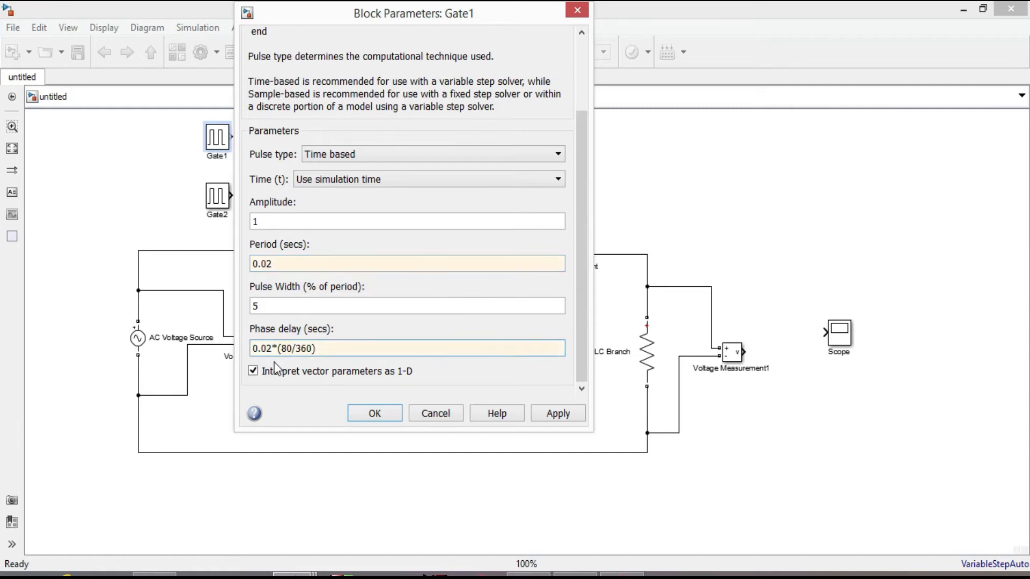
pyautogui.click(558, 413)
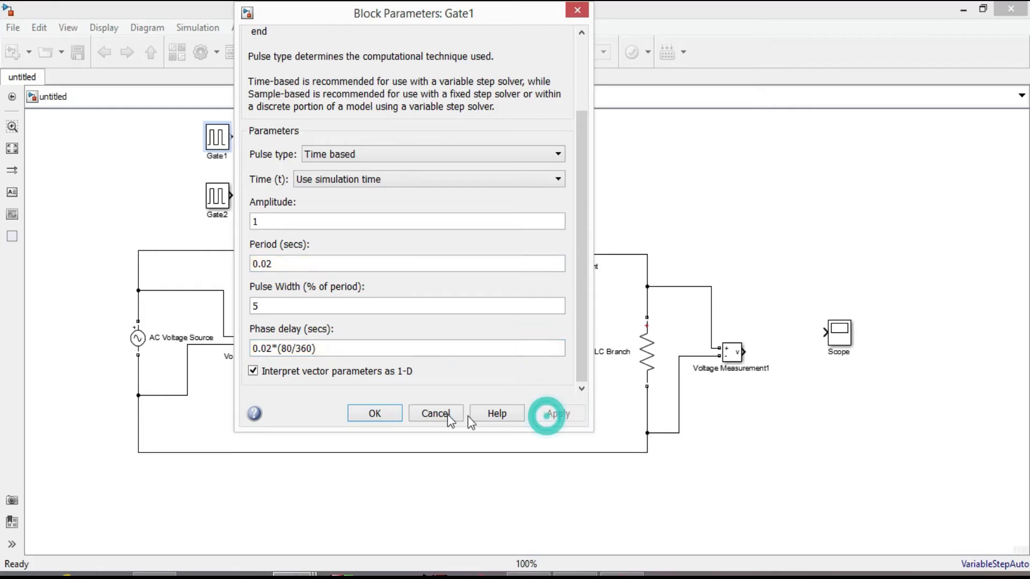
pyautogui.click(373, 413)
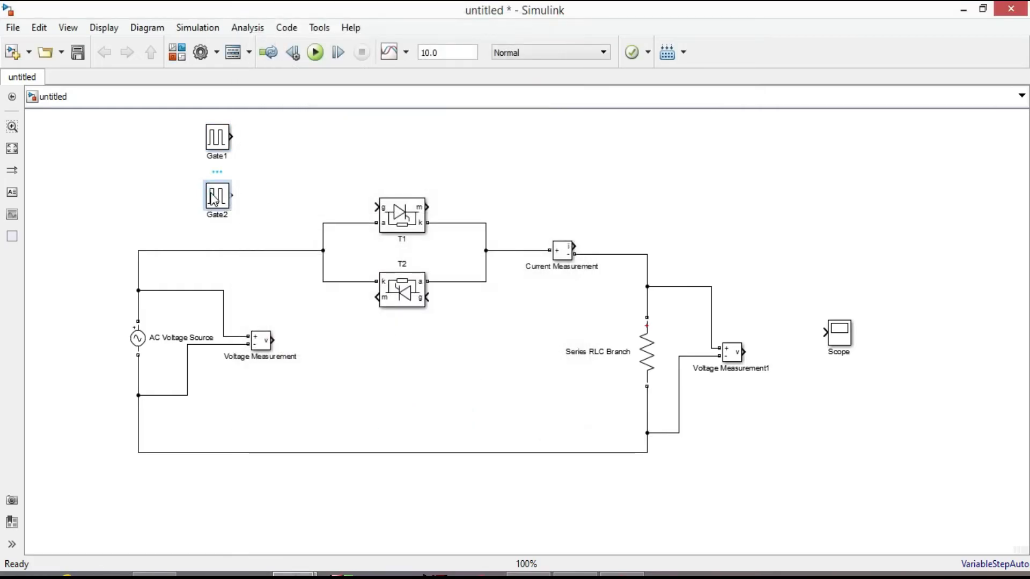
# Step: Give Gate2 a 0.02 s period and a phase delay of 0.02*(260/360)
pyautogui.doubleClick(217, 198)
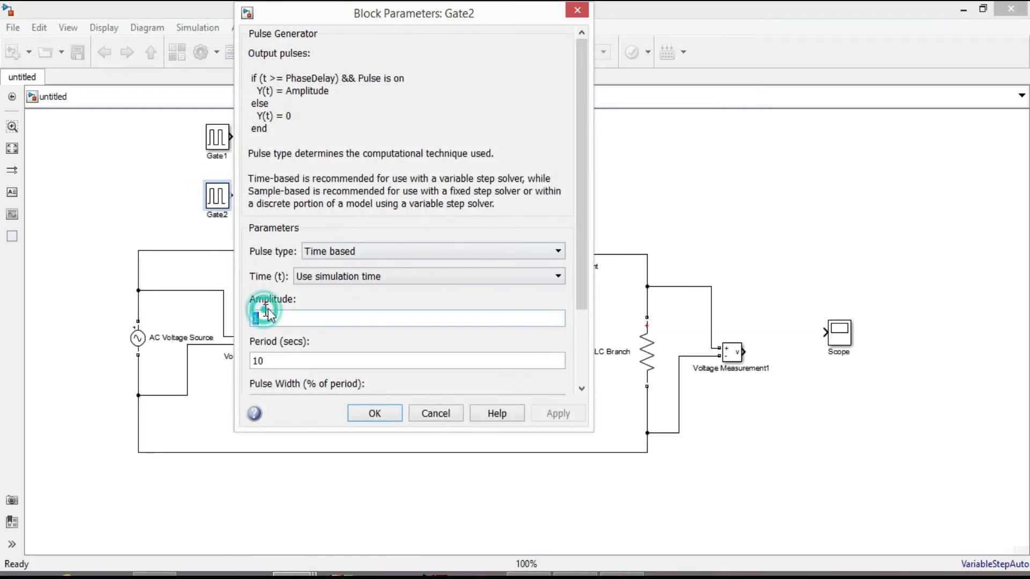
pyautogui.scroll(-3)
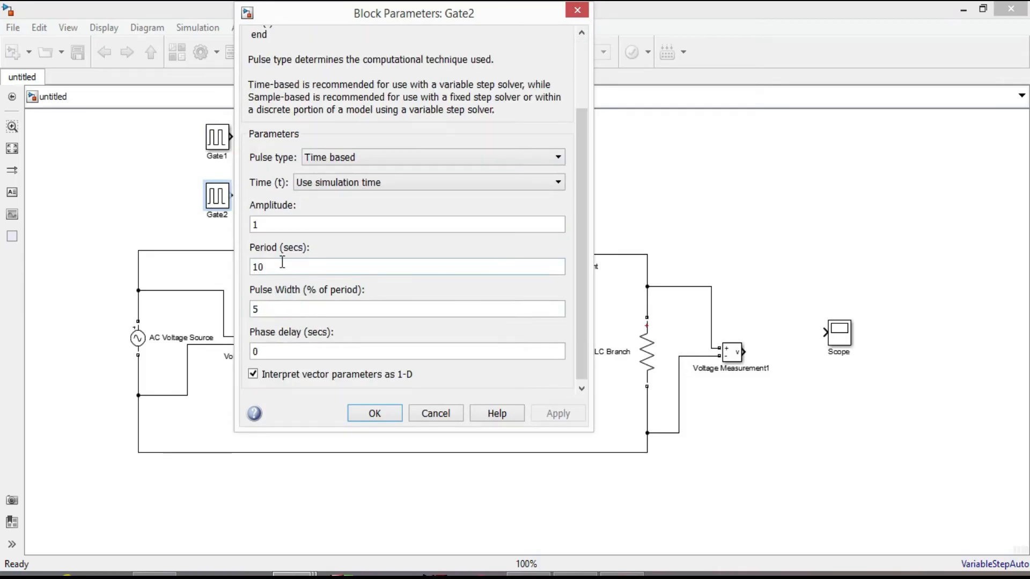
pyautogui.write('0.02')
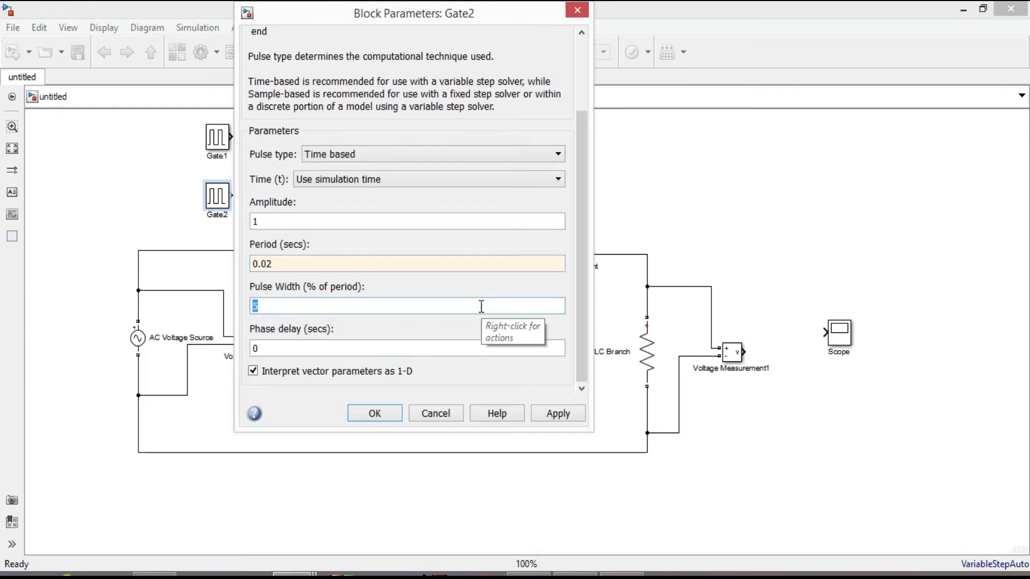
pyautogui.moveTo(314, 347)
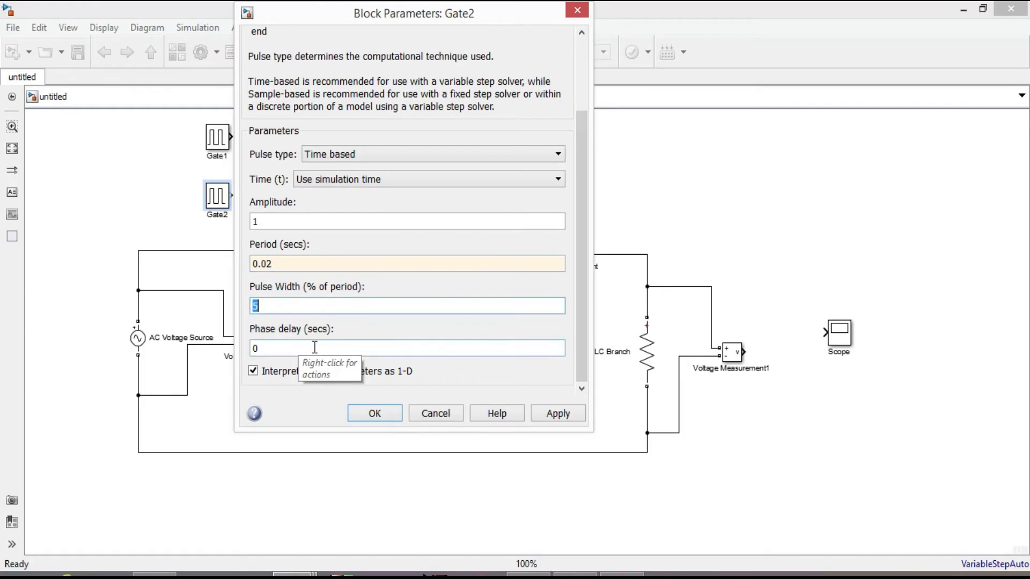
pyautogui.click(406, 347)
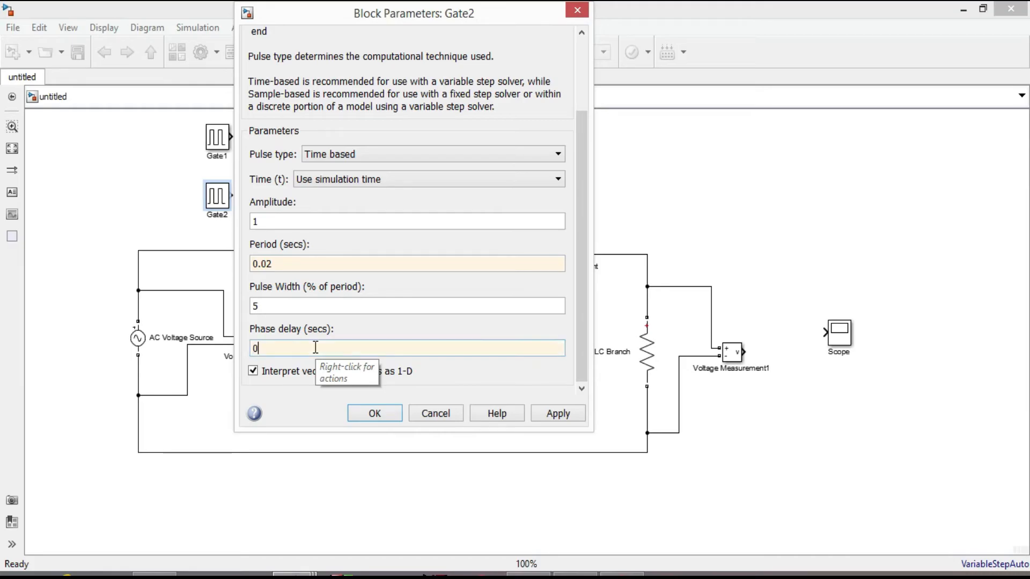
pyautogui.write('.02*')
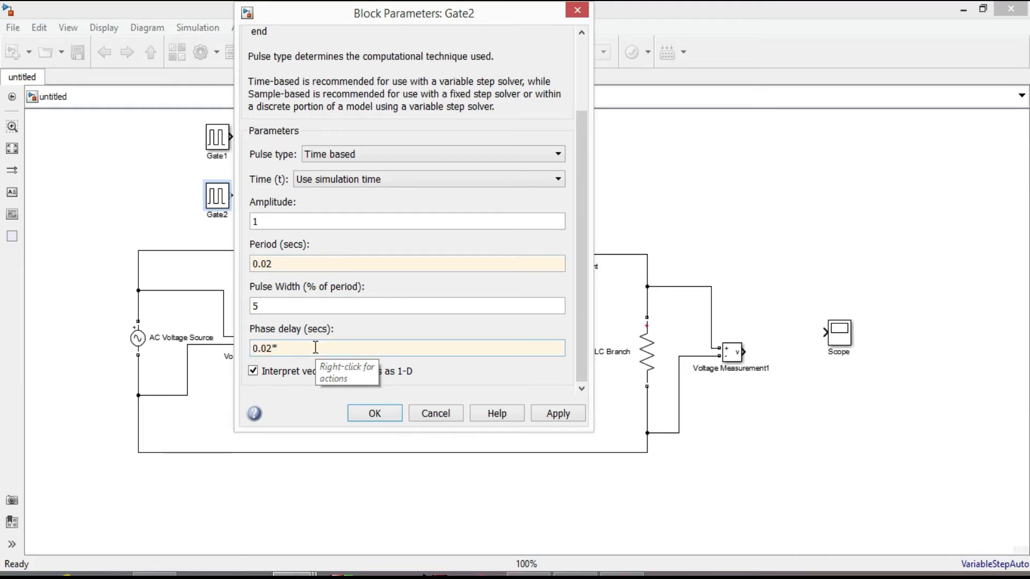
pyautogui.write('(26)')
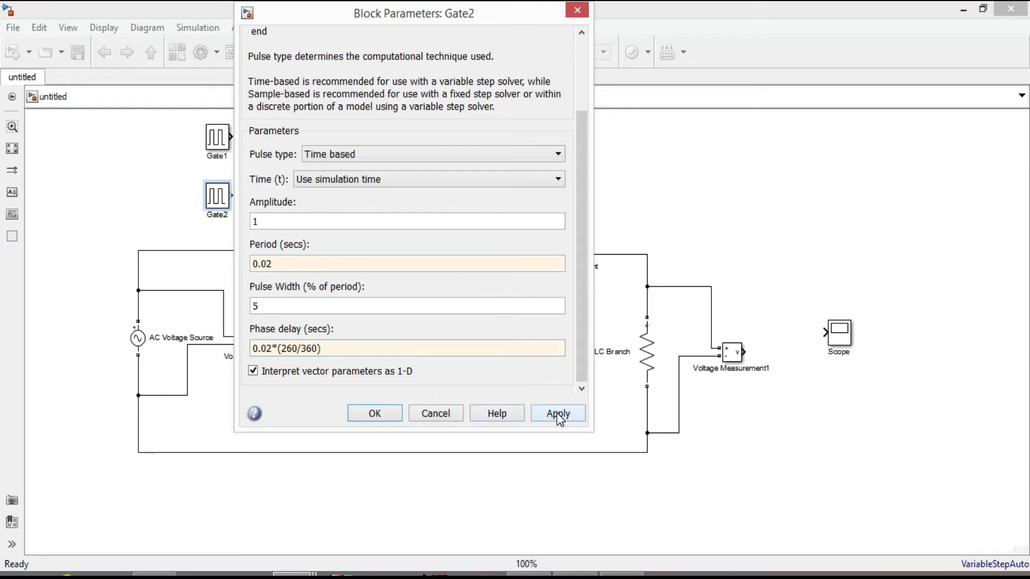
pyautogui.click(557, 412)
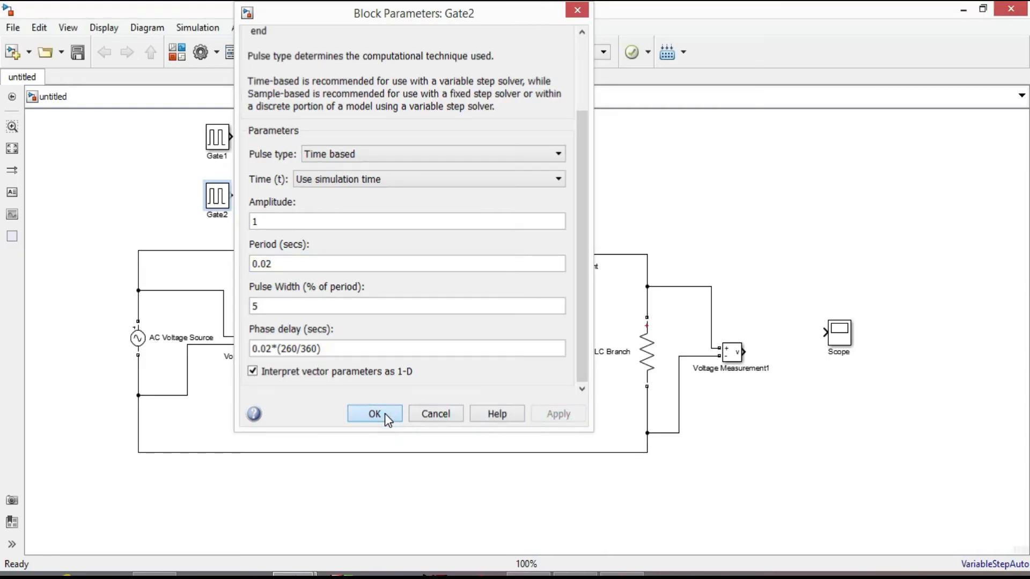
pyautogui.click(374, 414)
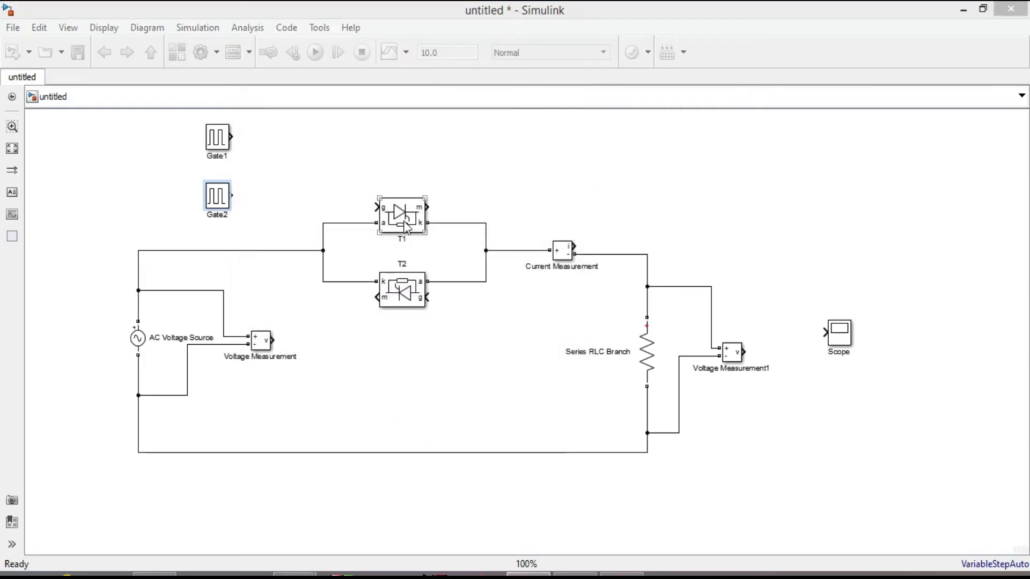
# Step: Quick-insert a Goto block on the outputs of Gate1 and Gate2
pyautogui.click(217, 197)
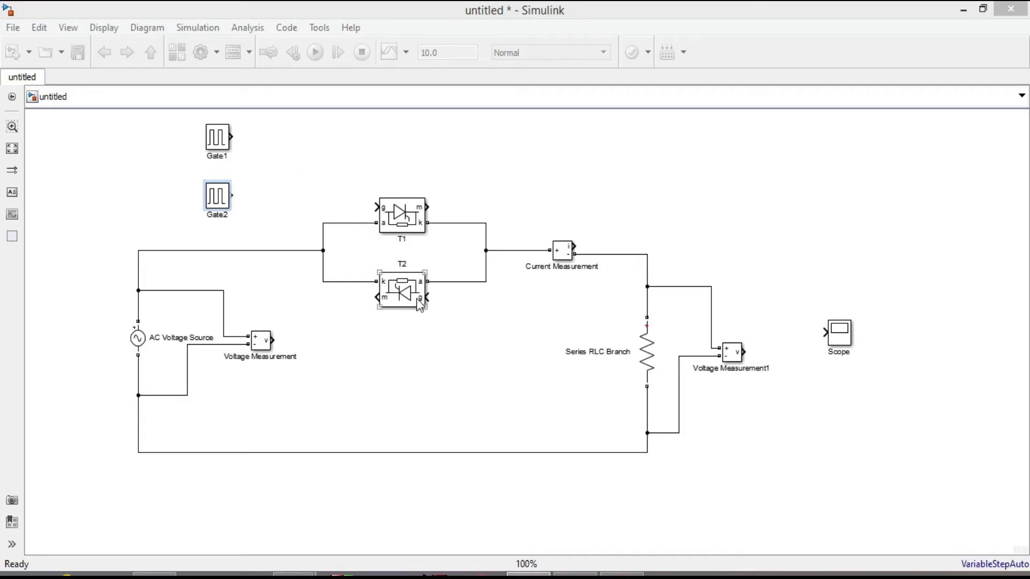
pyautogui.click(332, 156)
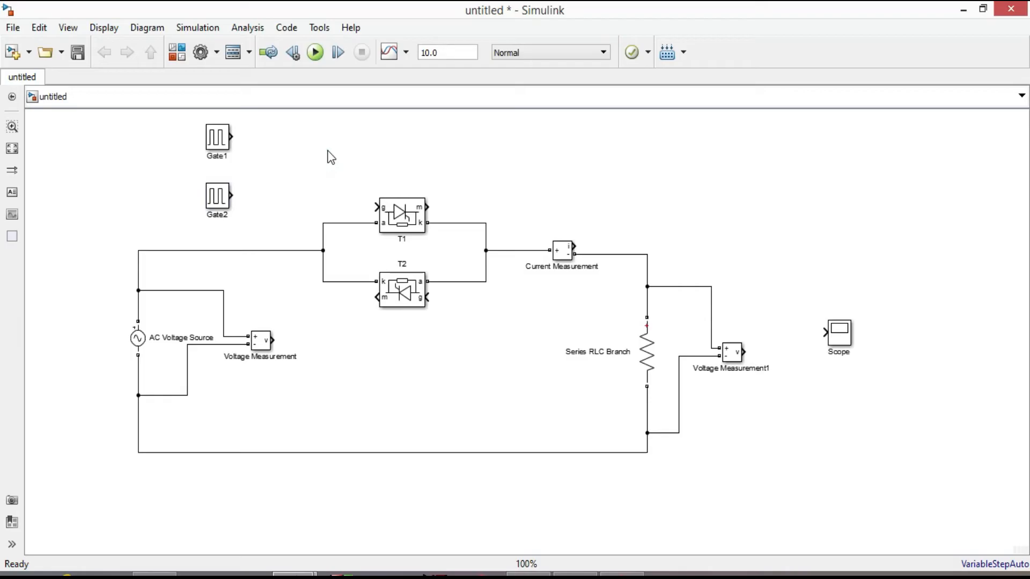
pyautogui.write('g')
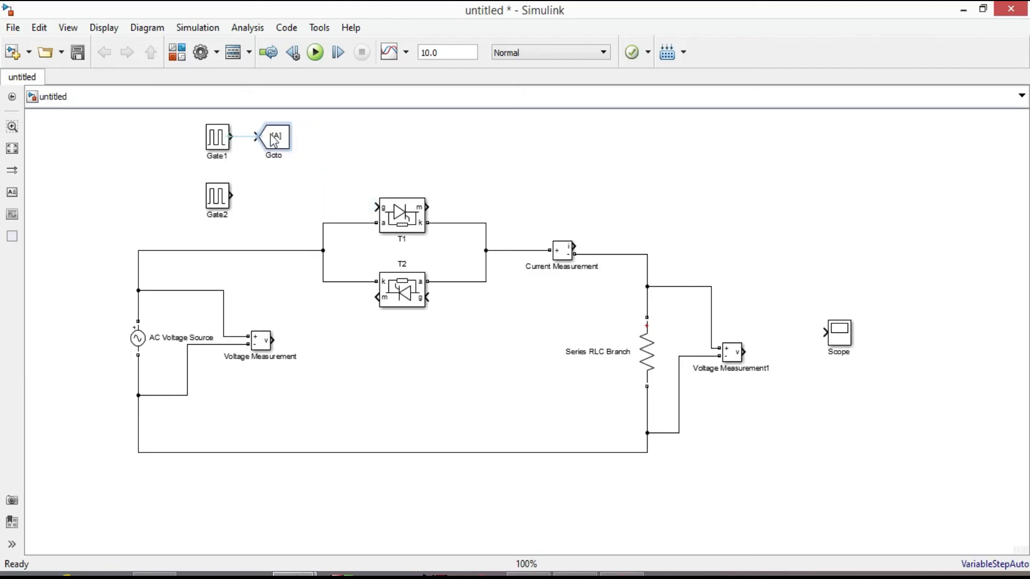
pyautogui.click(273, 137)
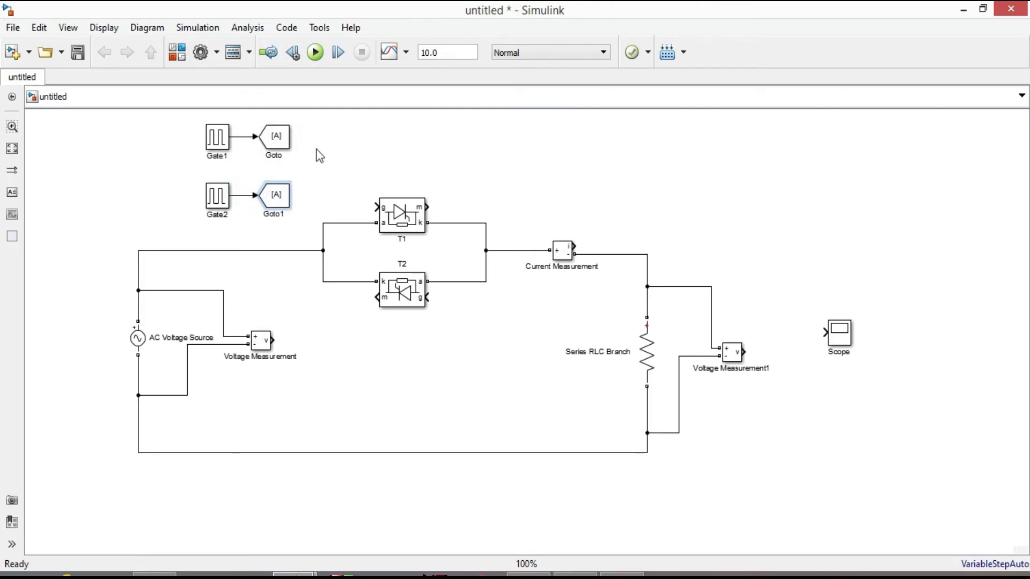
# Step: Tag the Goto after Gate1 as G1 and the Goto after Gate2 as G2
pyautogui.doubleClick(274, 136)
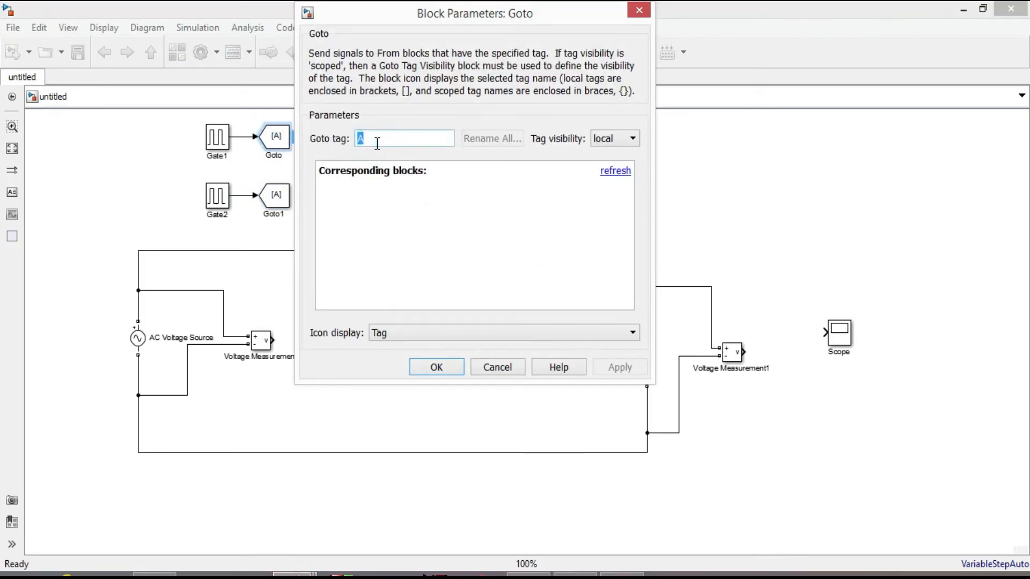
pyautogui.click(435, 367)
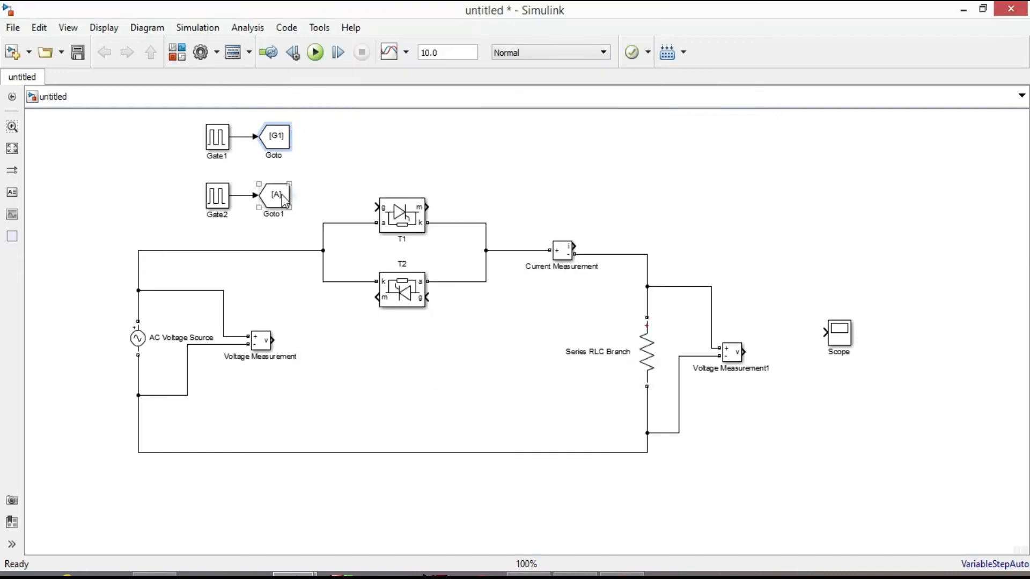
pyautogui.doubleClick(273, 195)
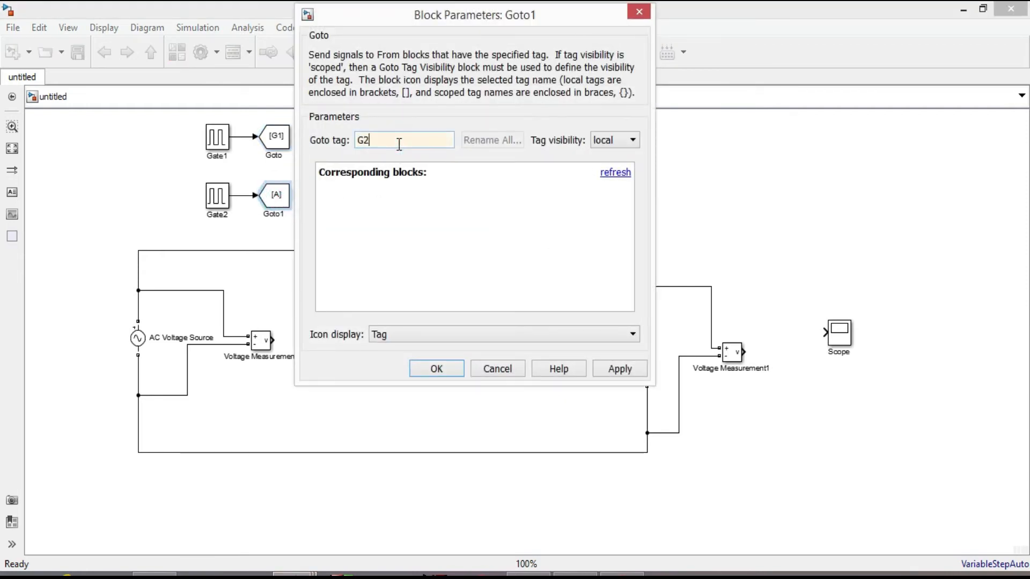
pyautogui.click(435, 368)
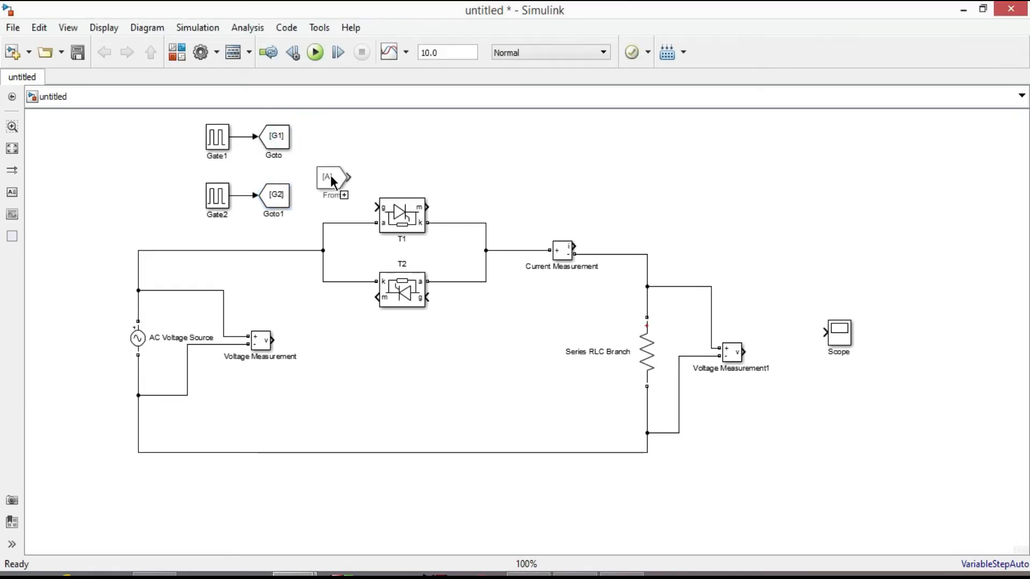
# Step: Feed T1's gate from a From block tagged G1, then reposition the Scope block higher
pyautogui.moveTo(331, 179); pyautogui.dragTo(335, 202)
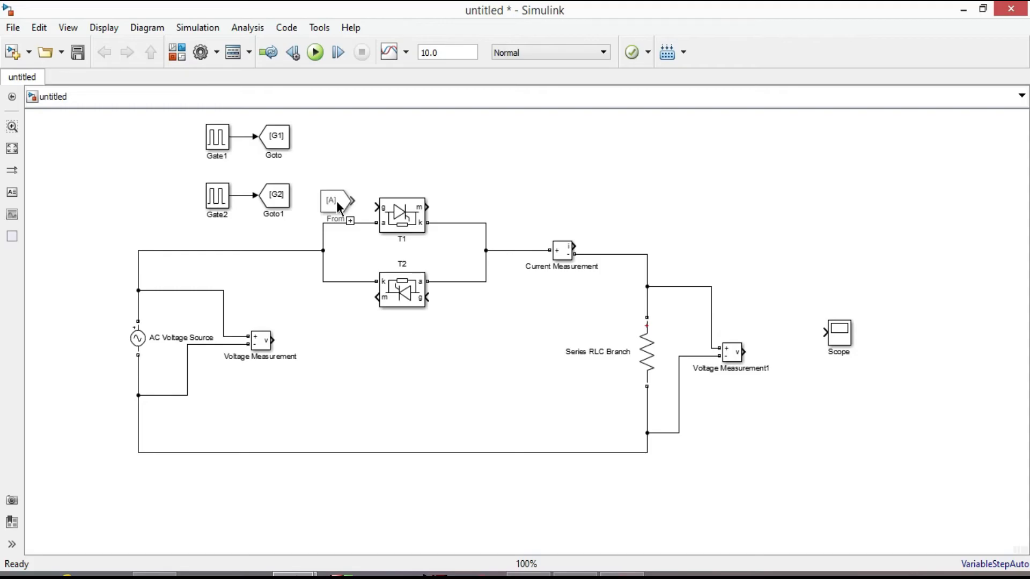
pyautogui.click(332, 200)
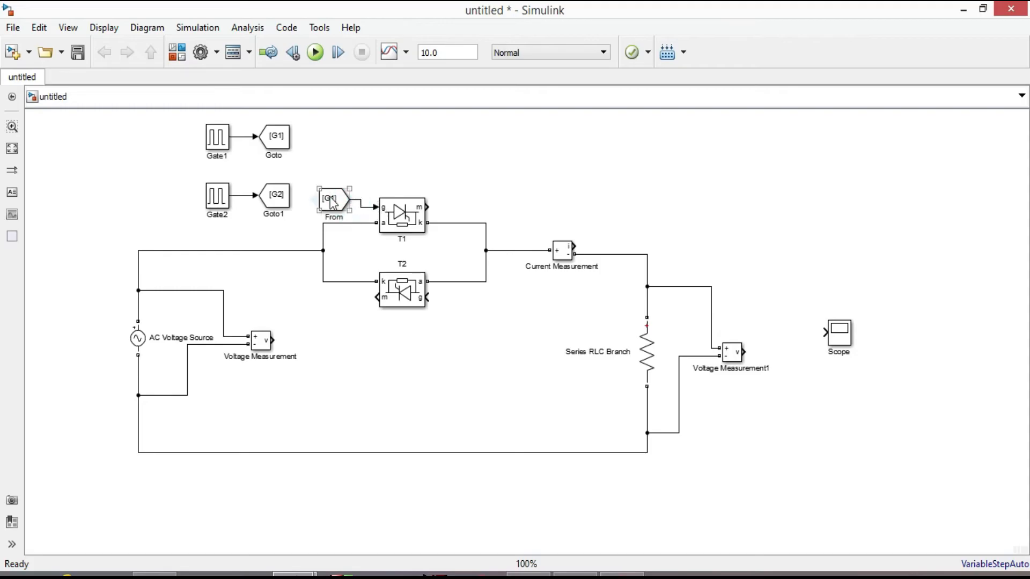
pyautogui.moveTo(332, 198); pyautogui.dragTo(347, 169)
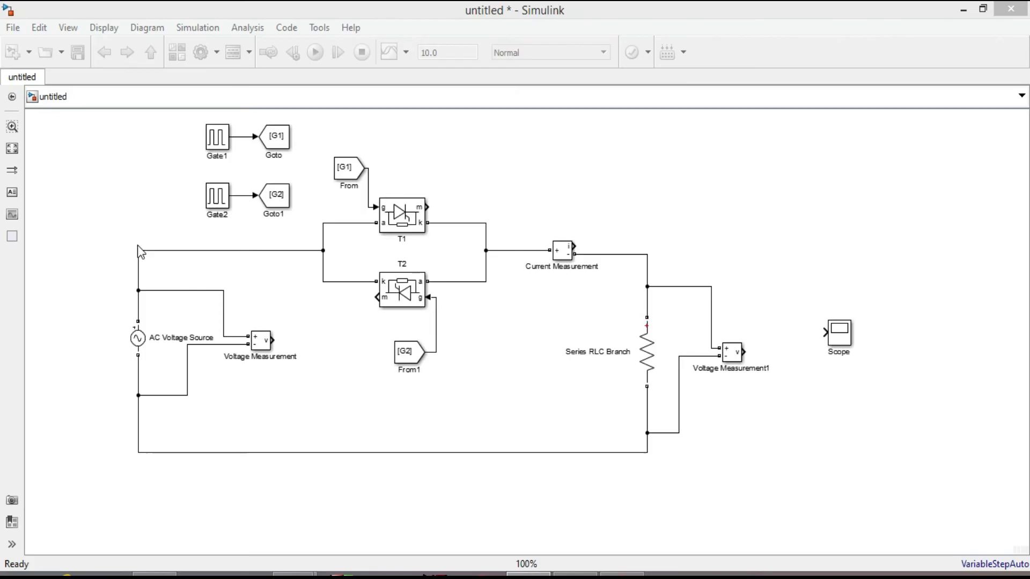
pyautogui.moveTo(127, 320)
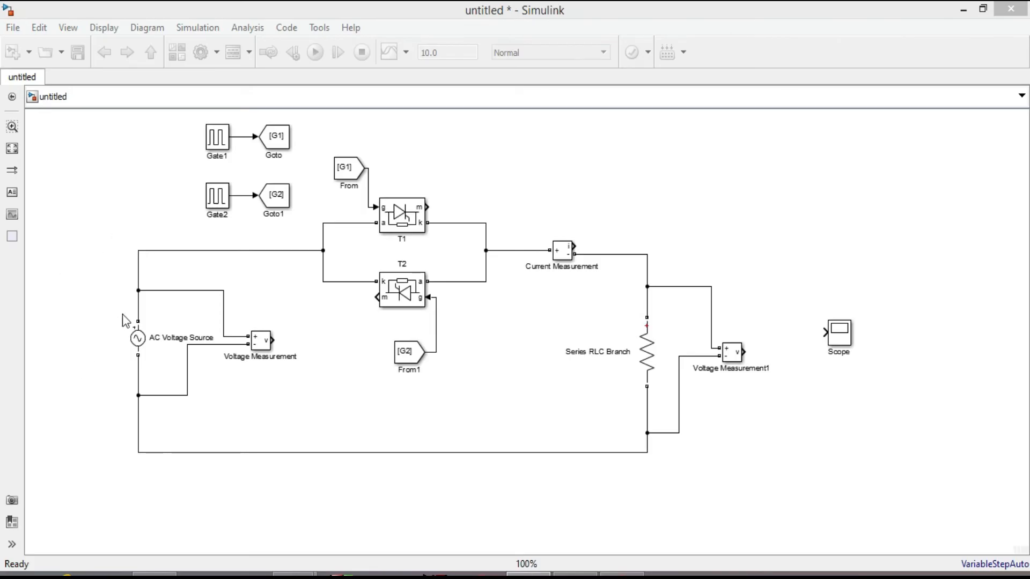
pyautogui.moveTo(722, 307)
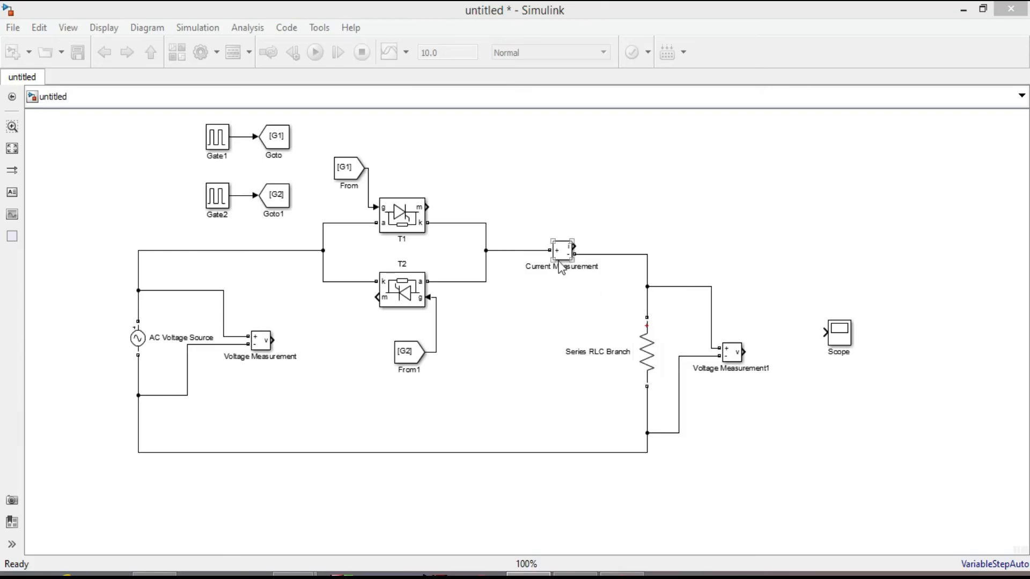
pyautogui.moveTo(254, 221)
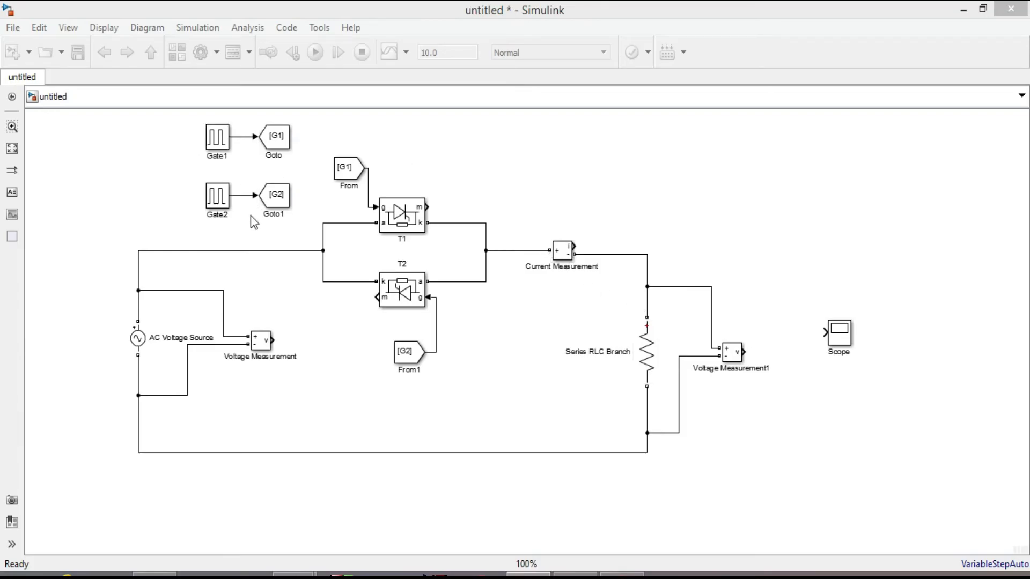
pyautogui.click(273, 195)
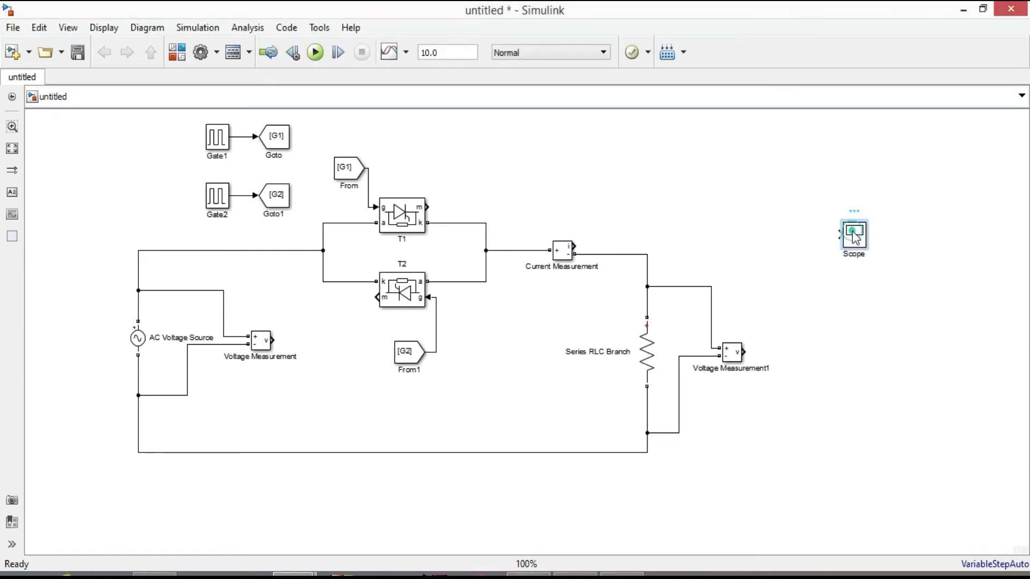
# Step: Configure the Scope with 5 input ports and a single-column display layout
pyautogui.doubleClick(852, 232)
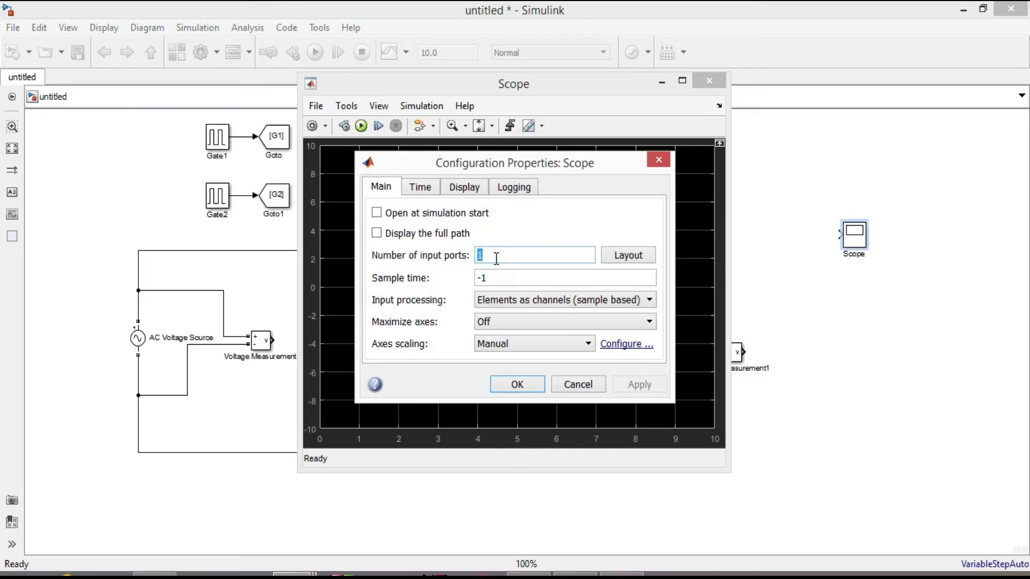
pyautogui.write('5')
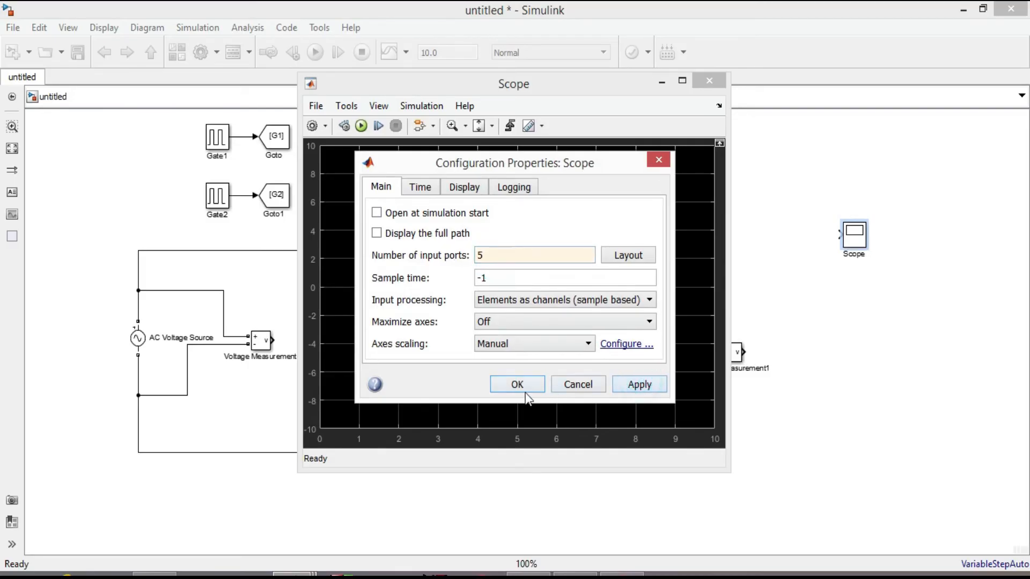
pyautogui.click(516, 384)
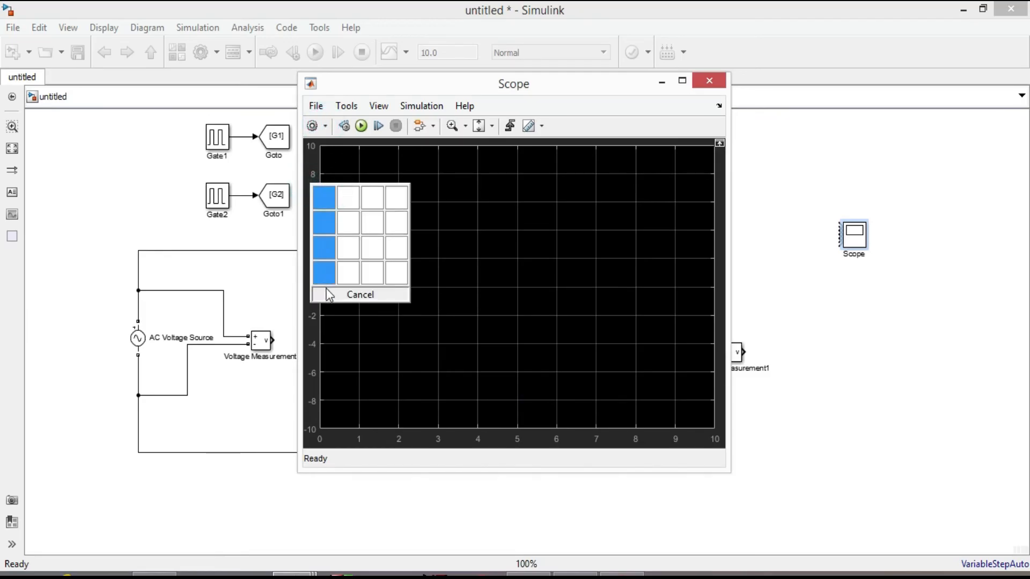
pyautogui.click(359, 294)
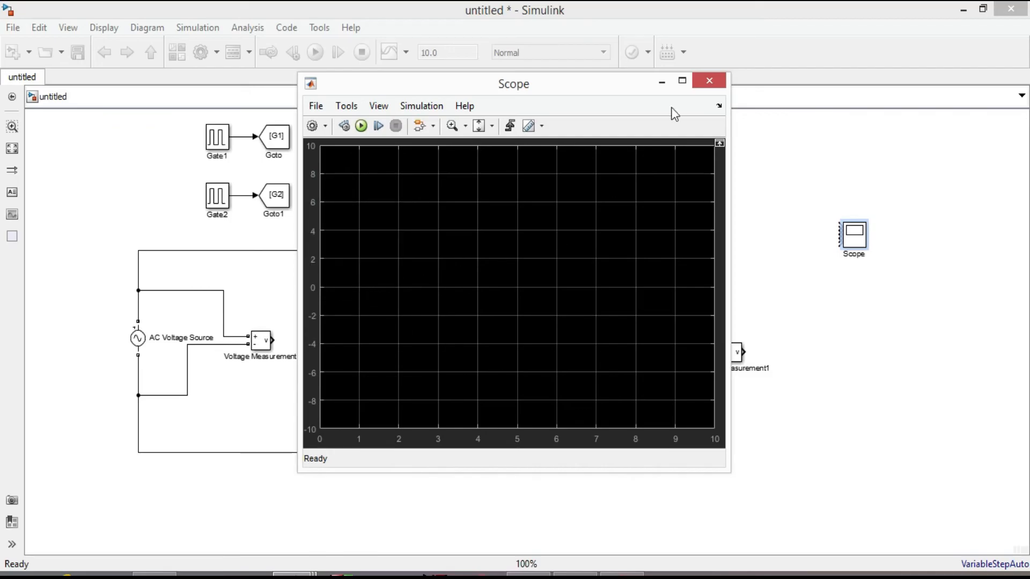
pyautogui.click(709, 80)
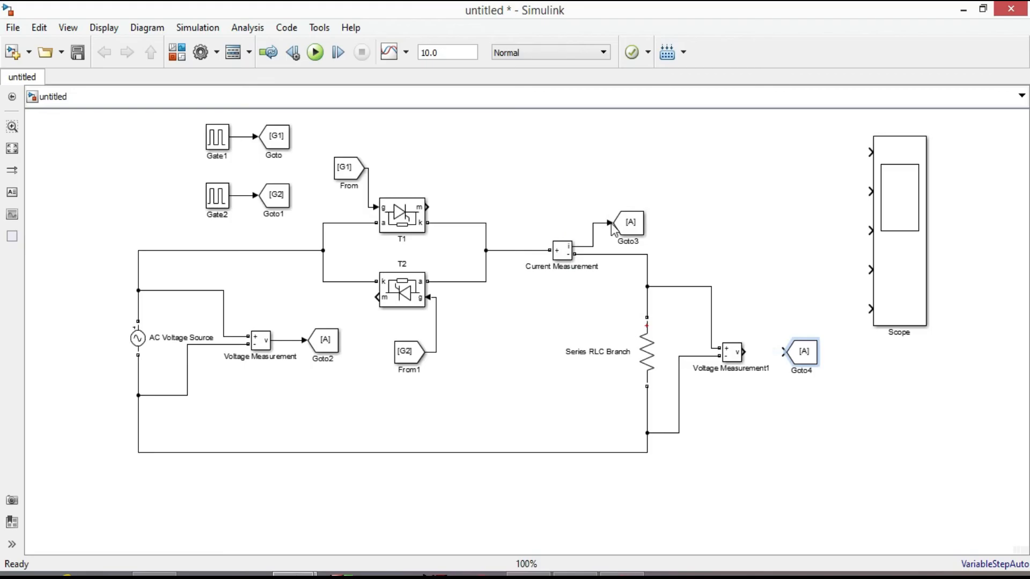
# Step: Retag the input and output voltage Goto blocks as vin and vout
pyautogui.doubleClick(322, 341)
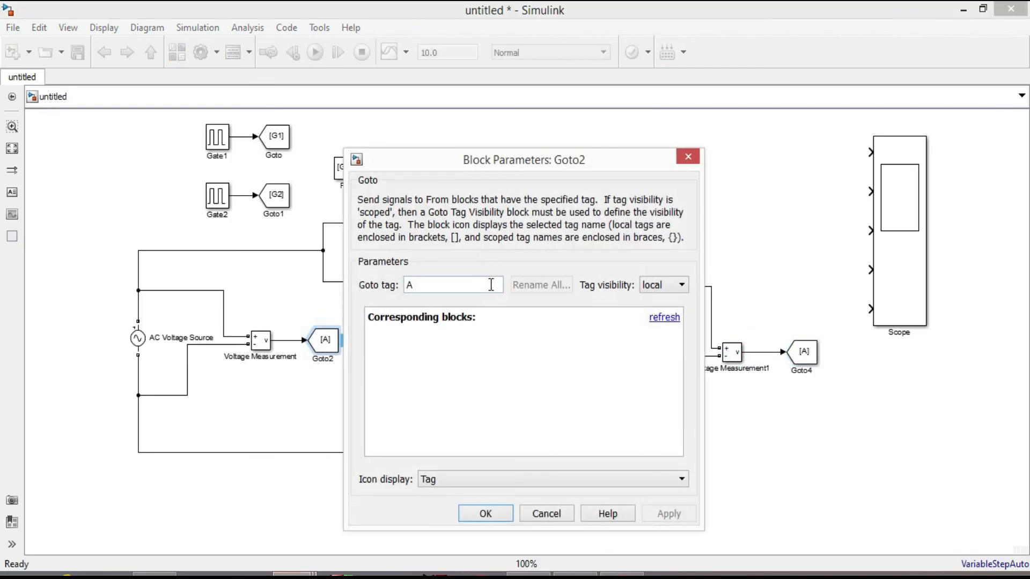
pyautogui.click(484, 514)
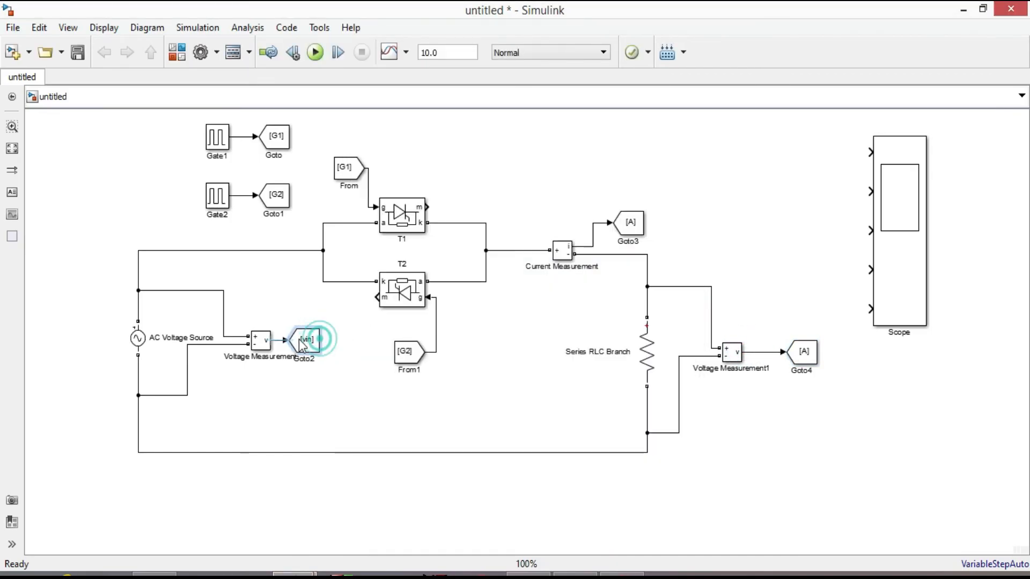
pyautogui.doubleClick(628, 222)
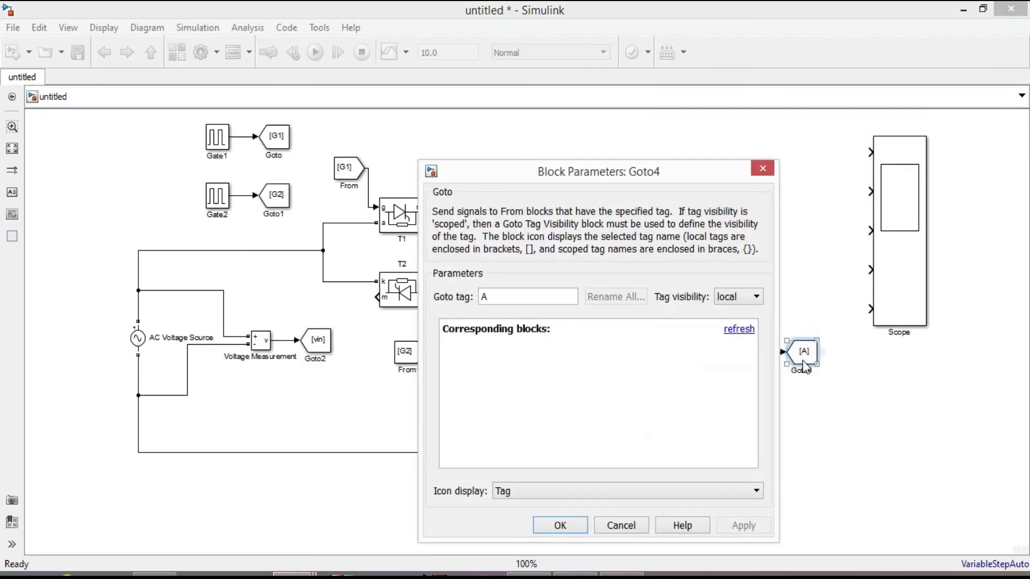
pyautogui.click(559, 524)
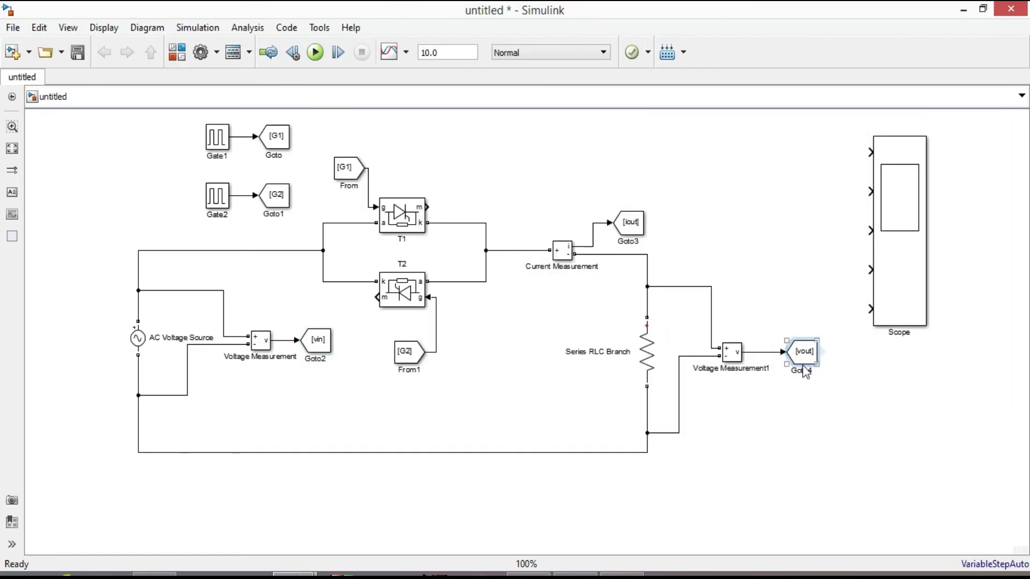
pyautogui.click(317, 340)
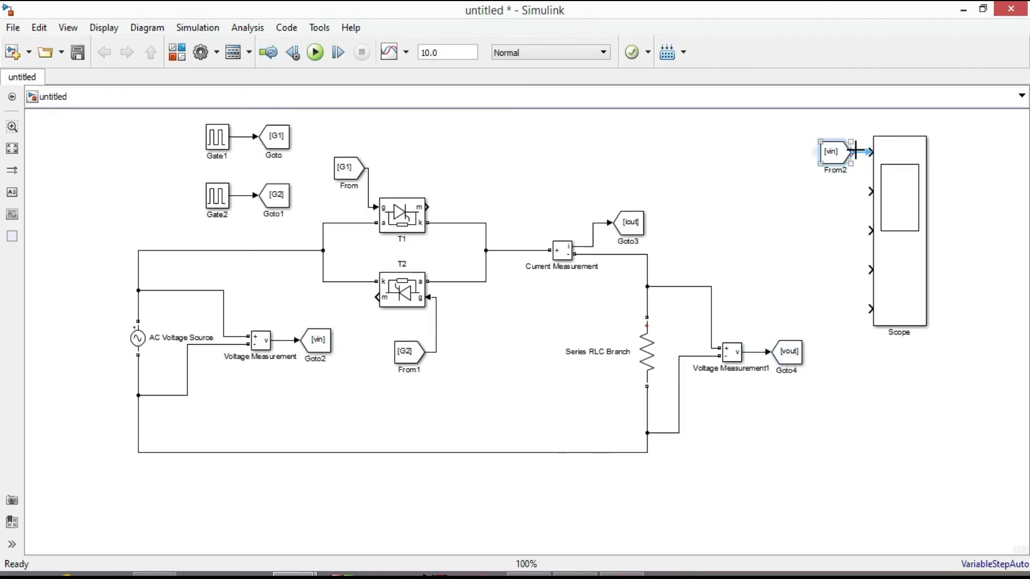
# Step: Link the vin From block to the Scope input
pyautogui.click(273, 138)
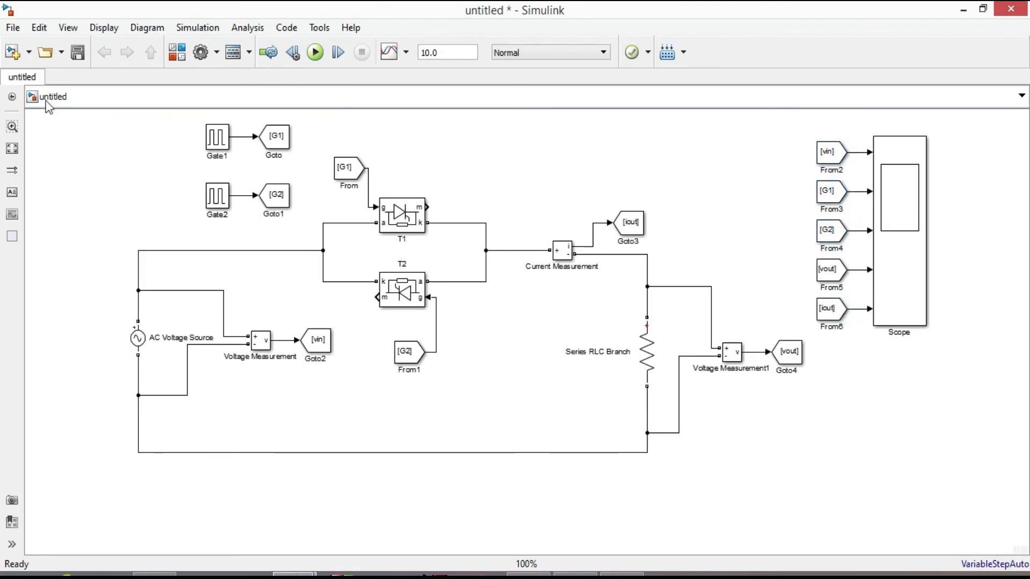
pyautogui.click(12, 27)
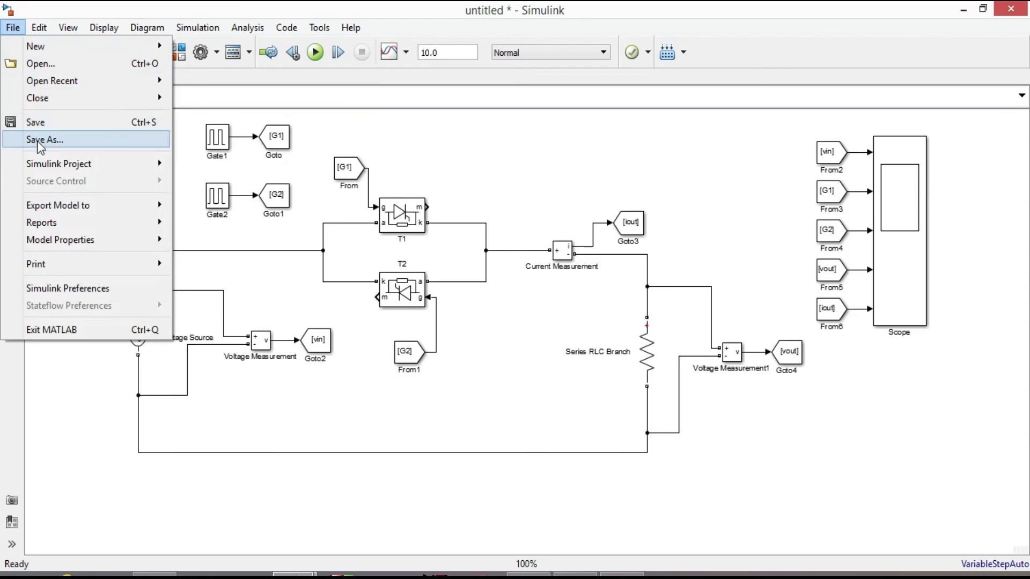
# Step: Save the model as AC_Voltage_controller in Documents\Matlab simulink
pyautogui.click(44, 140)
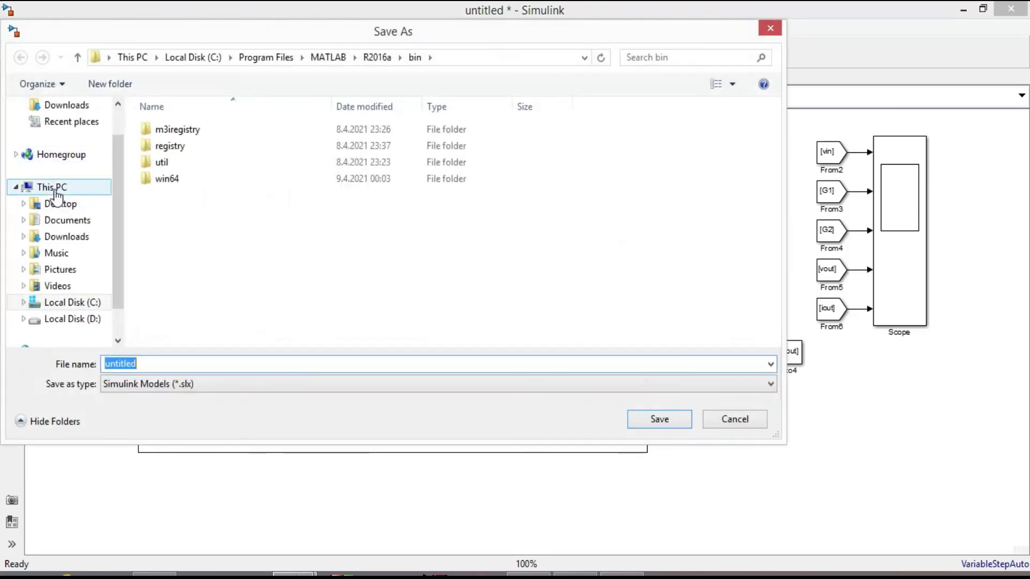
pyautogui.click(66, 219)
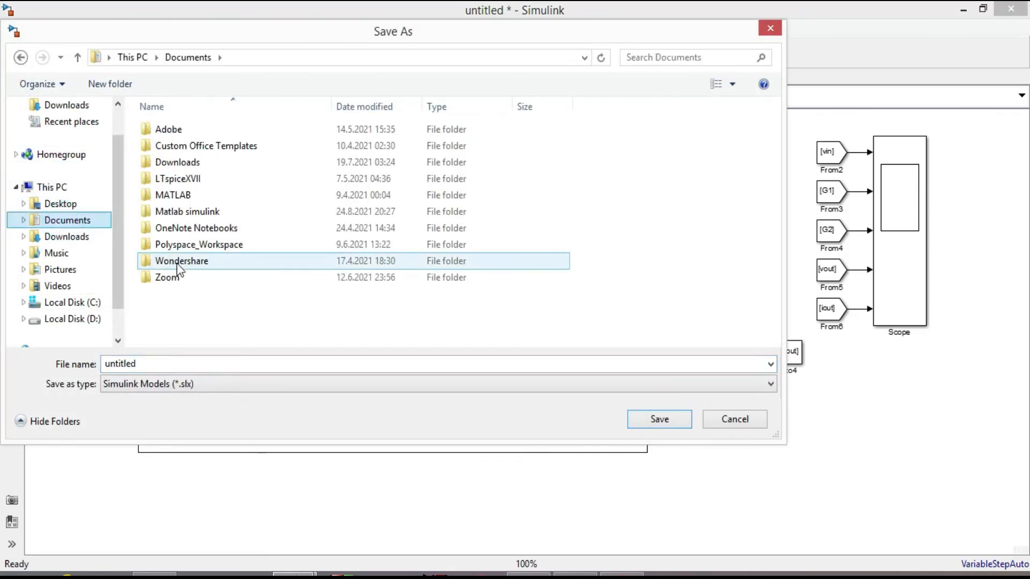
pyautogui.doubleClick(187, 211)
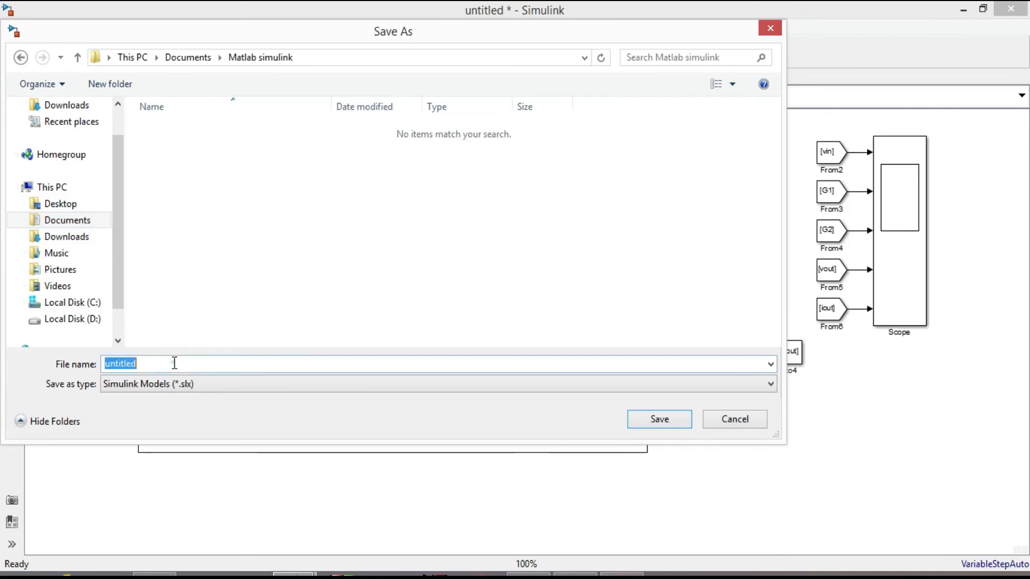
pyautogui.write('AC_')
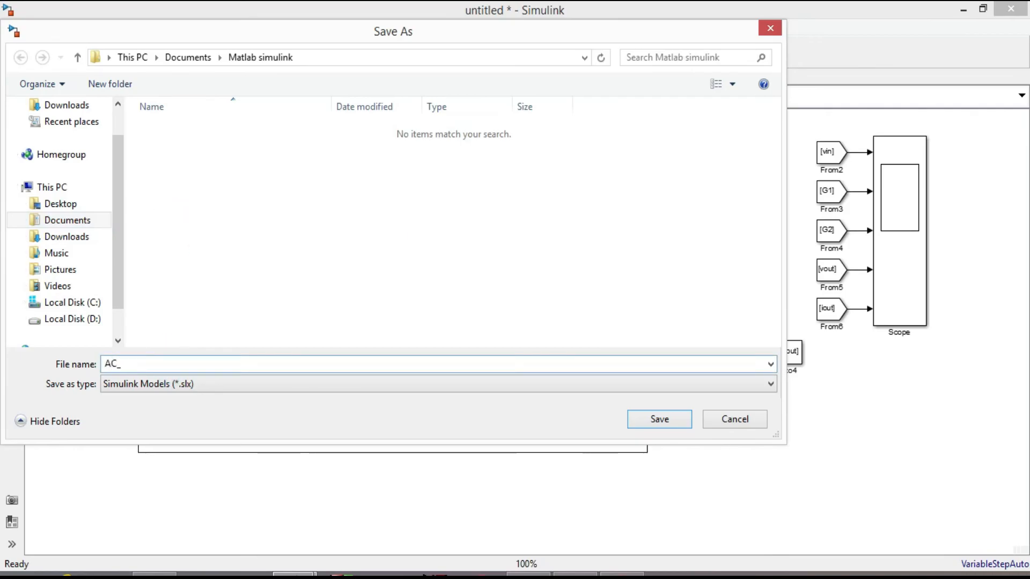
pyautogui.write('Voltage_controller')
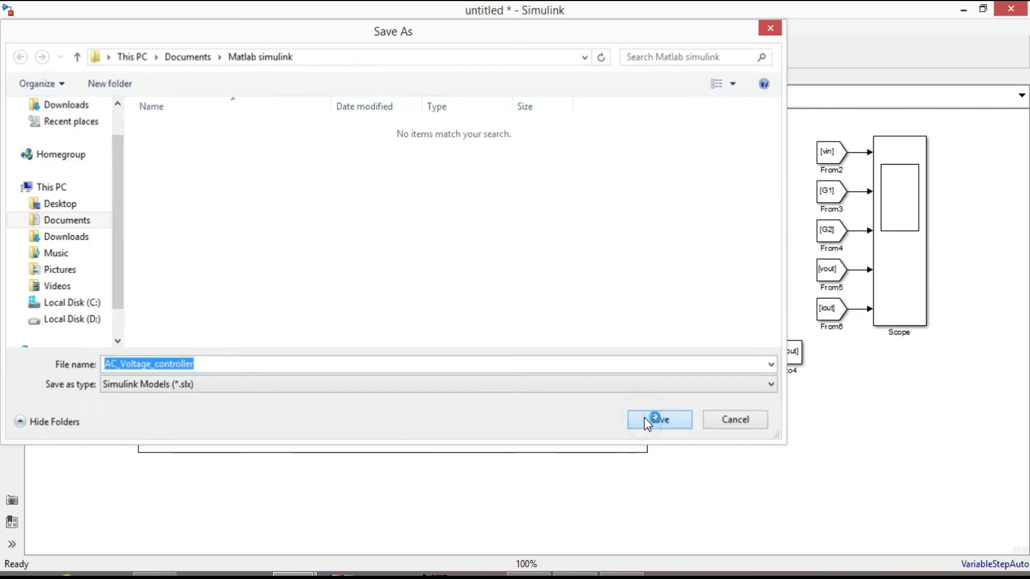
pyautogui.click(657, 419)
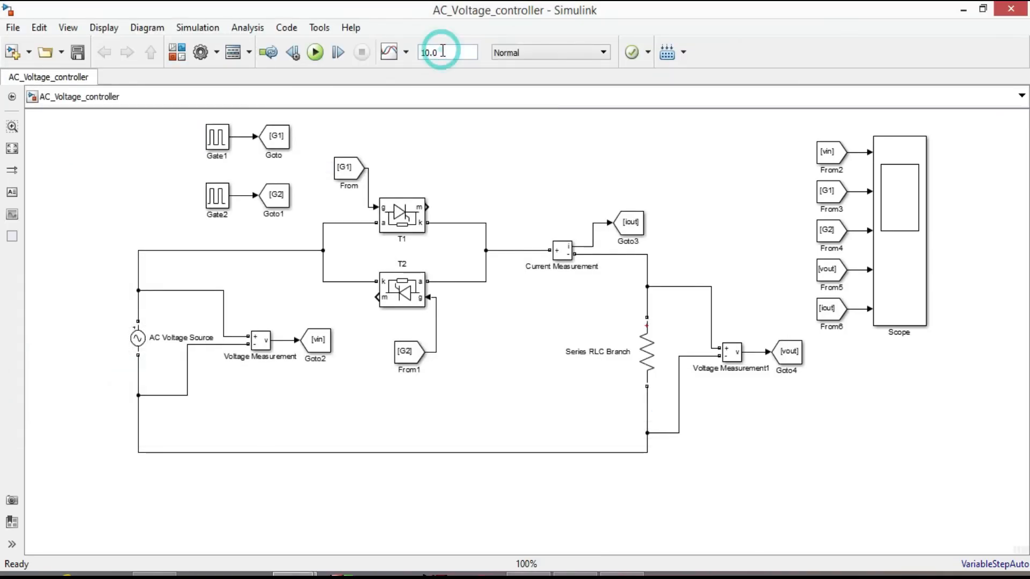
# Step: Set the simulation stop time to 0.1 s and run the model
pyautogui.write('0.1')
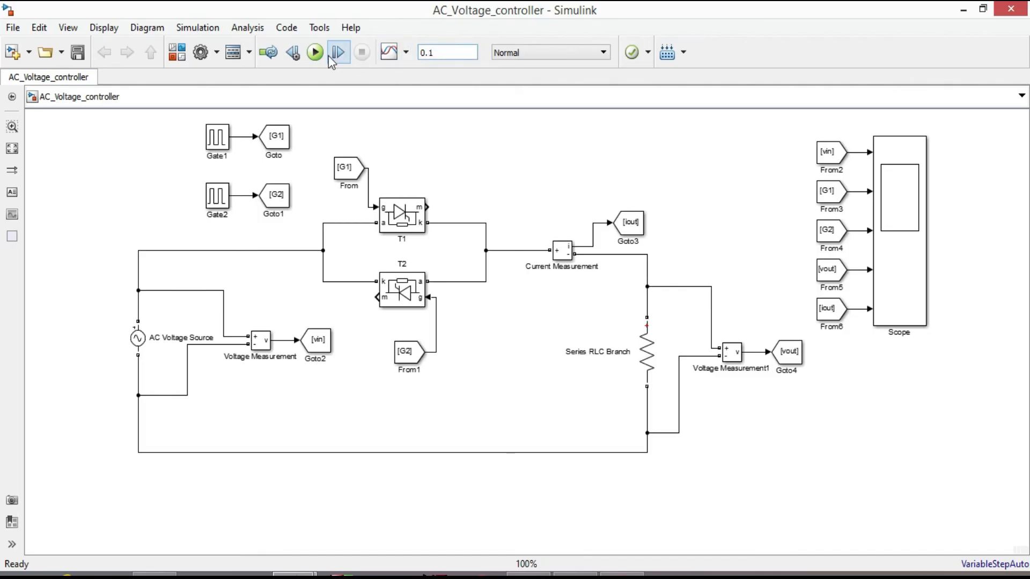
pyautogui.click(314, 51)
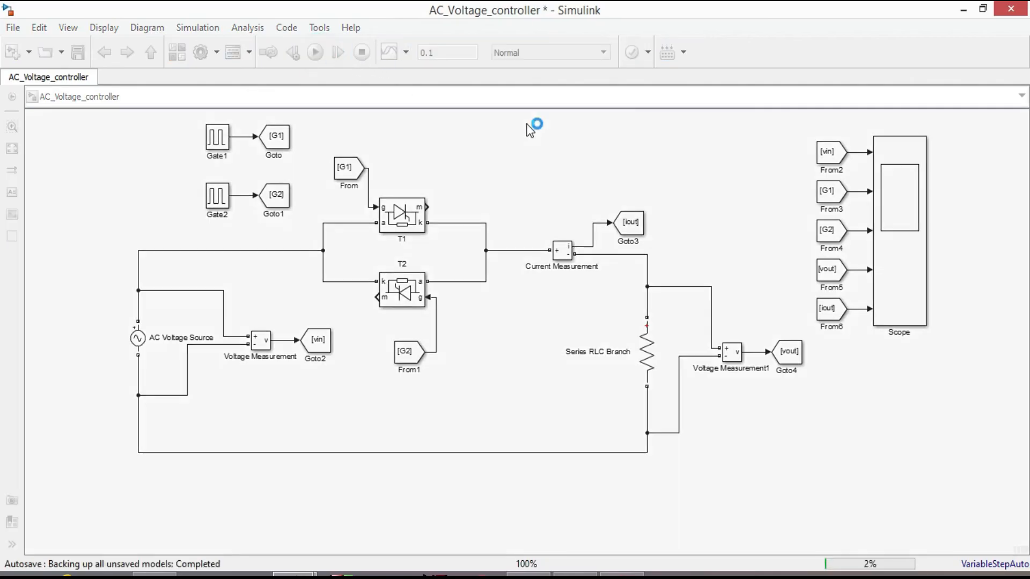
pyautogui.click(314, 52)
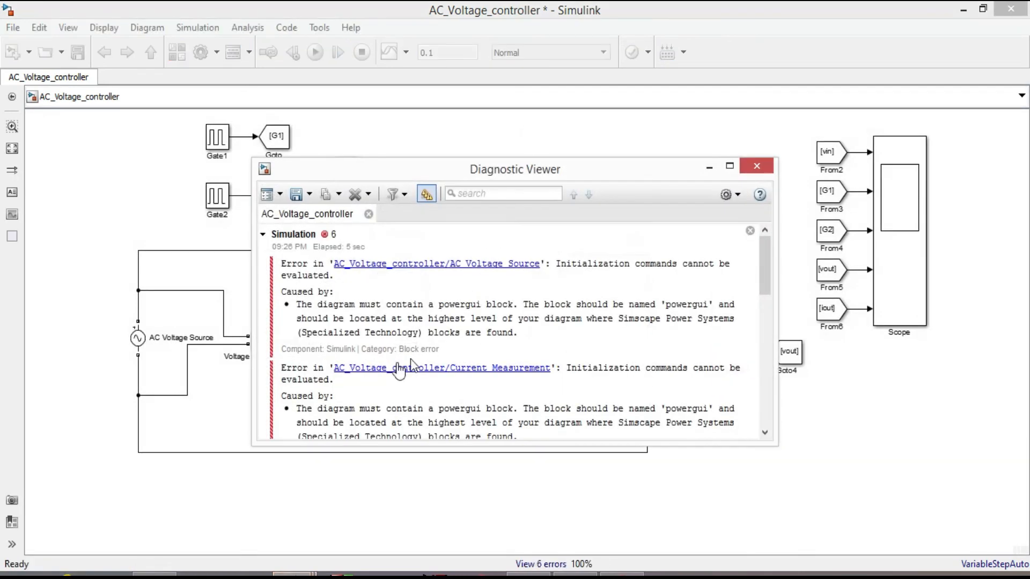
pyautogui.moveTo(499, 314)
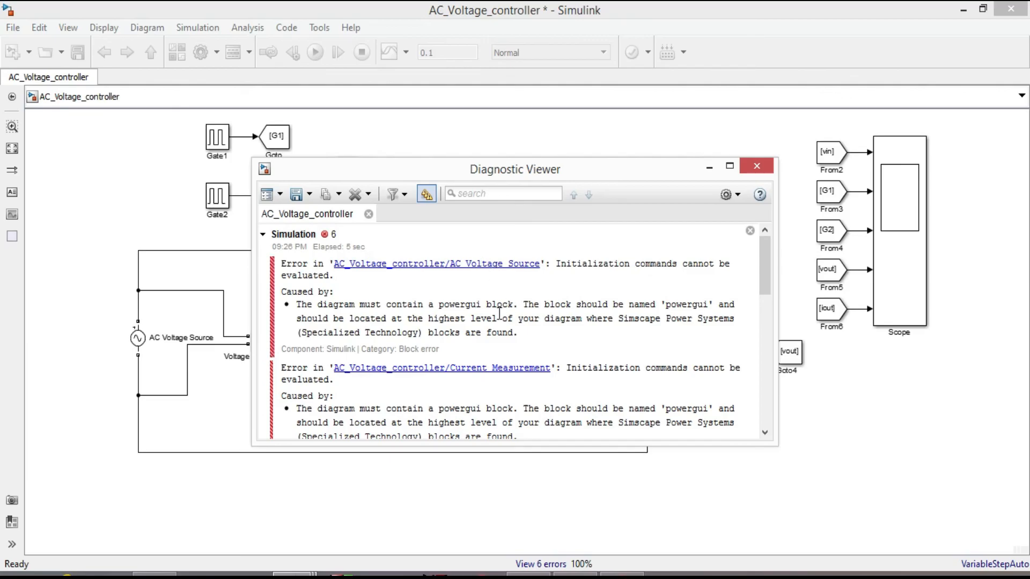
pyautogui.moveTo(311, 306)
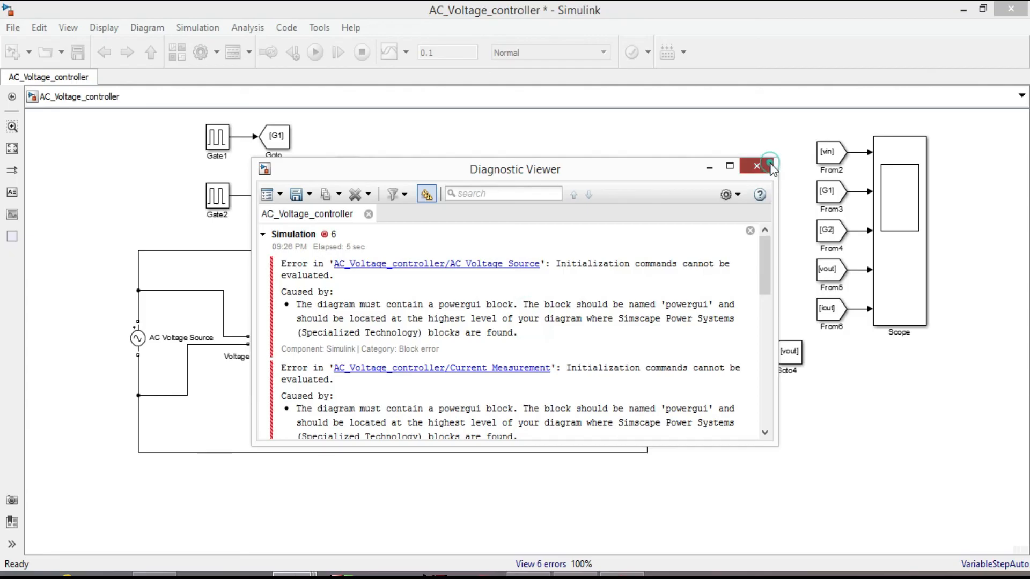
# Step: Close the Diagnostic Viewer after reading the missing powergui errors
pyautogui.click(756, 165)
pyautogui.write('powerg')
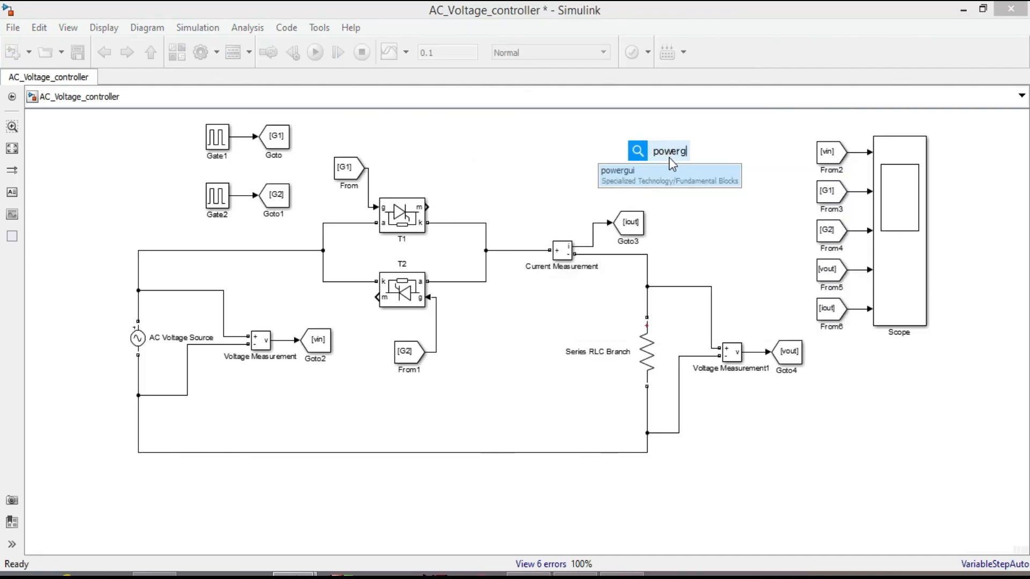
# Step: Insert a powergui block via quick search and run the 0.1 s simulation to completion
pyautogui.write('i')
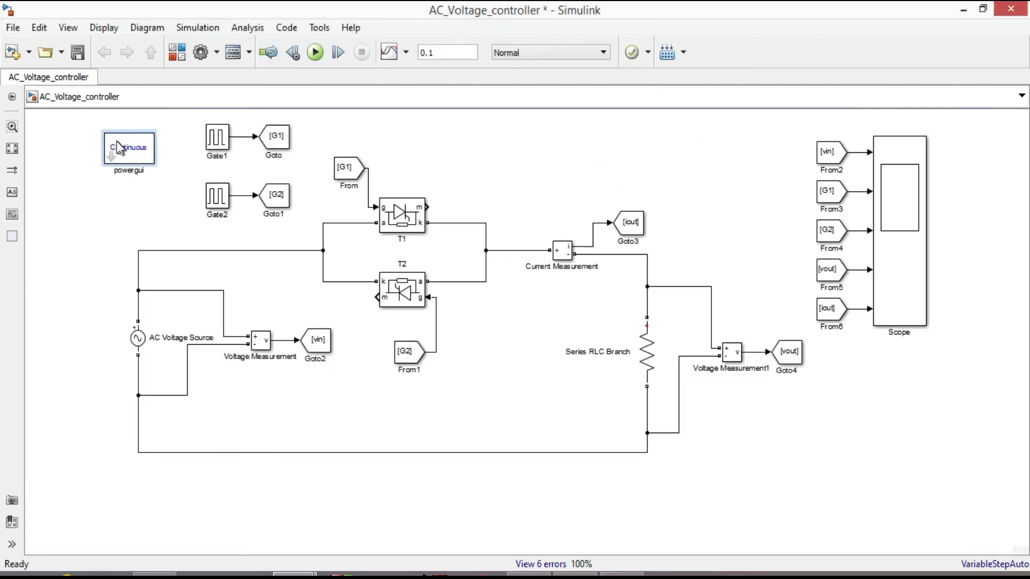
pyautogui.click(314, 52)
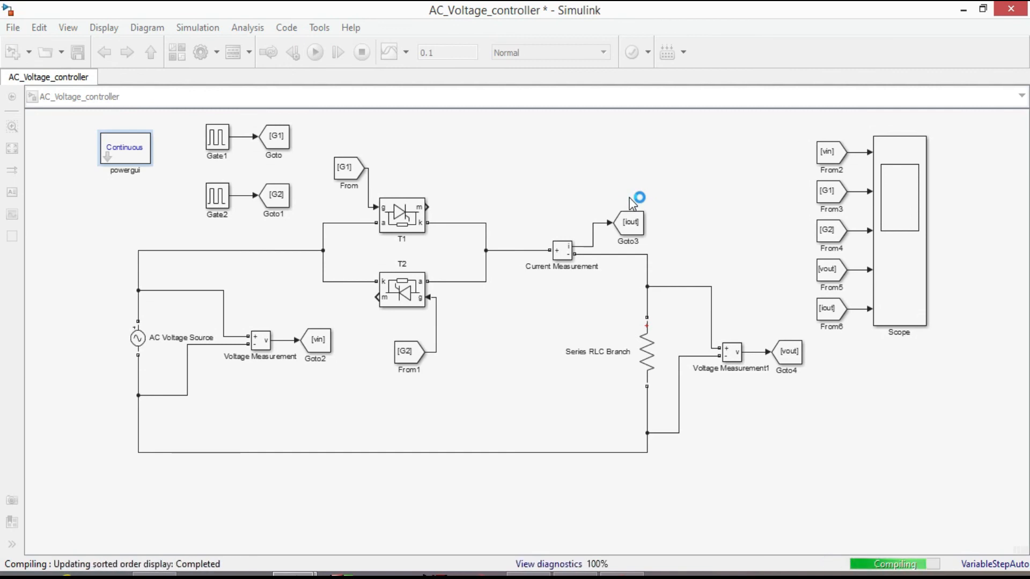
pyautogui.click(315, 51)
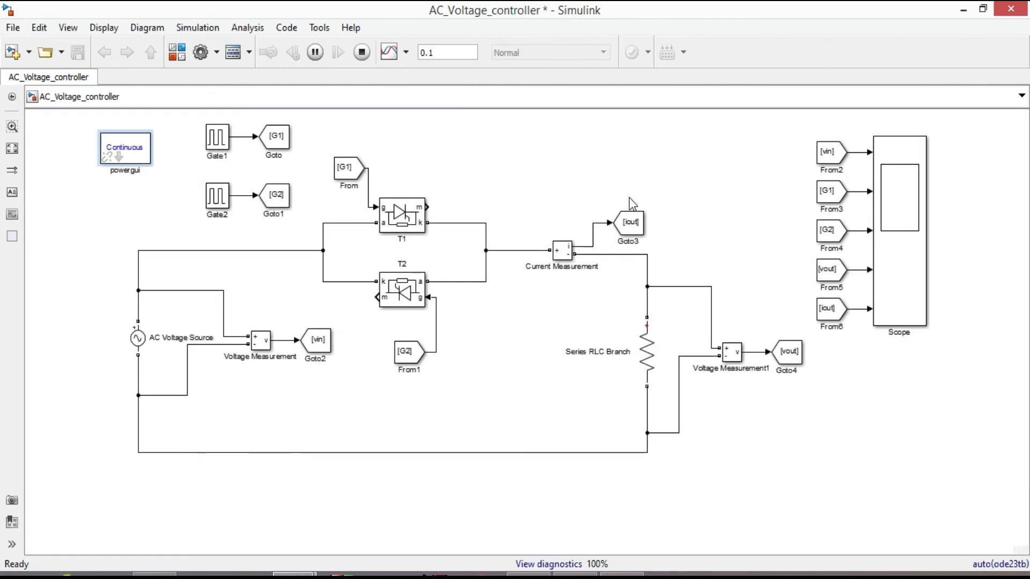
pyautogui.click(314, 51)
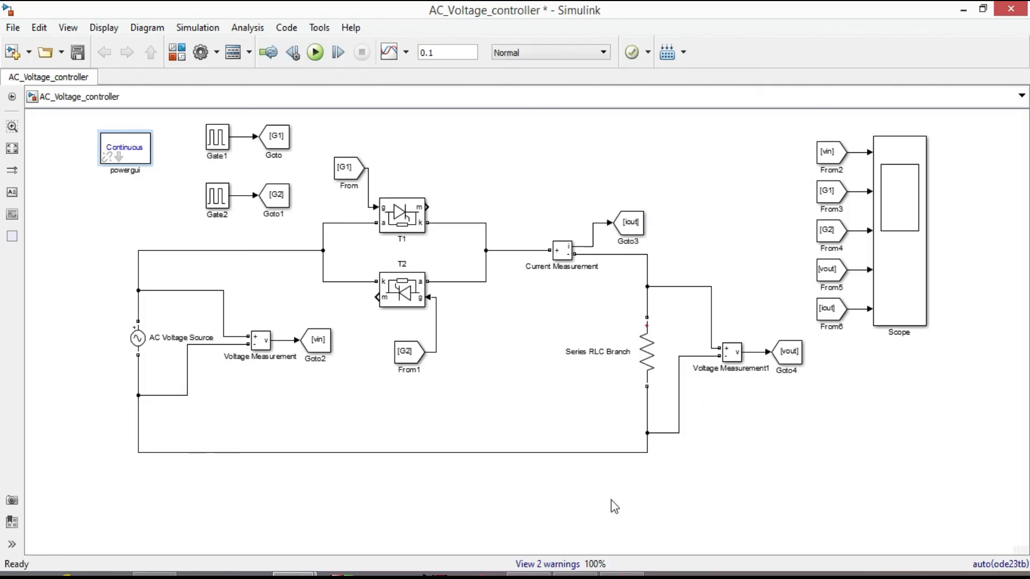
pyautogui.click(898, 230)
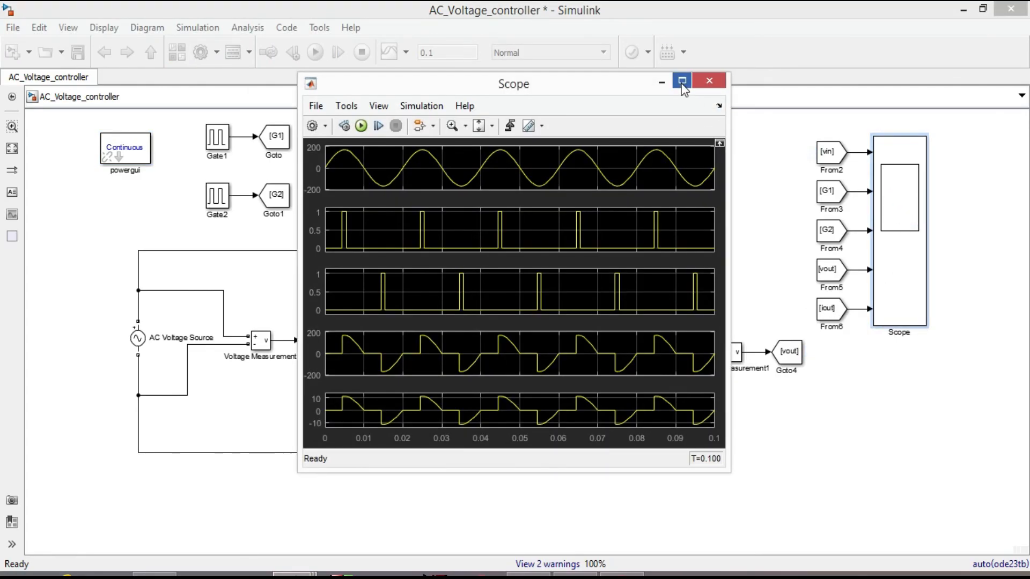
pyautogui.click(681, 81)
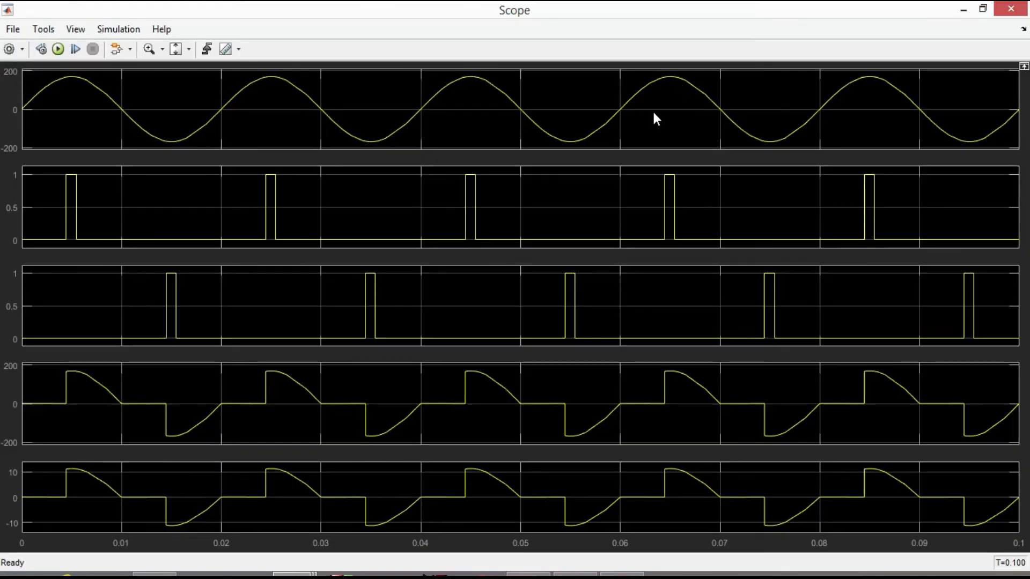
pyautogui.moveTo(705, 136)
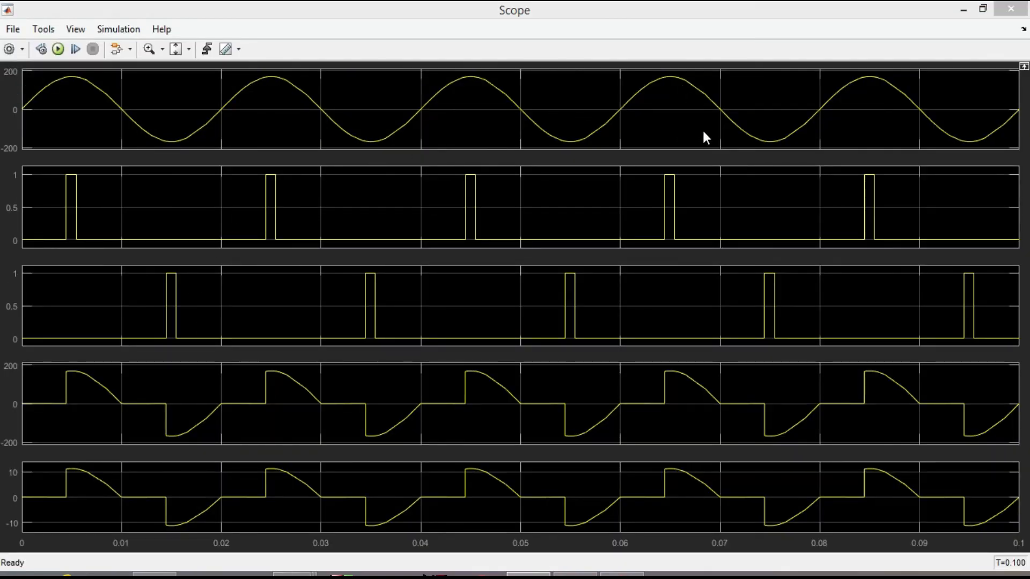
pyautogui.moveTo(19, 113)
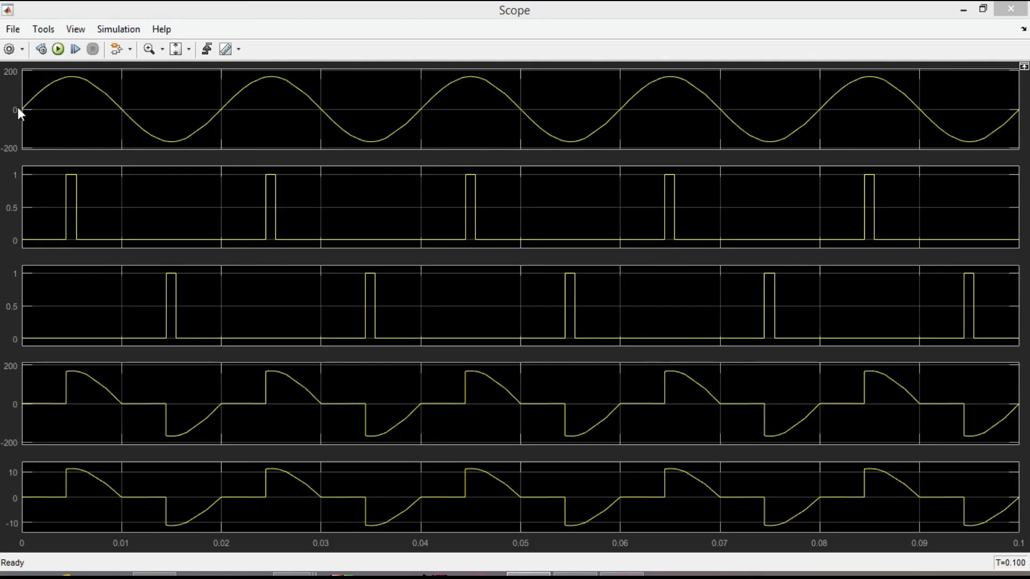
pyautogui.moveTo(437, 120)
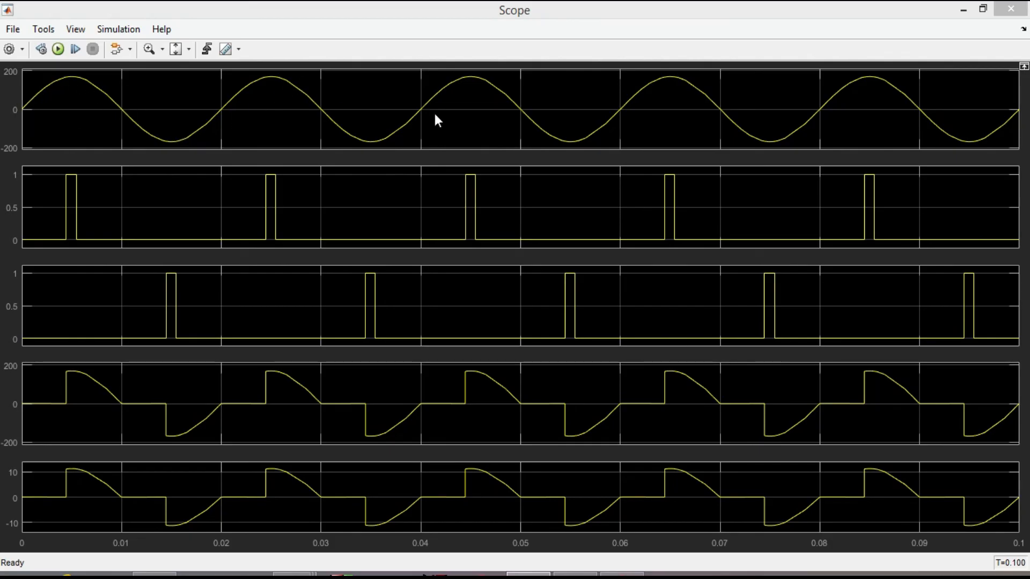
pyautogui.moveTo(103, 221)
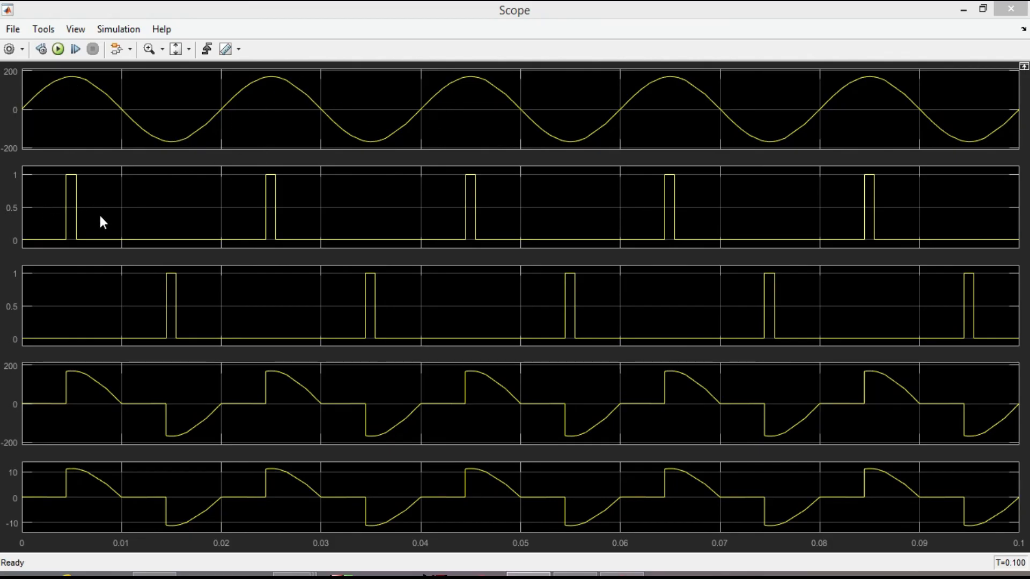
pyautogui.moveTo(715, 211)
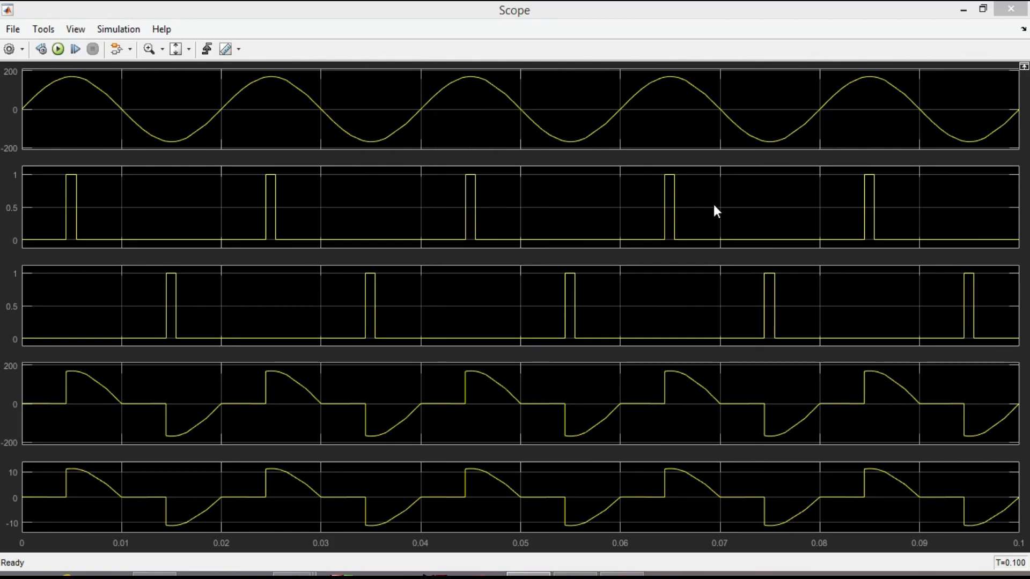
pyautogui.moveTo(89, 340)
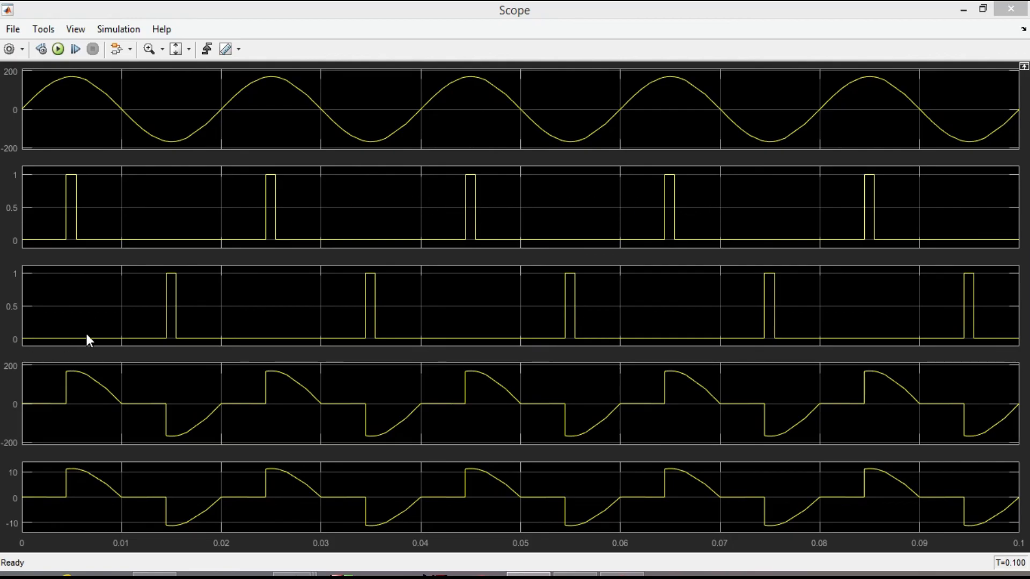
pyautogui.moveTo(672, 340)
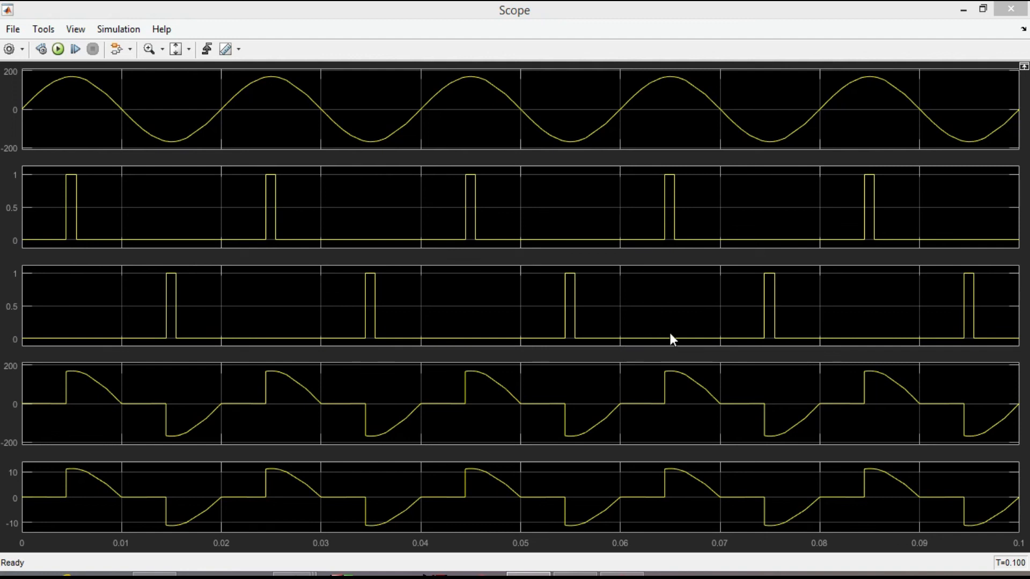
pyautogui.moveTo(535, 275)
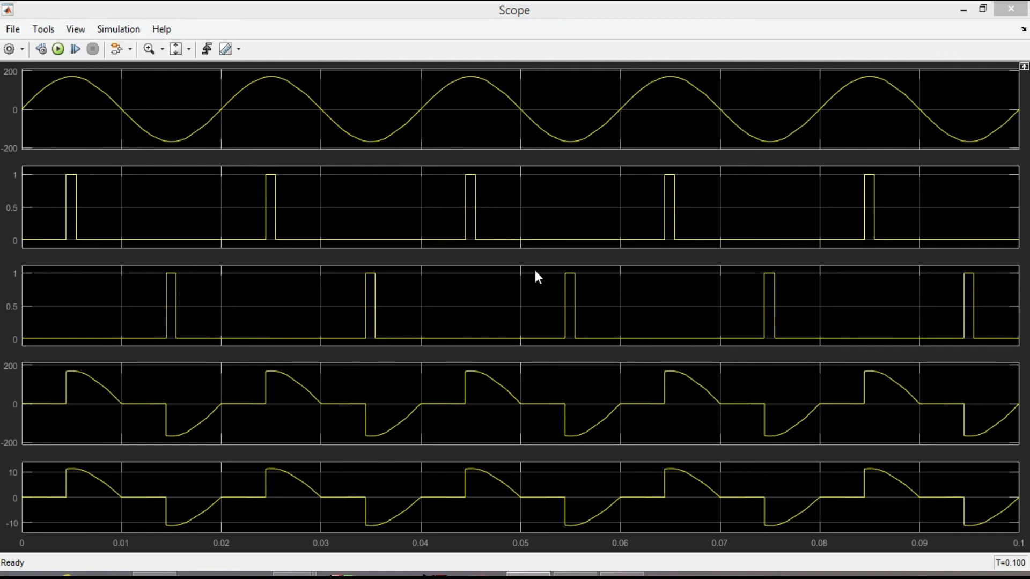
pyautogui.moveTo(358, 309)
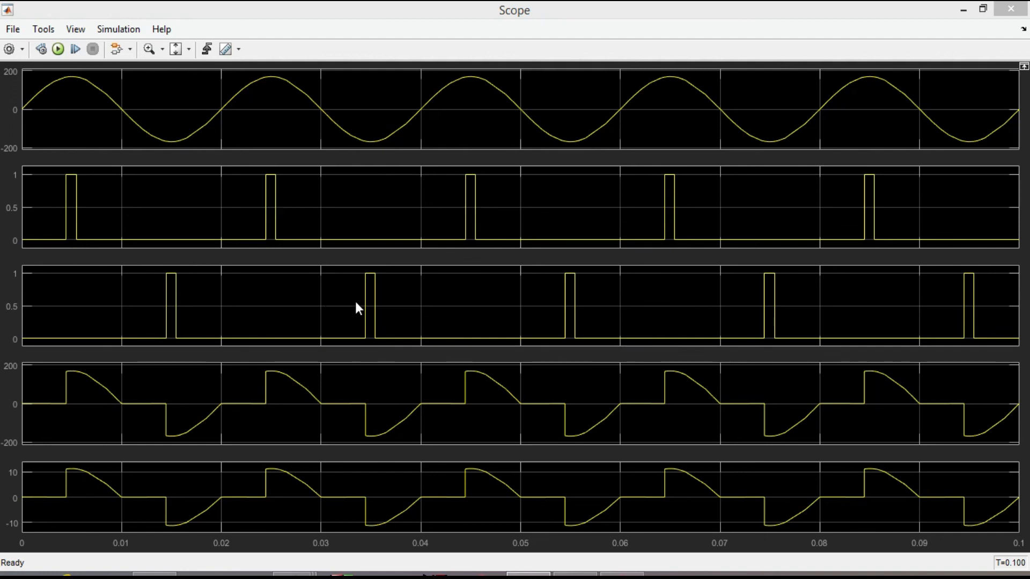
pyautogui.moveTo(96, 497)
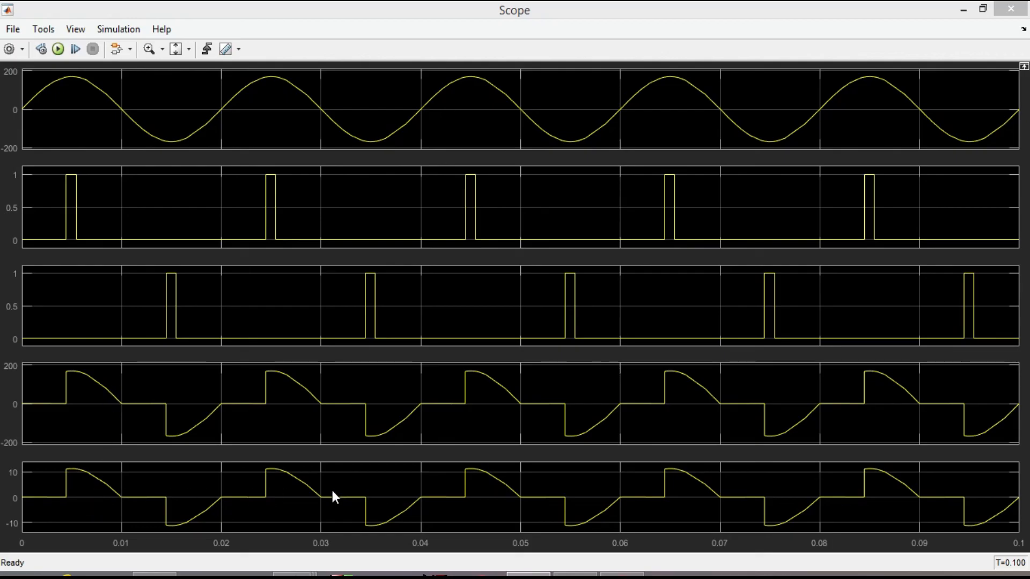
pyautogui.moveTo(535, 494)
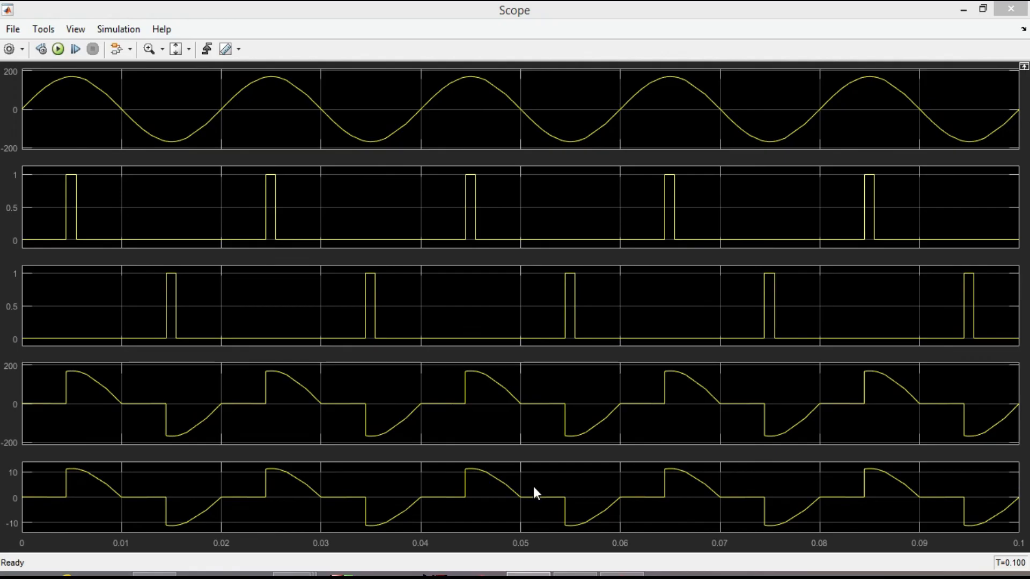
pyautogui.moveTo(272, 435)
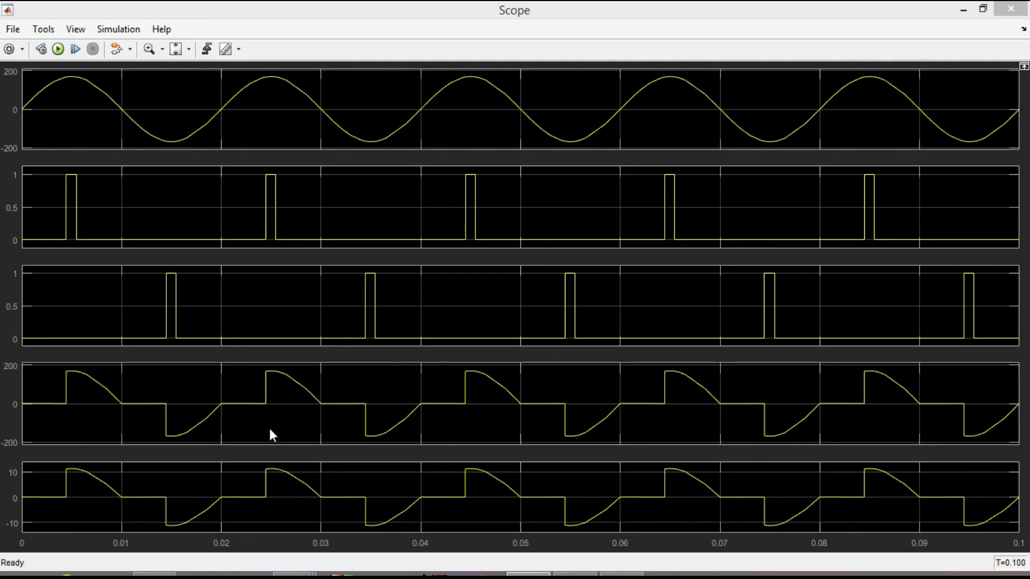
pyautogui.moveTo(59, 371)
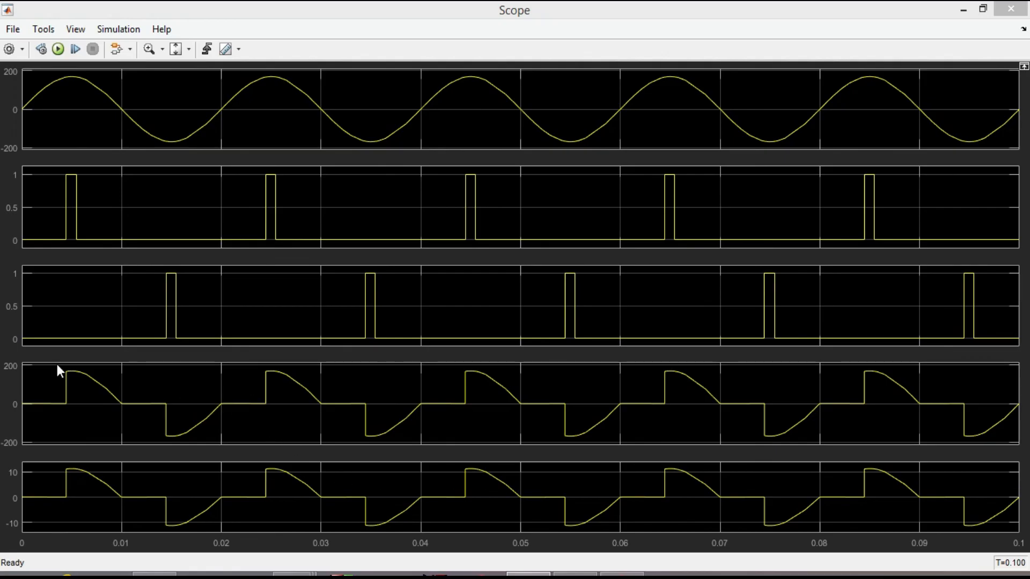
pyautogui.moveTo(84, 359)
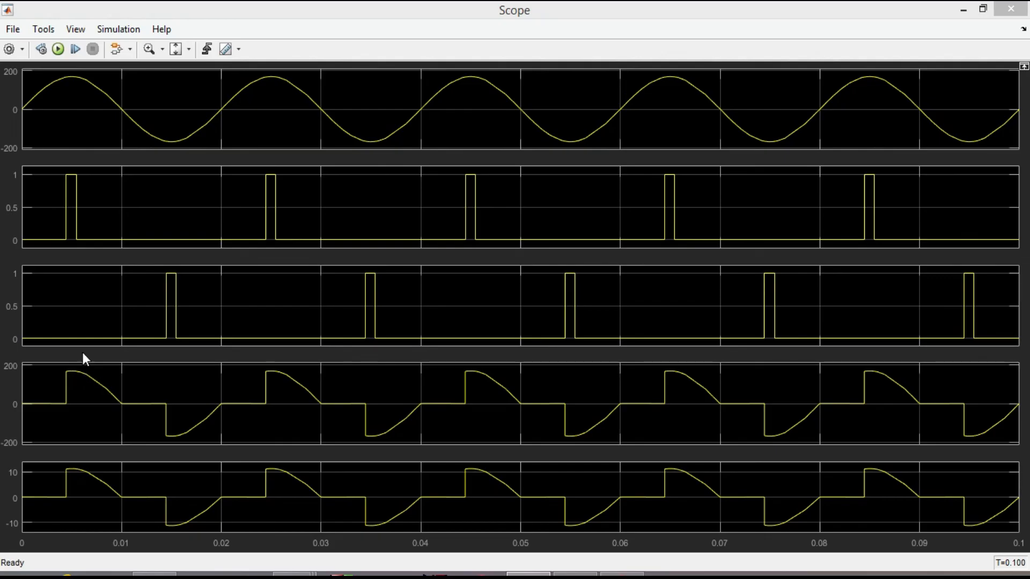
pyautogui.moveTo(79, 210)
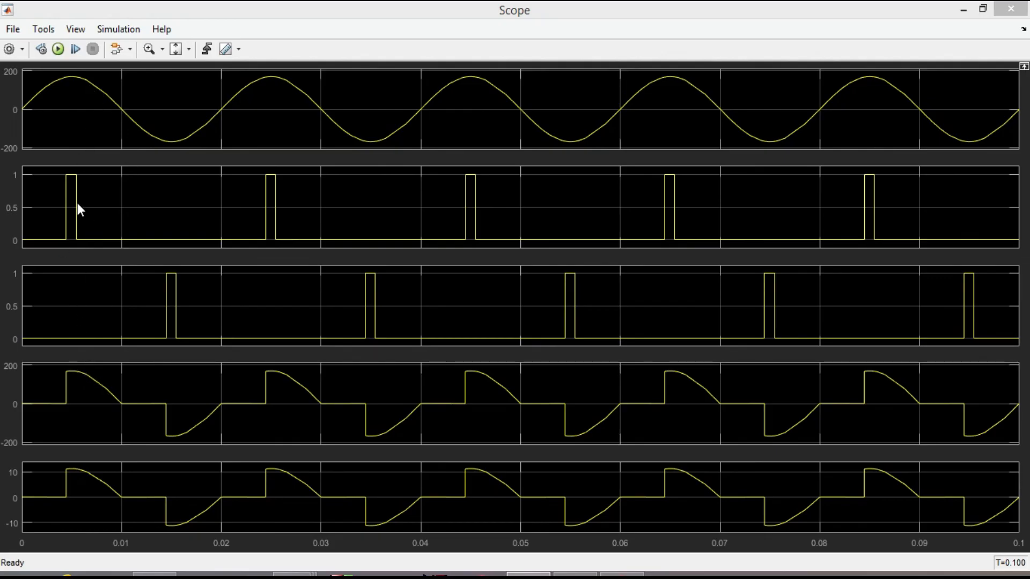
pyautogui.moveTo(172, 439)
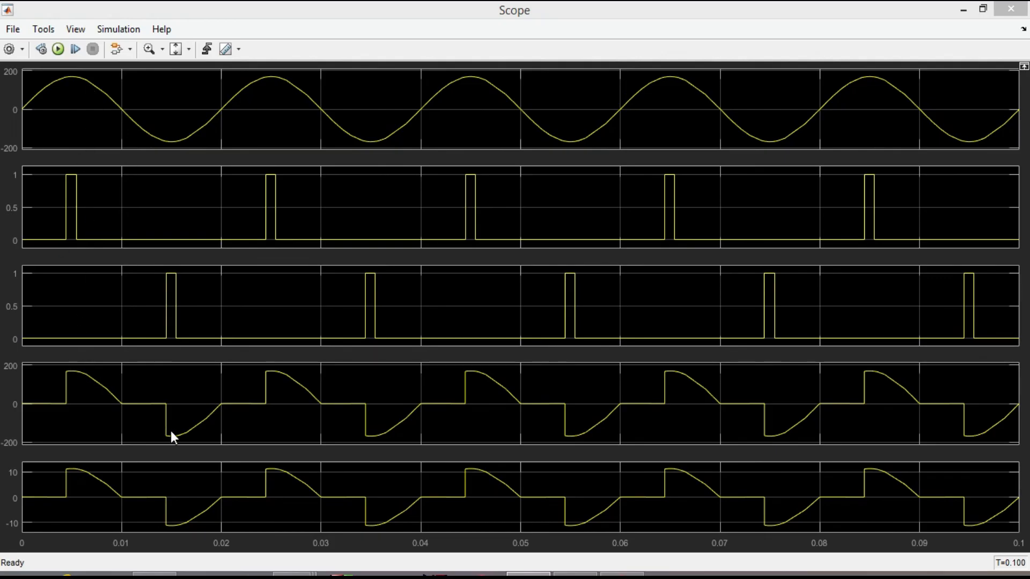
pyautogui.moveTo(149, 501)
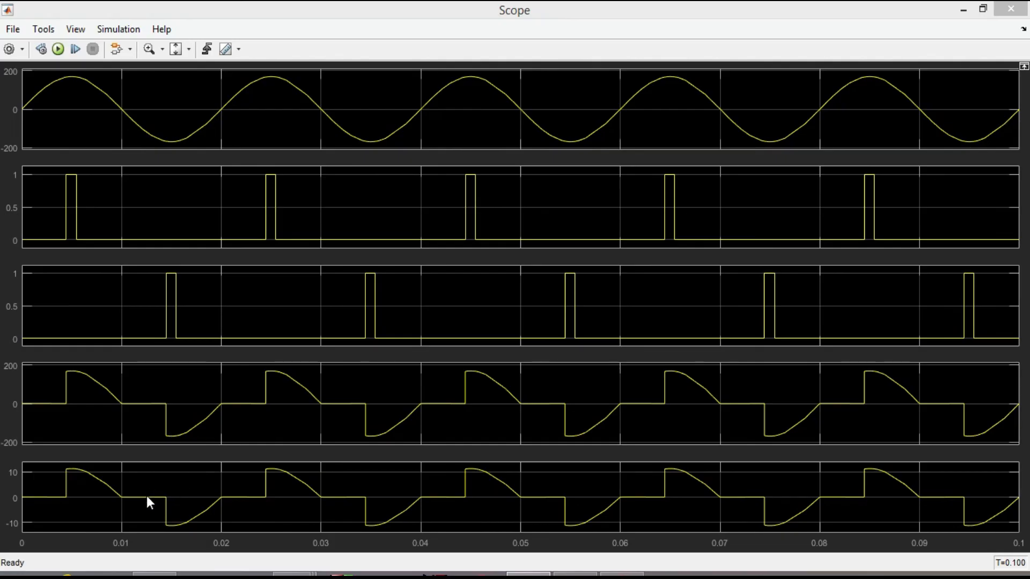
pyautogui.moveTo(133, 262)
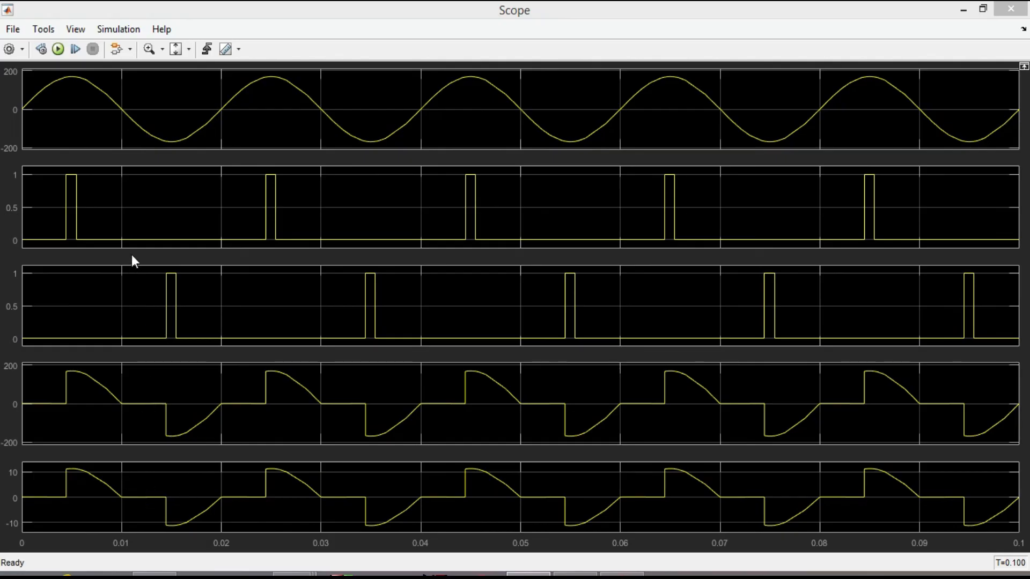
pyautogui.moveTo(127, 476)
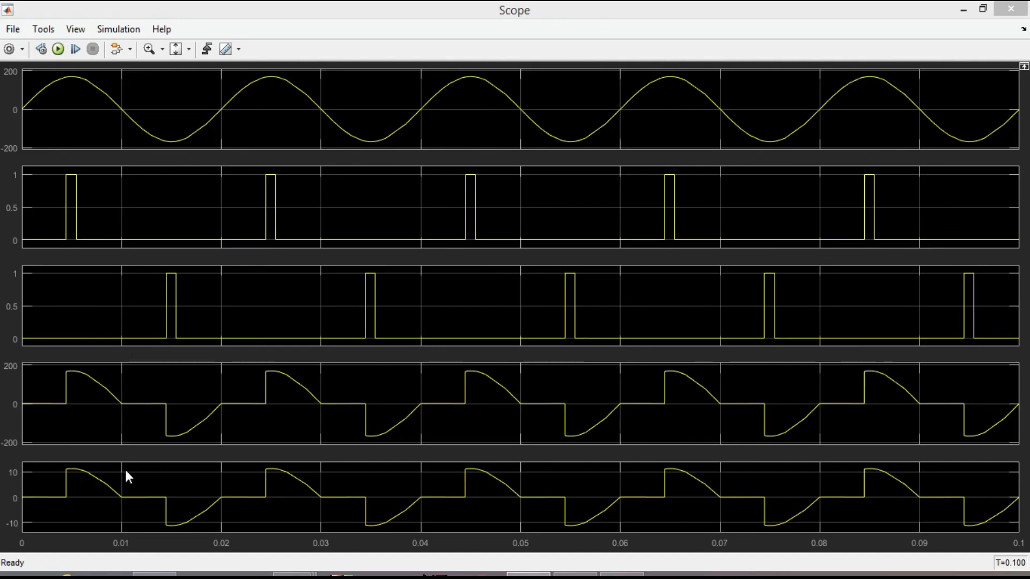
pyautogui.moveTo(136, 446)
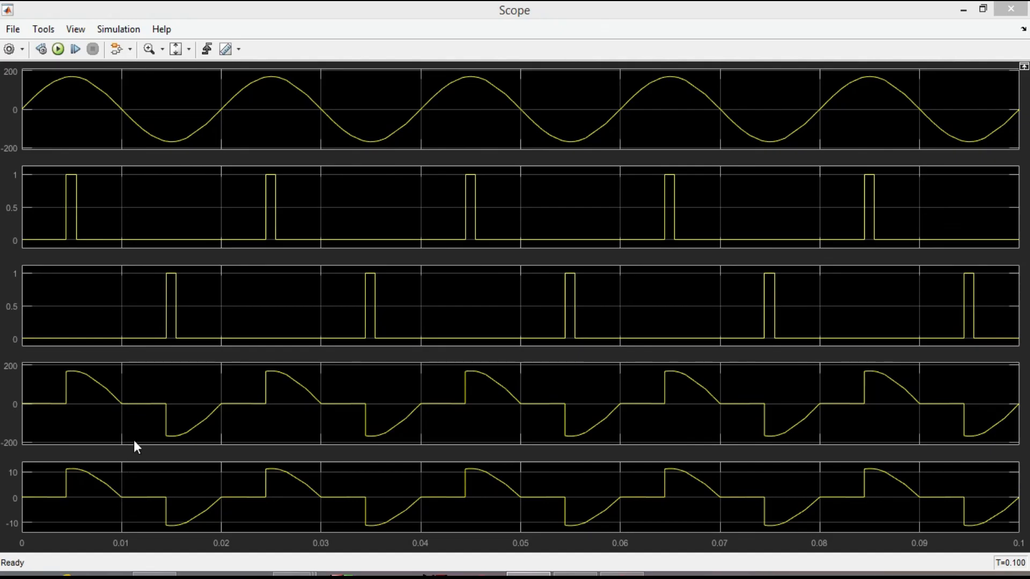
pyautogui.moveTo(65, 371)
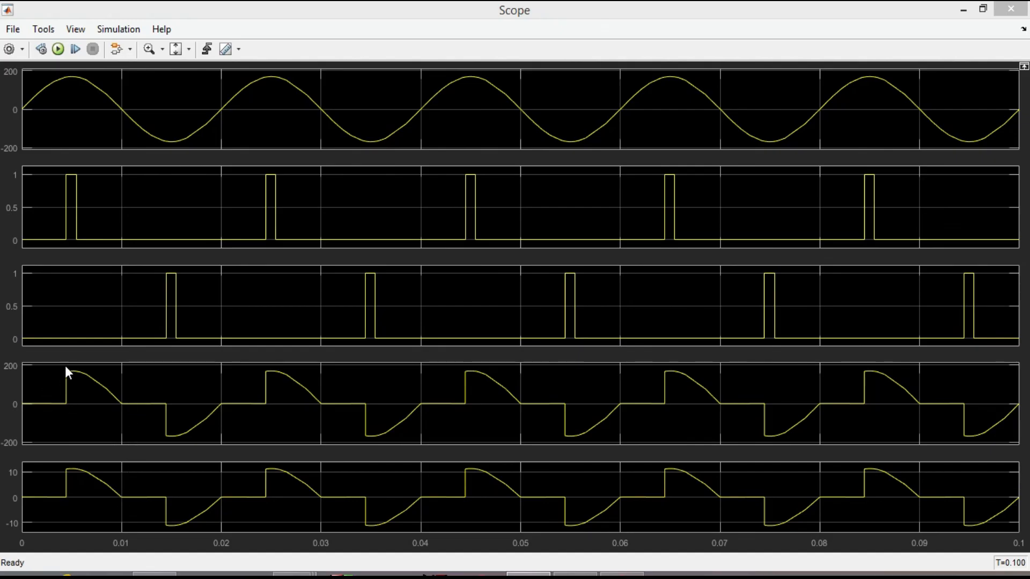
pyautogui.moveTo(74, 232)
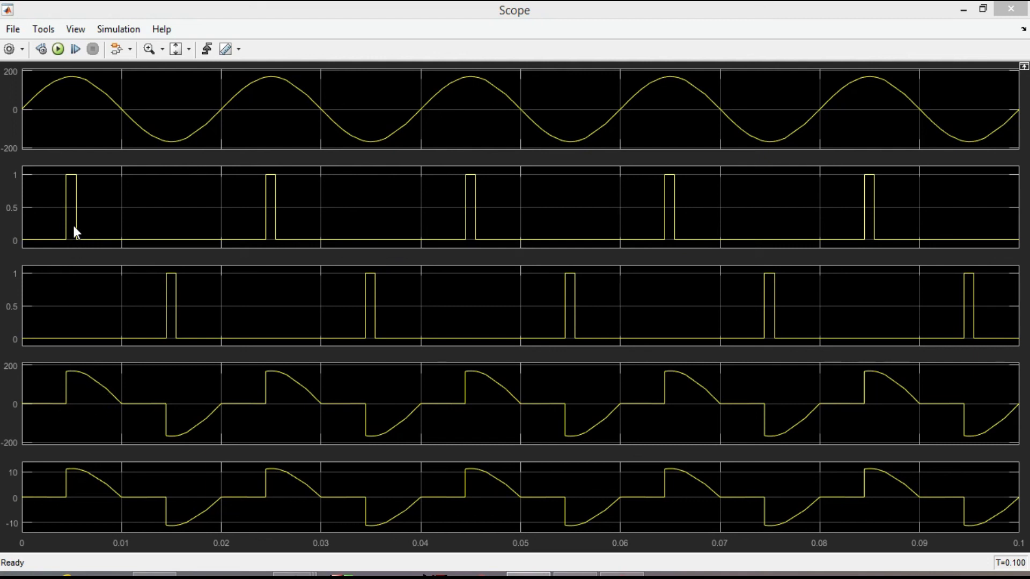
pyautogui.moveTo(65, 405)
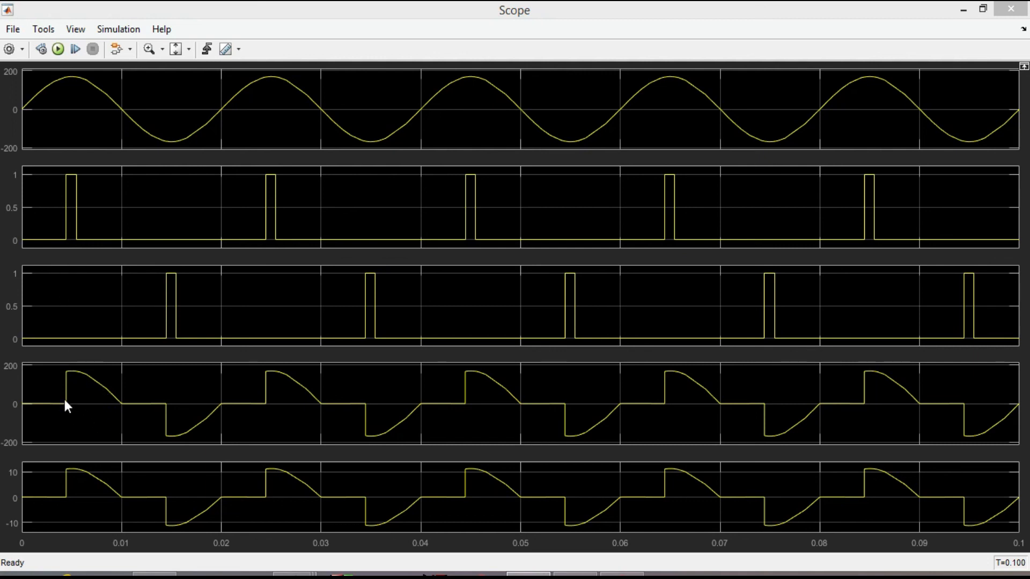
pyautogui.moveTo(71, 233)
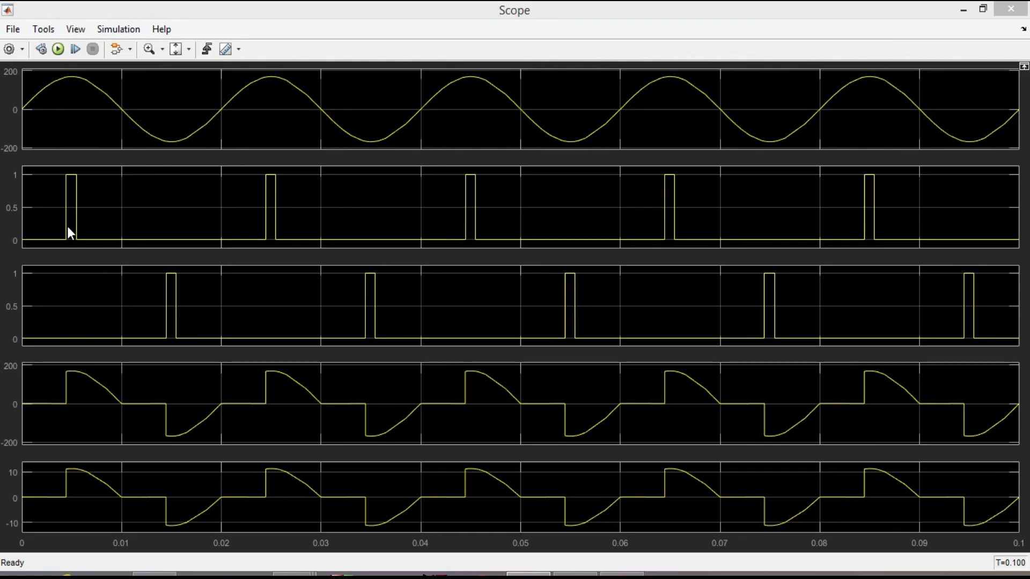
pyautogui.moveTo(164, 346)
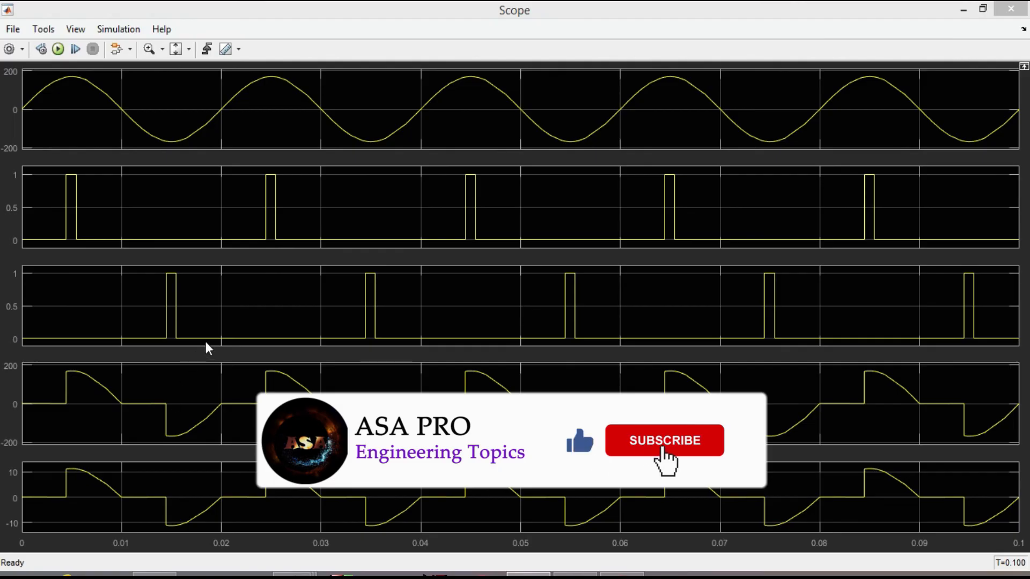
pyautogui.click(664, 440)
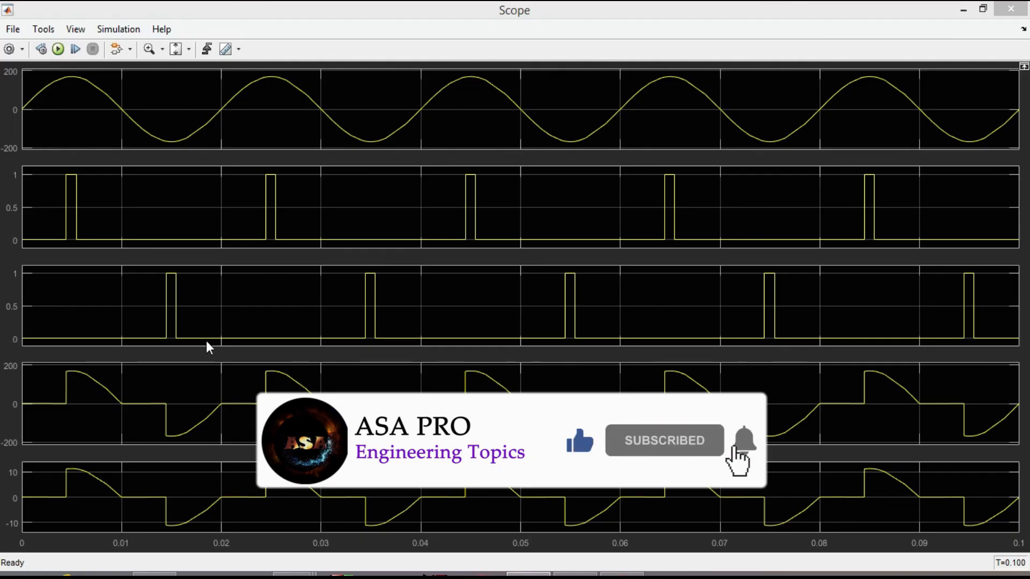